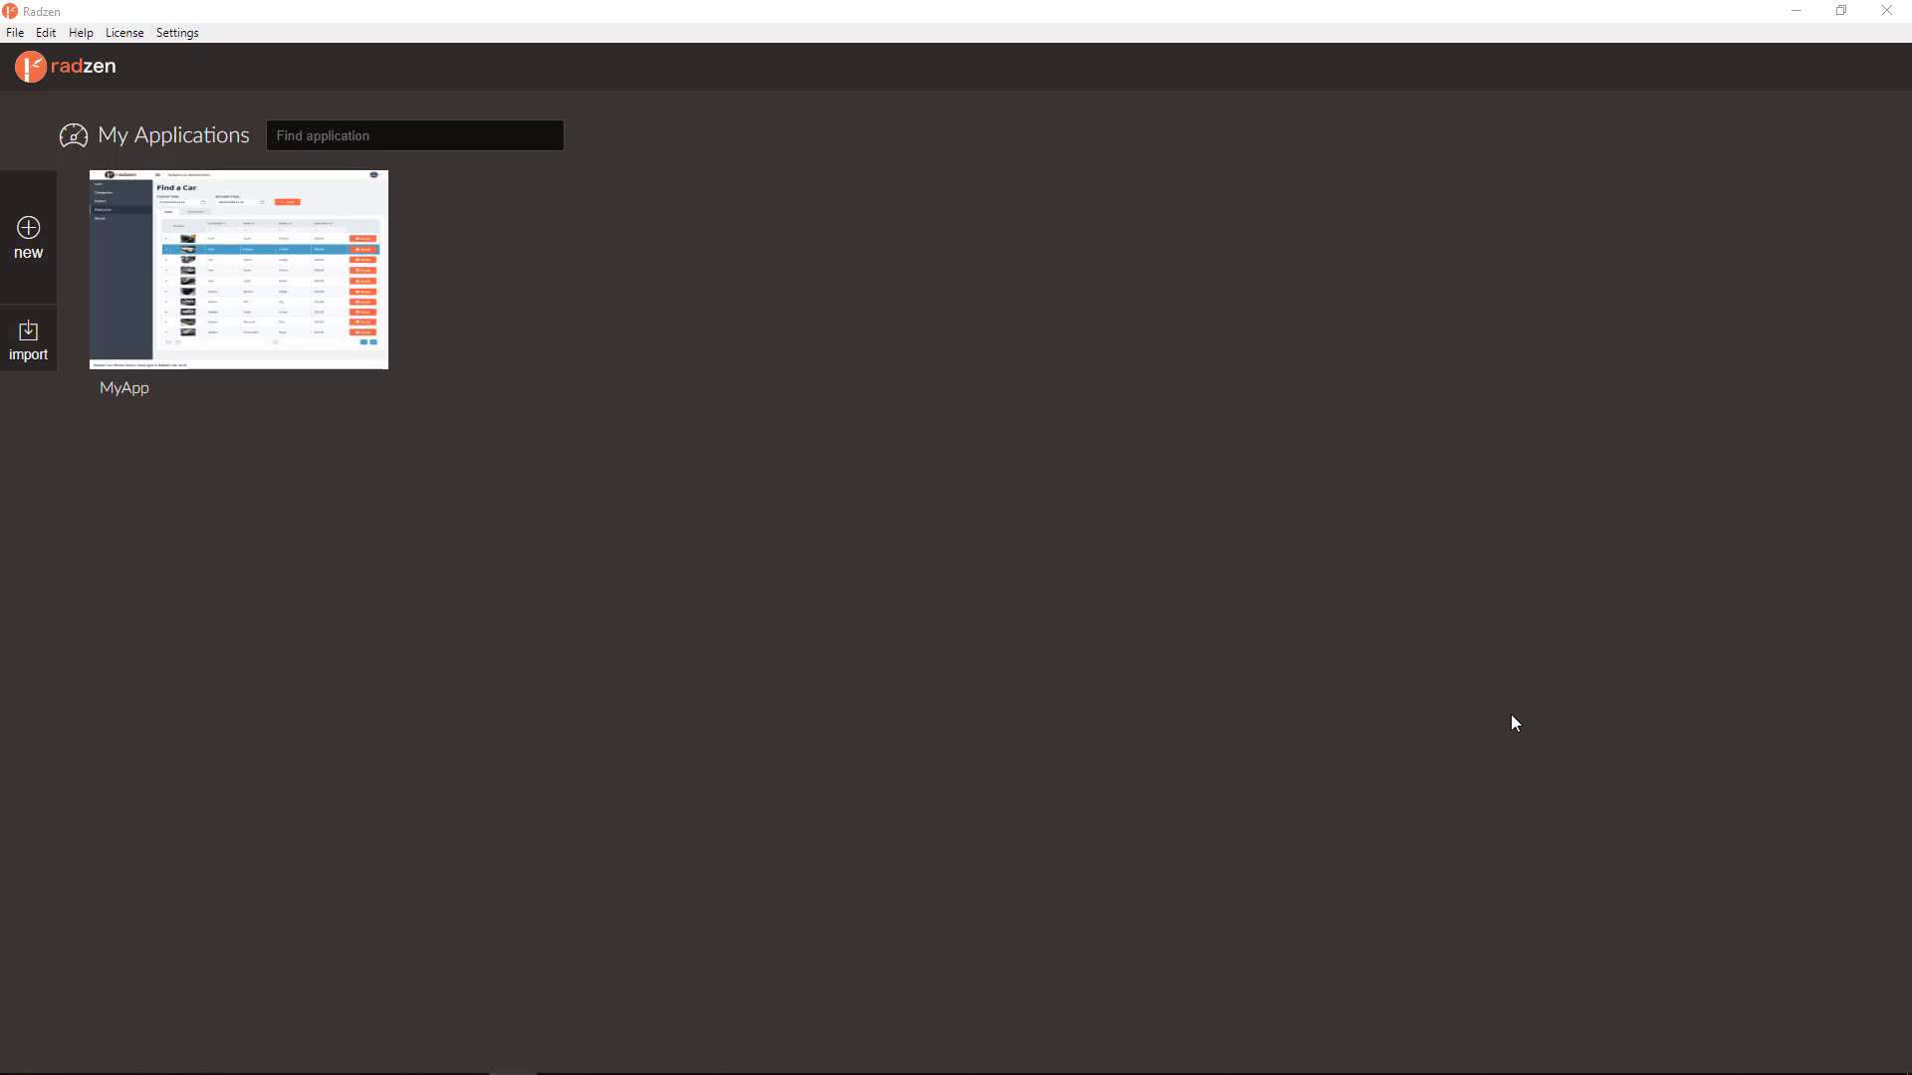
mouse_move(1465, 765)
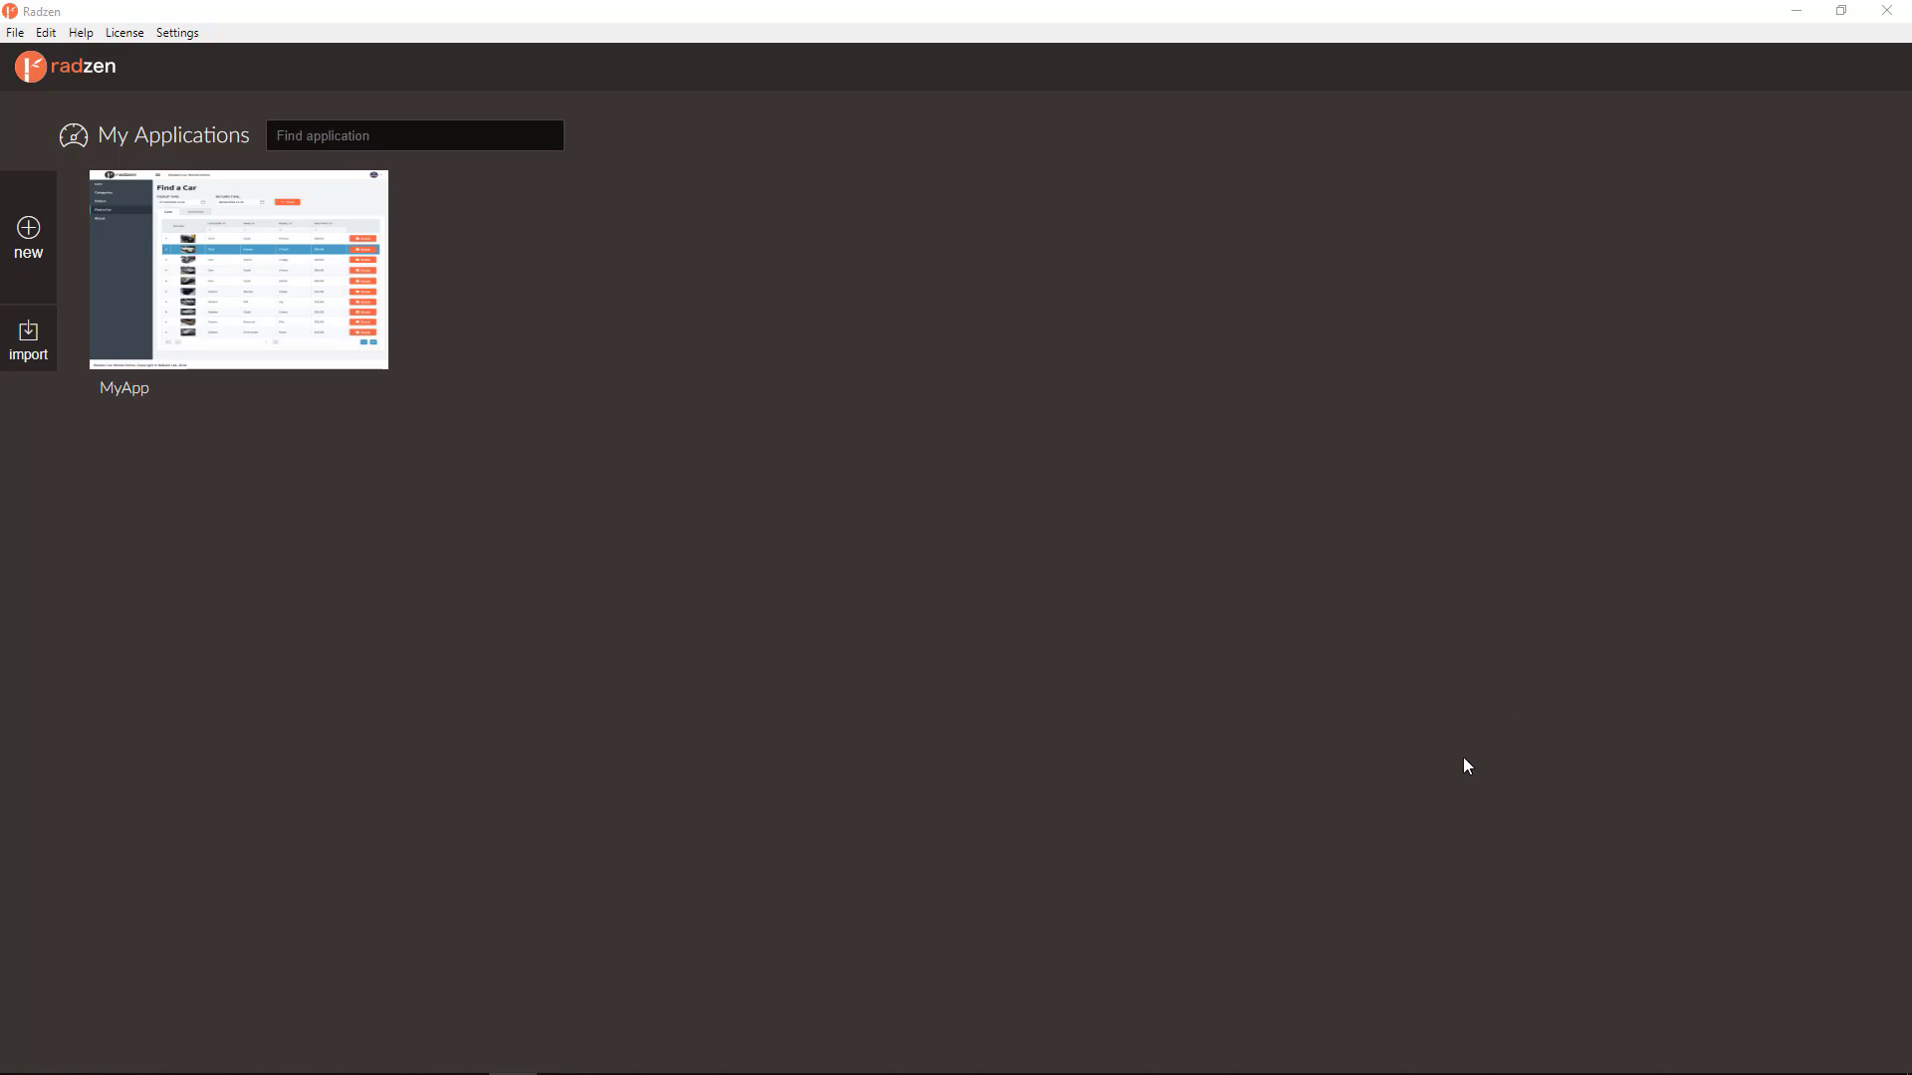
mouse_move(1447, 770)
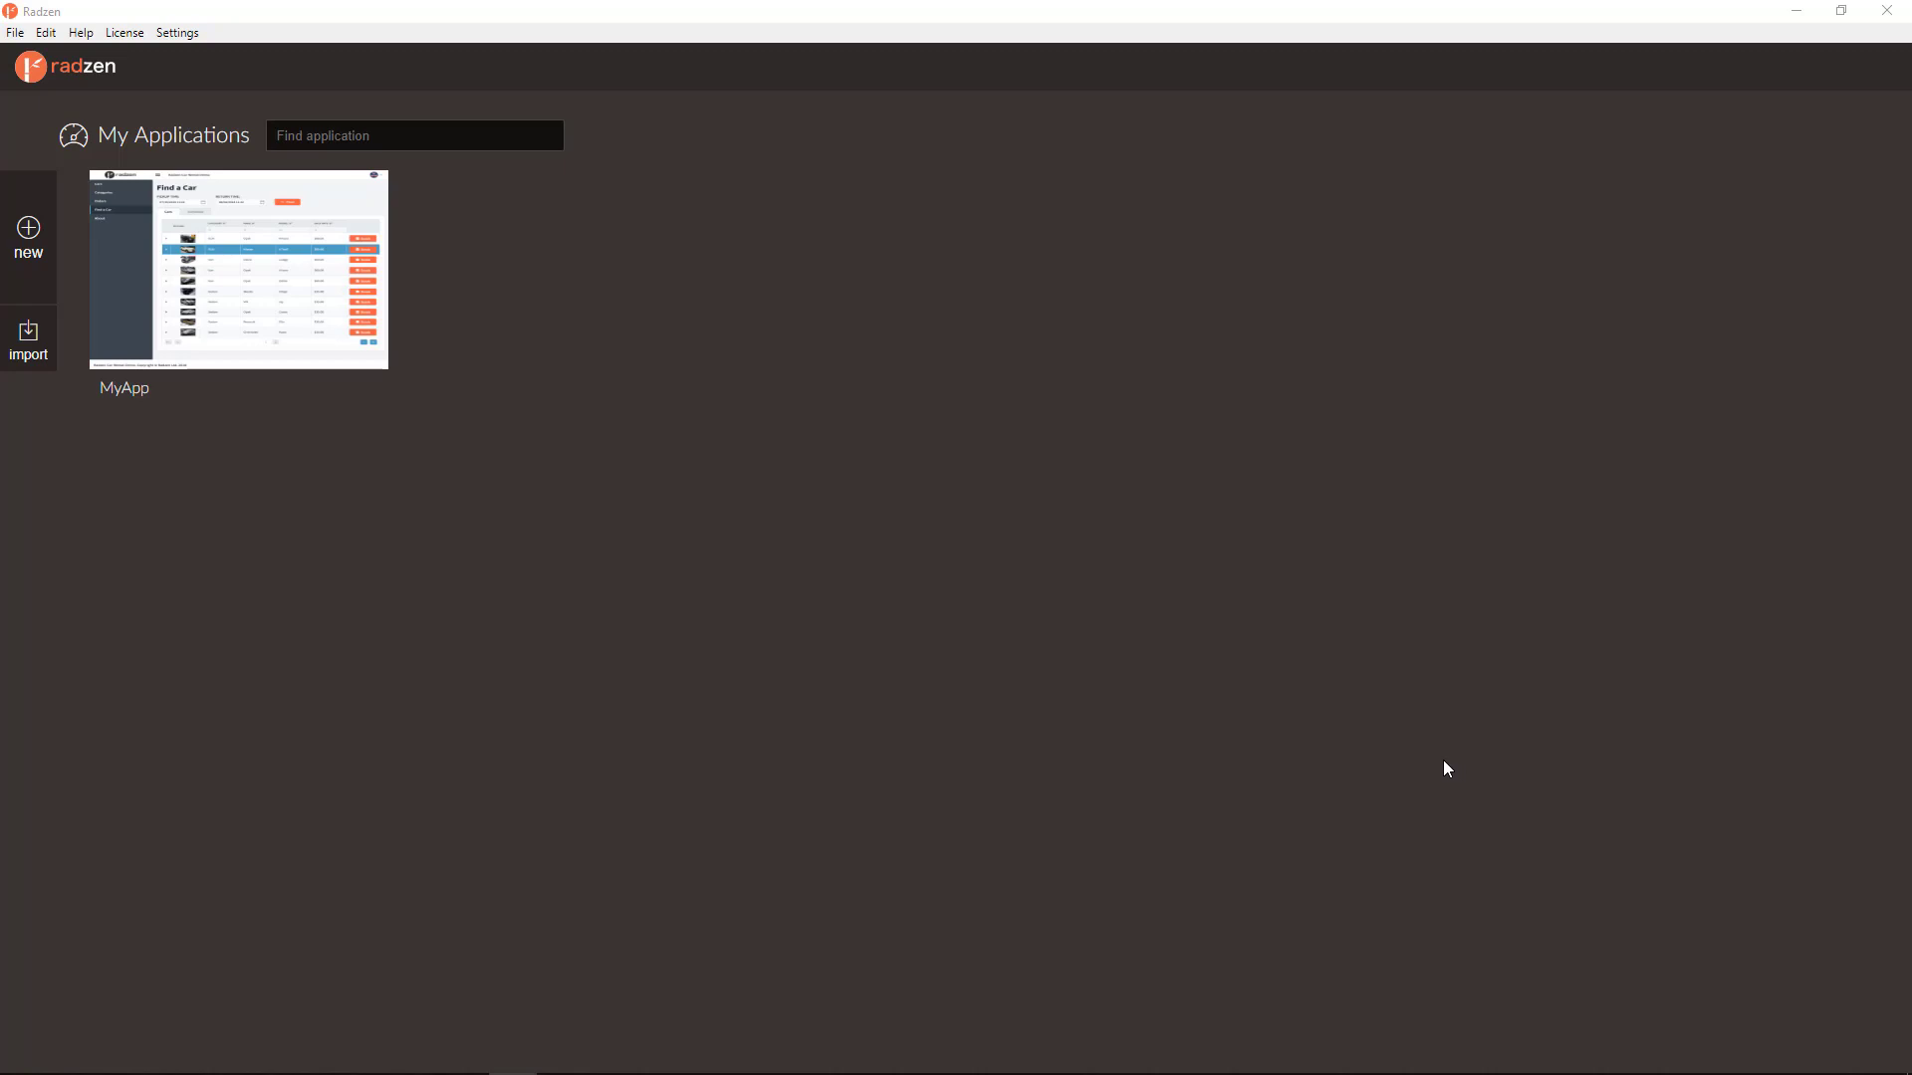
mouse_move(353, 338)
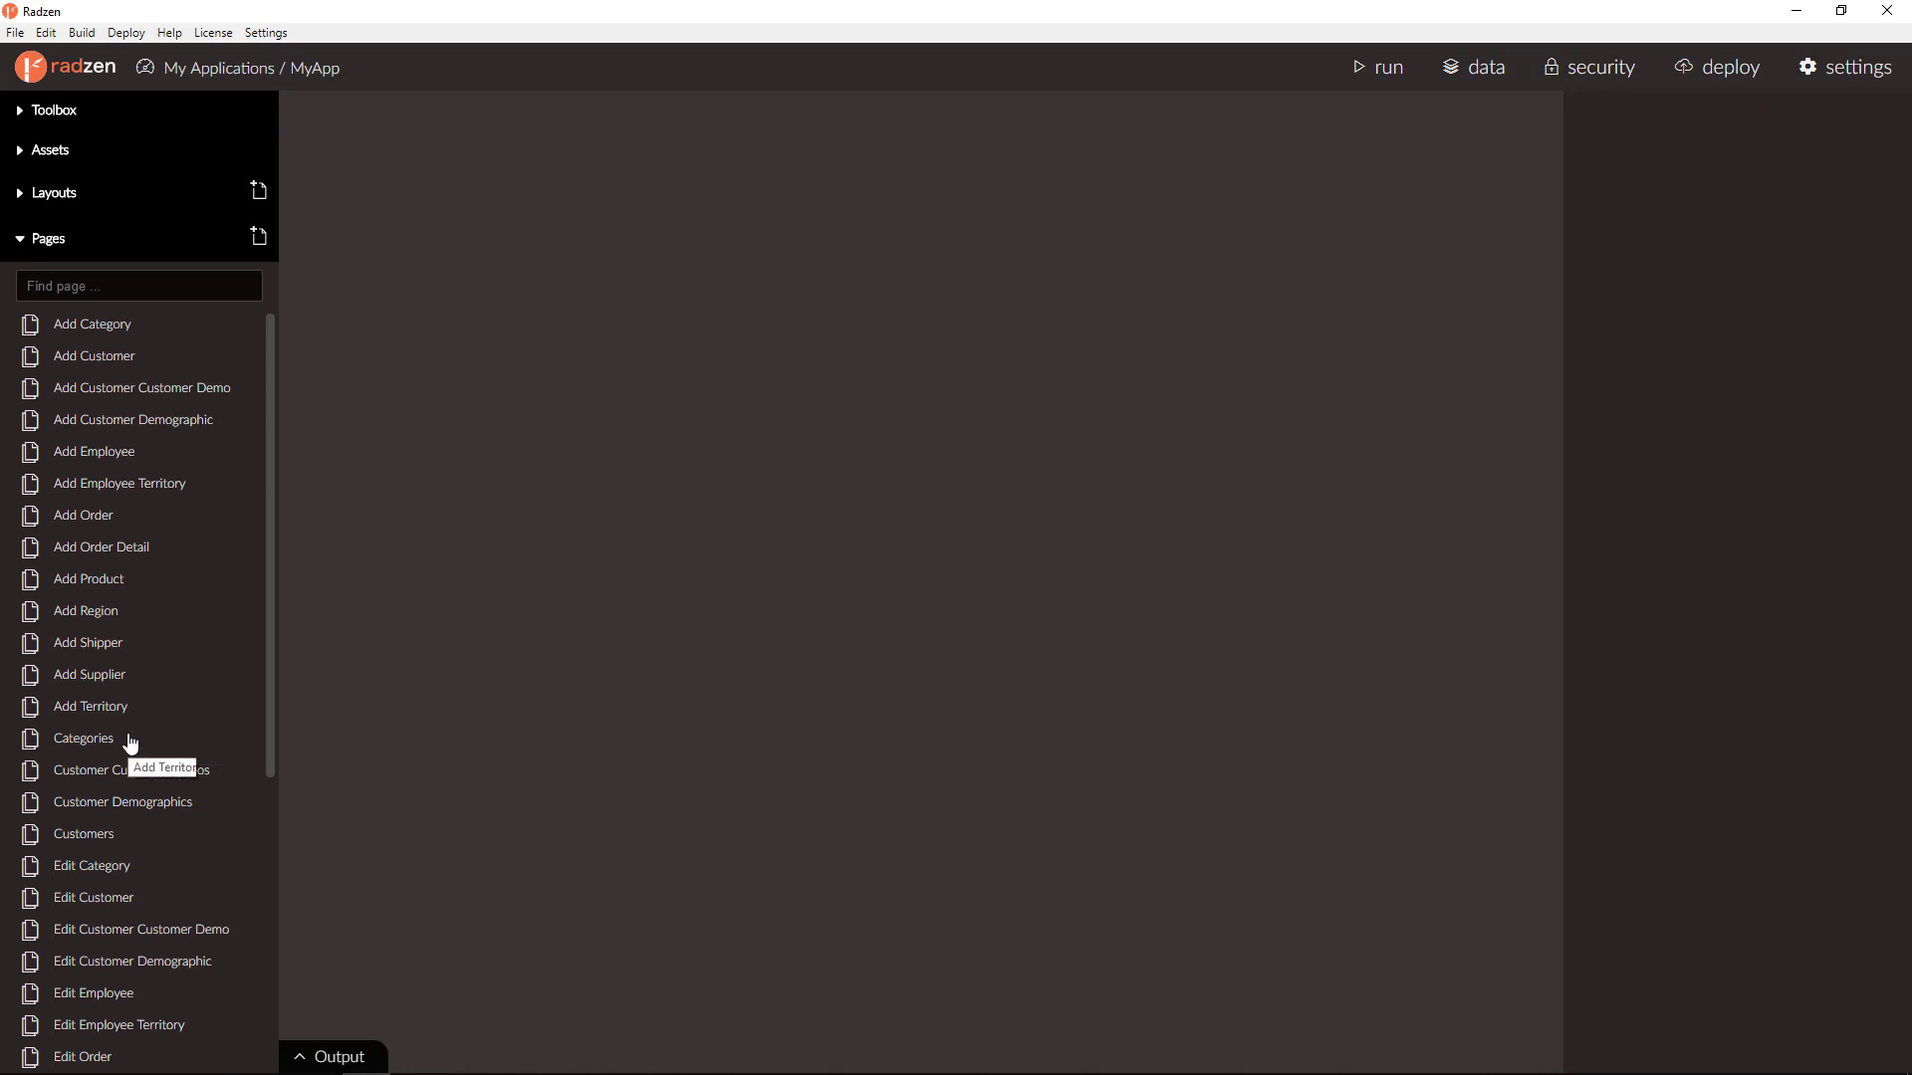
- Show the Categories page, view the Northwind data source settings and cancel without changes
click(83, 738)
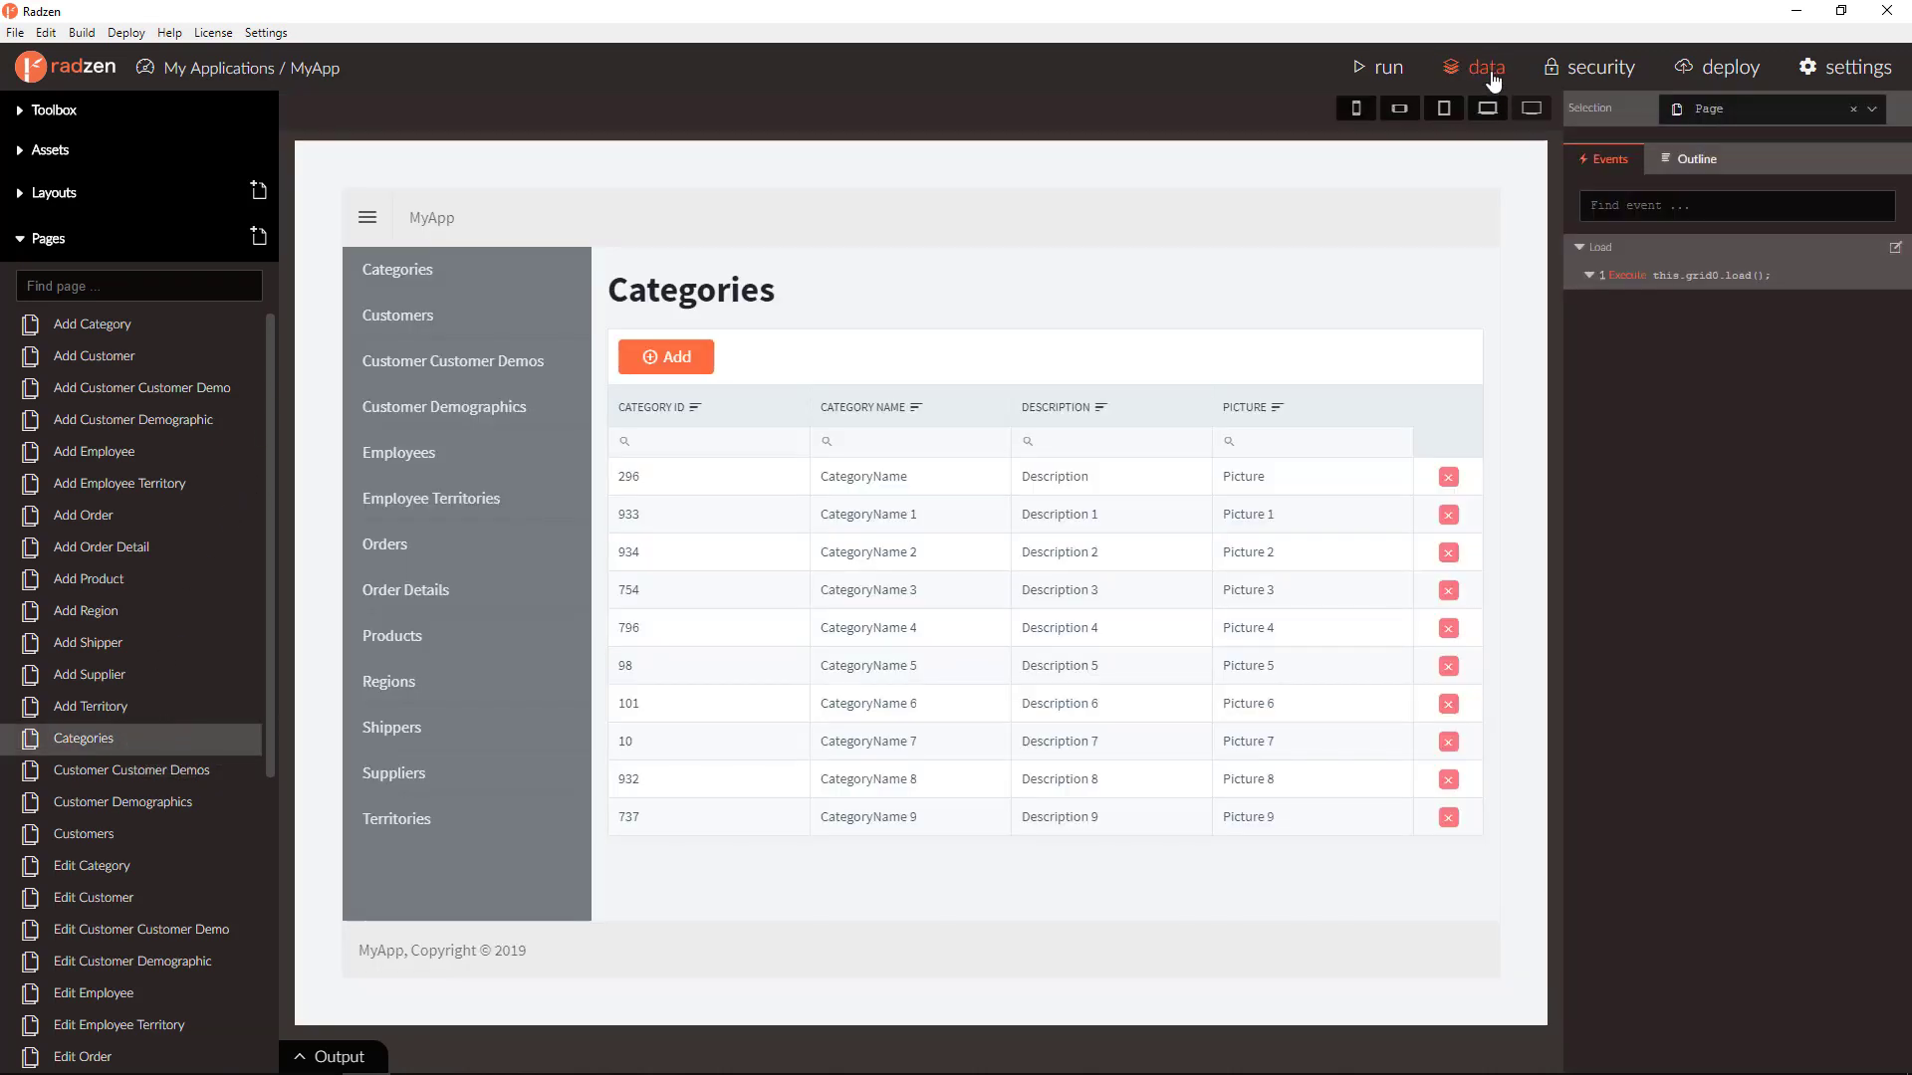
click(1483, 67)
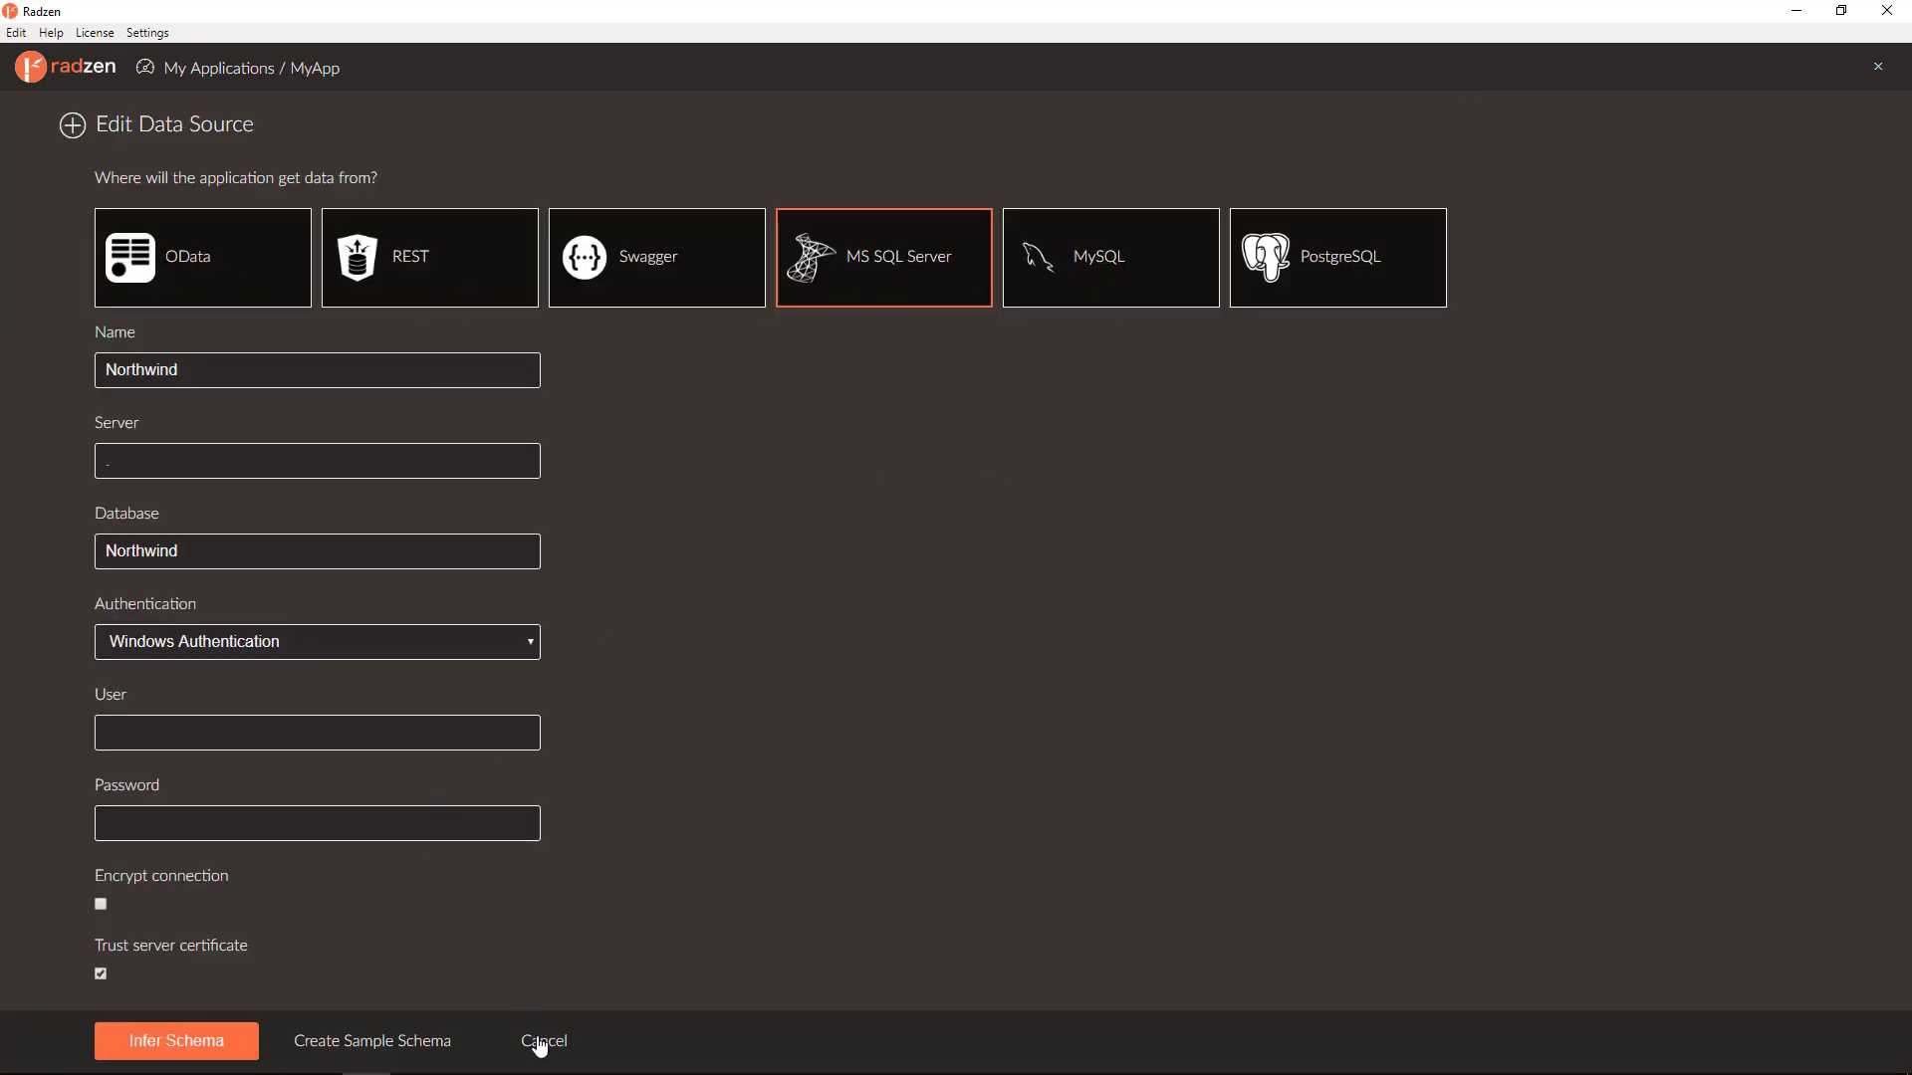
click(543, 1042)
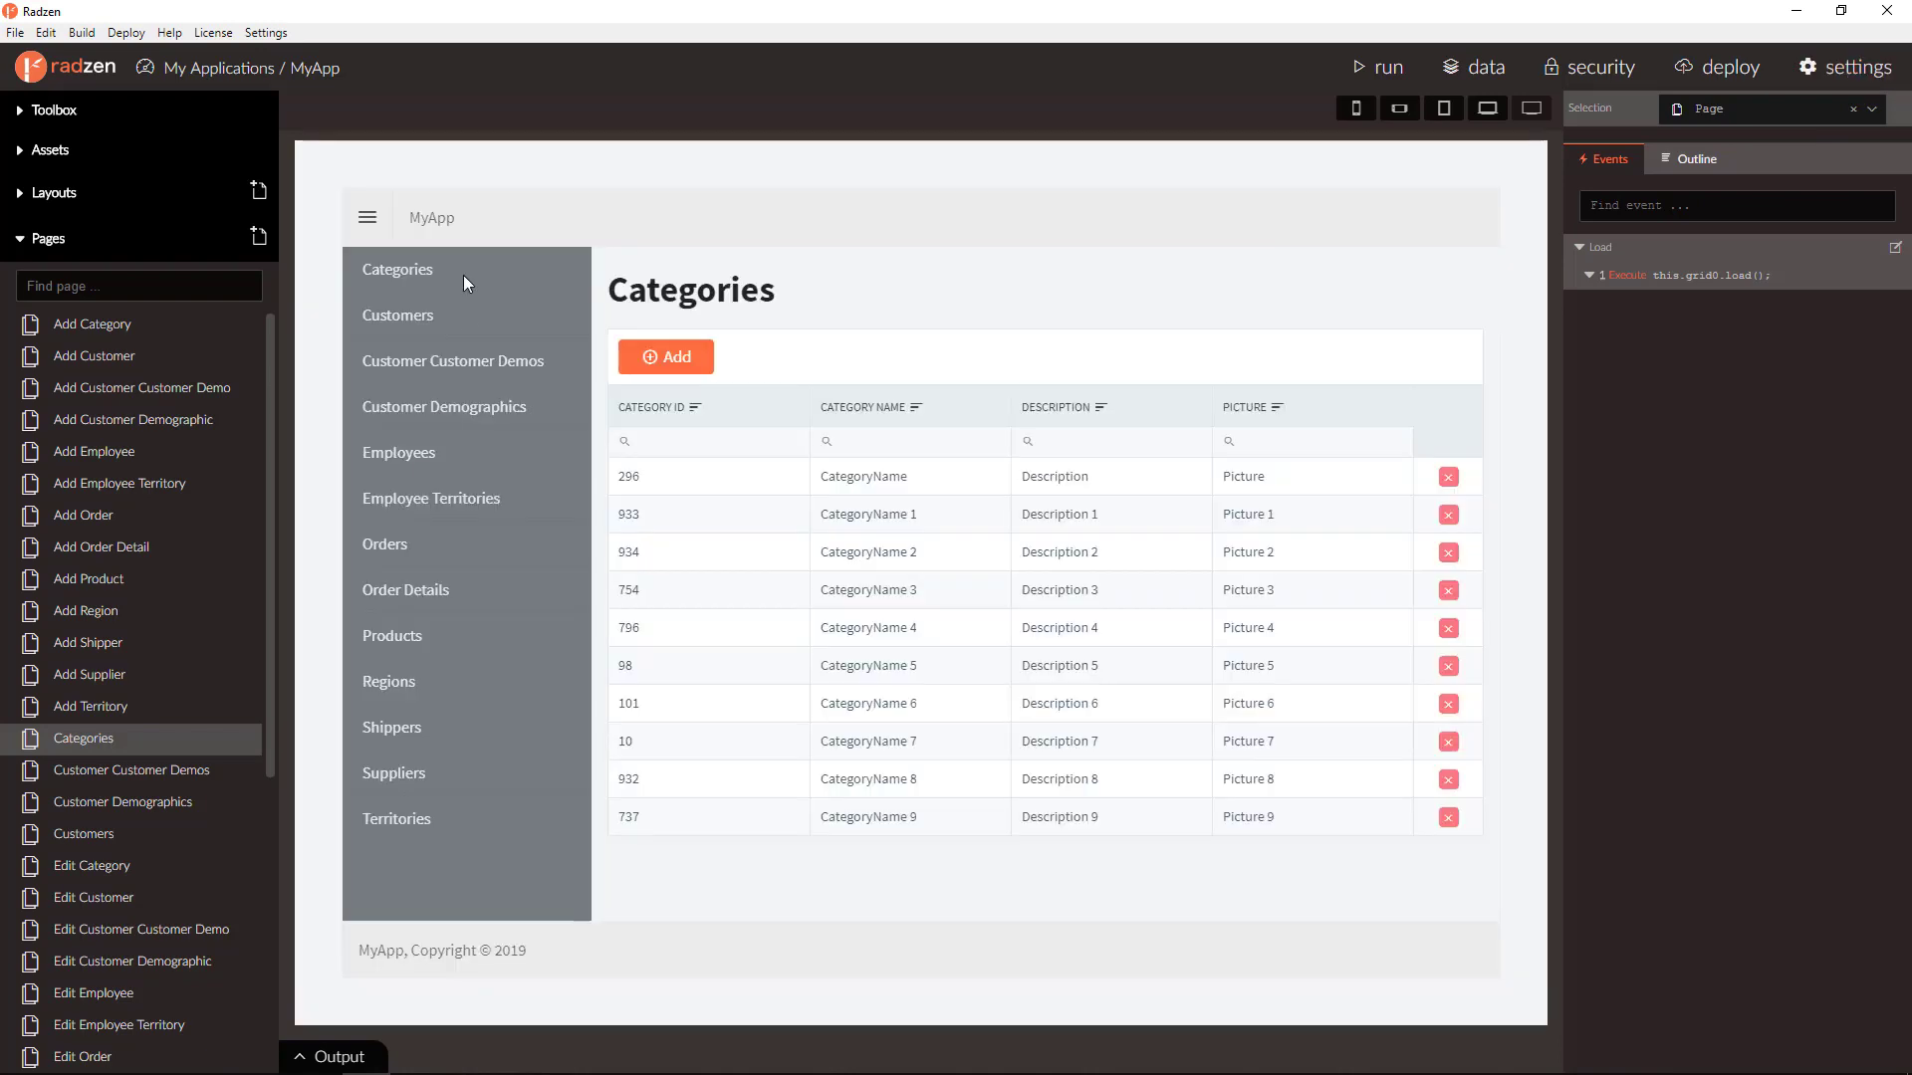
mouse_move(249, 485)
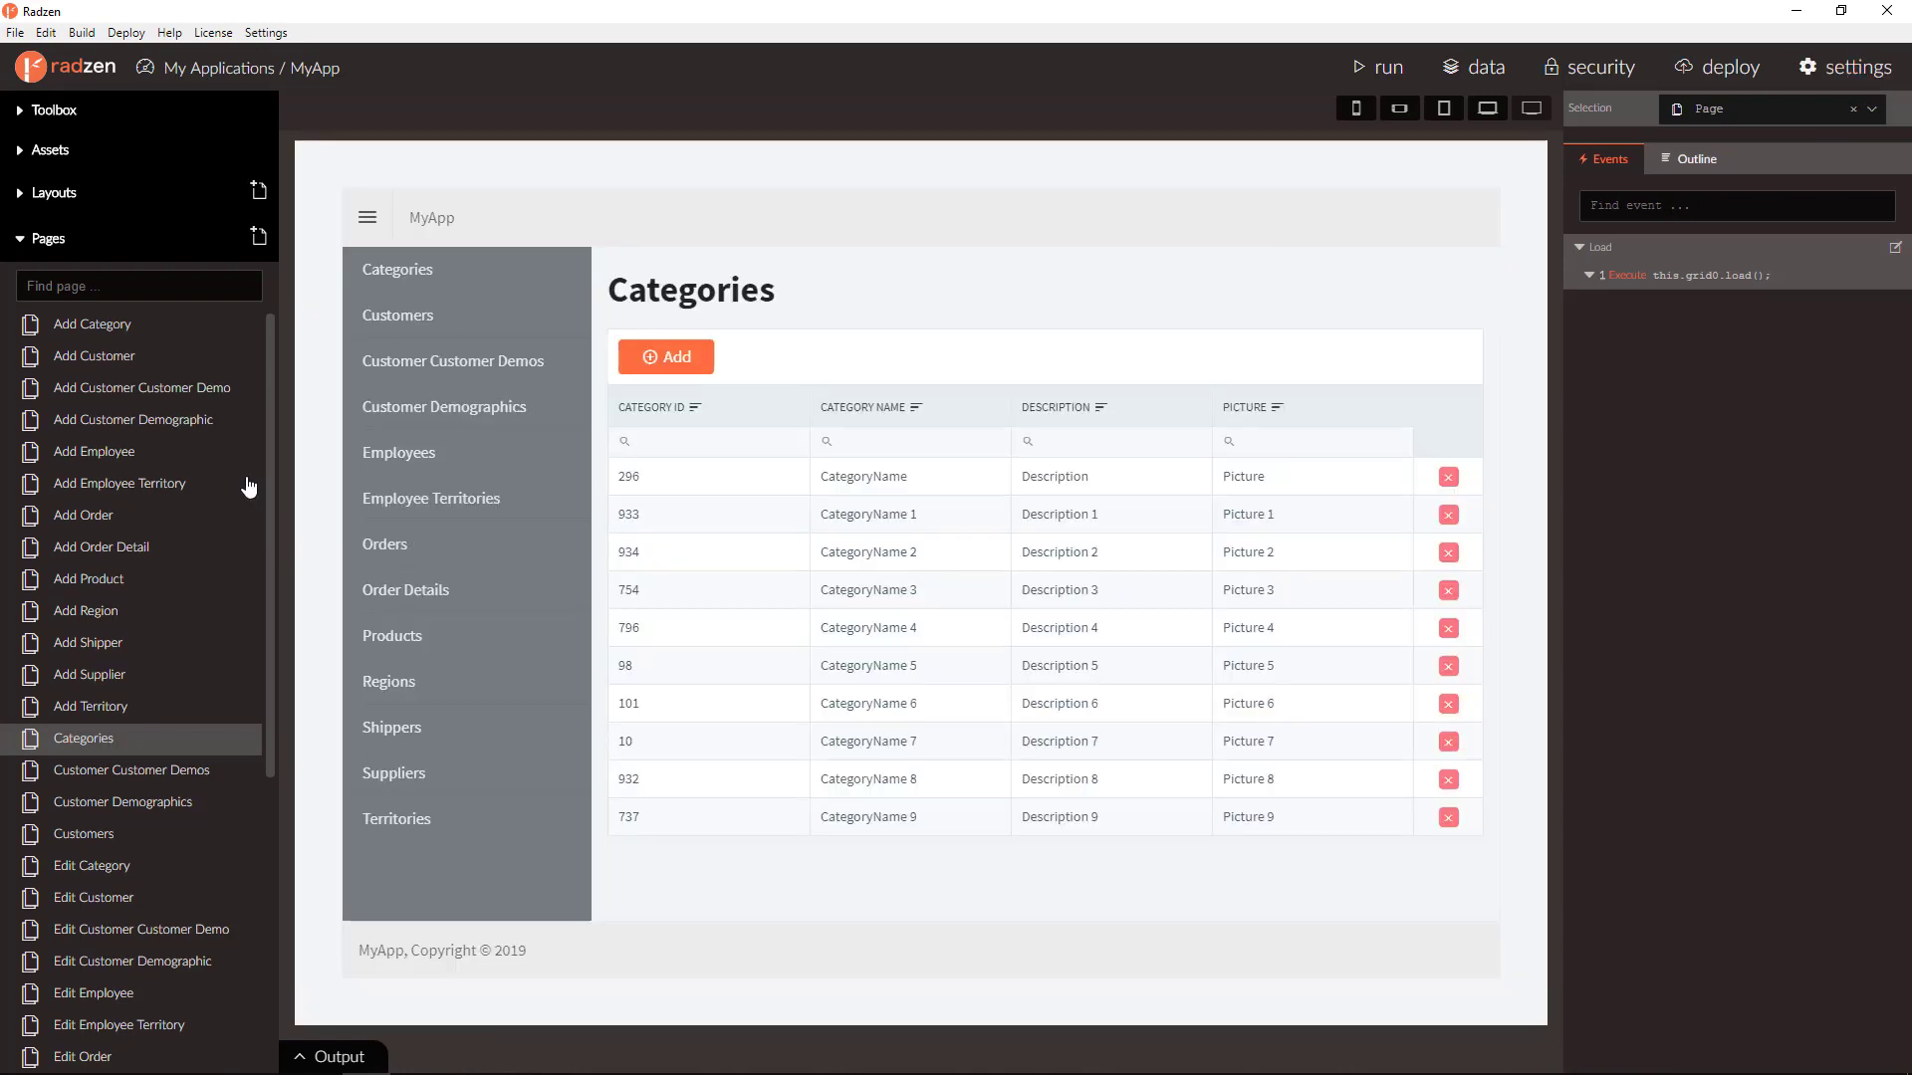
- Expand Layouts, show the Main layout and start editing the PanelMenu's navigation items
click(51, 192)
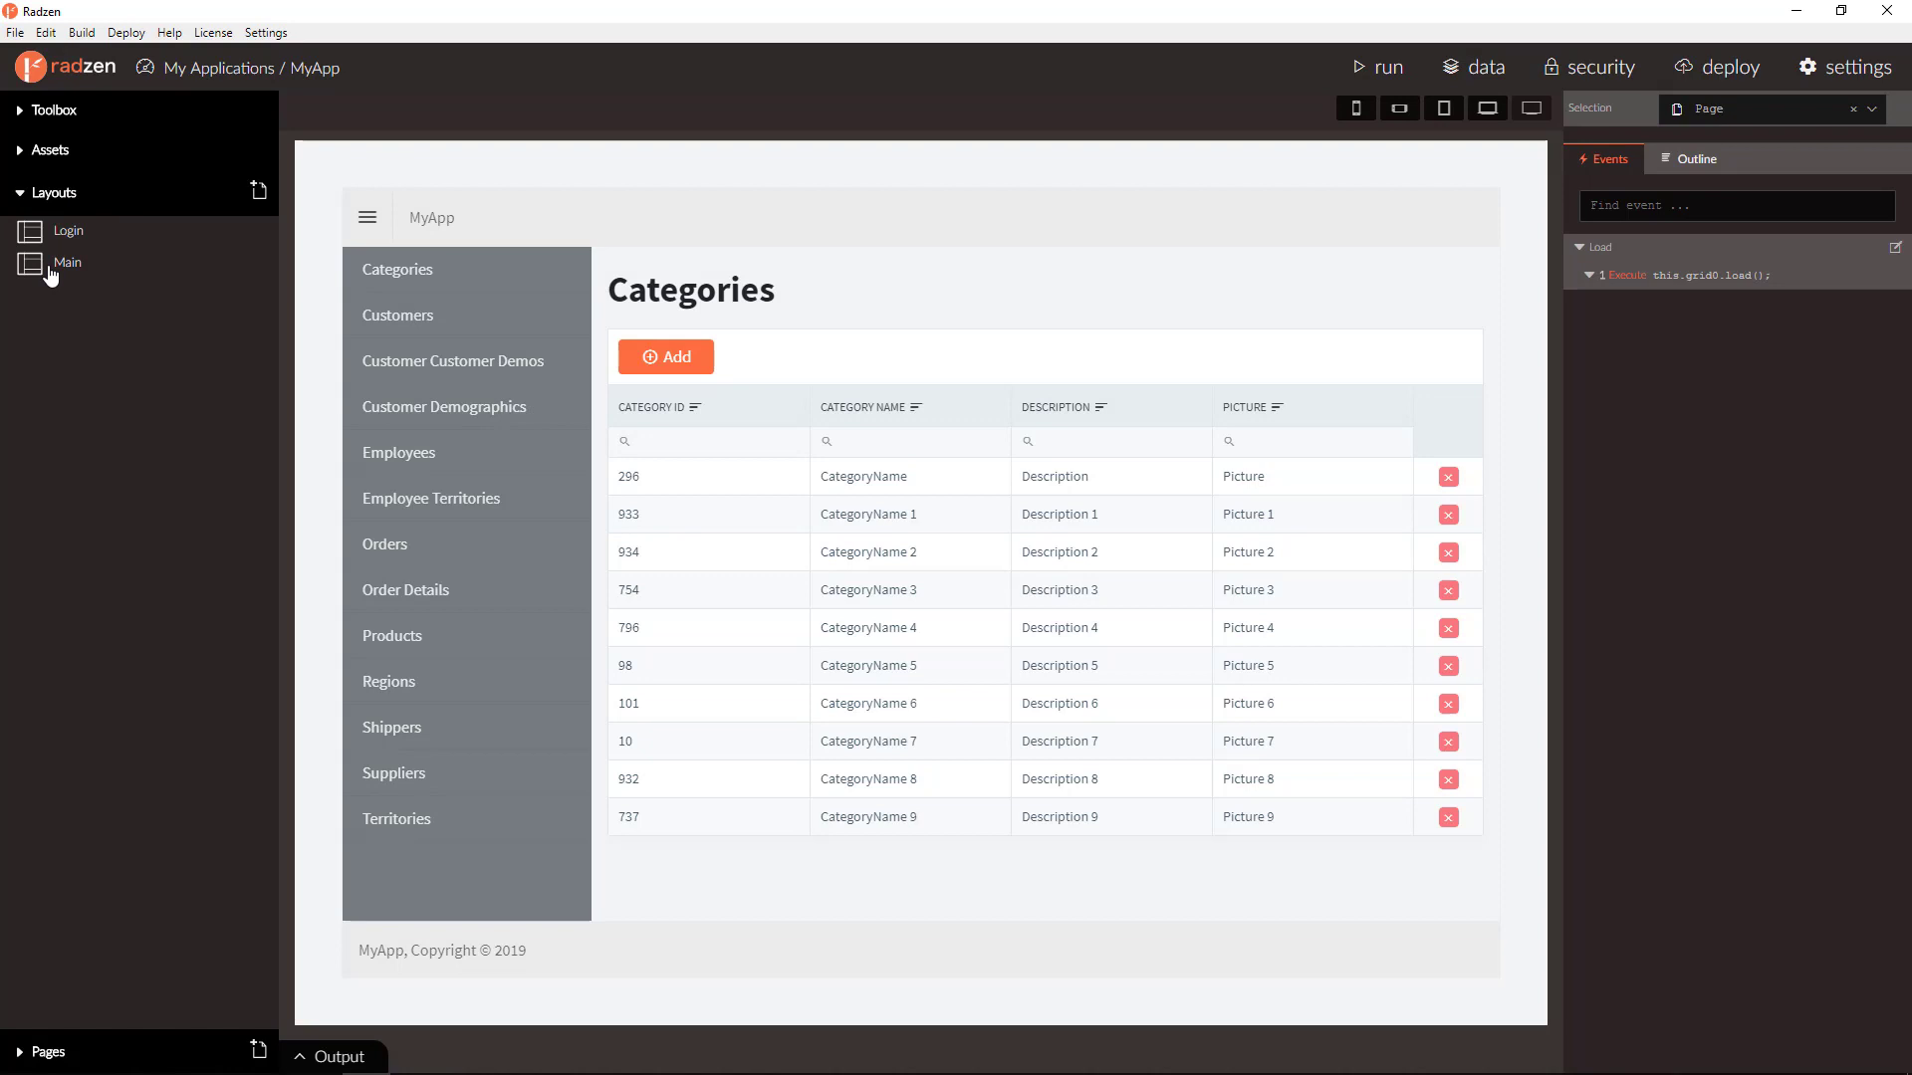
click(68, 262)
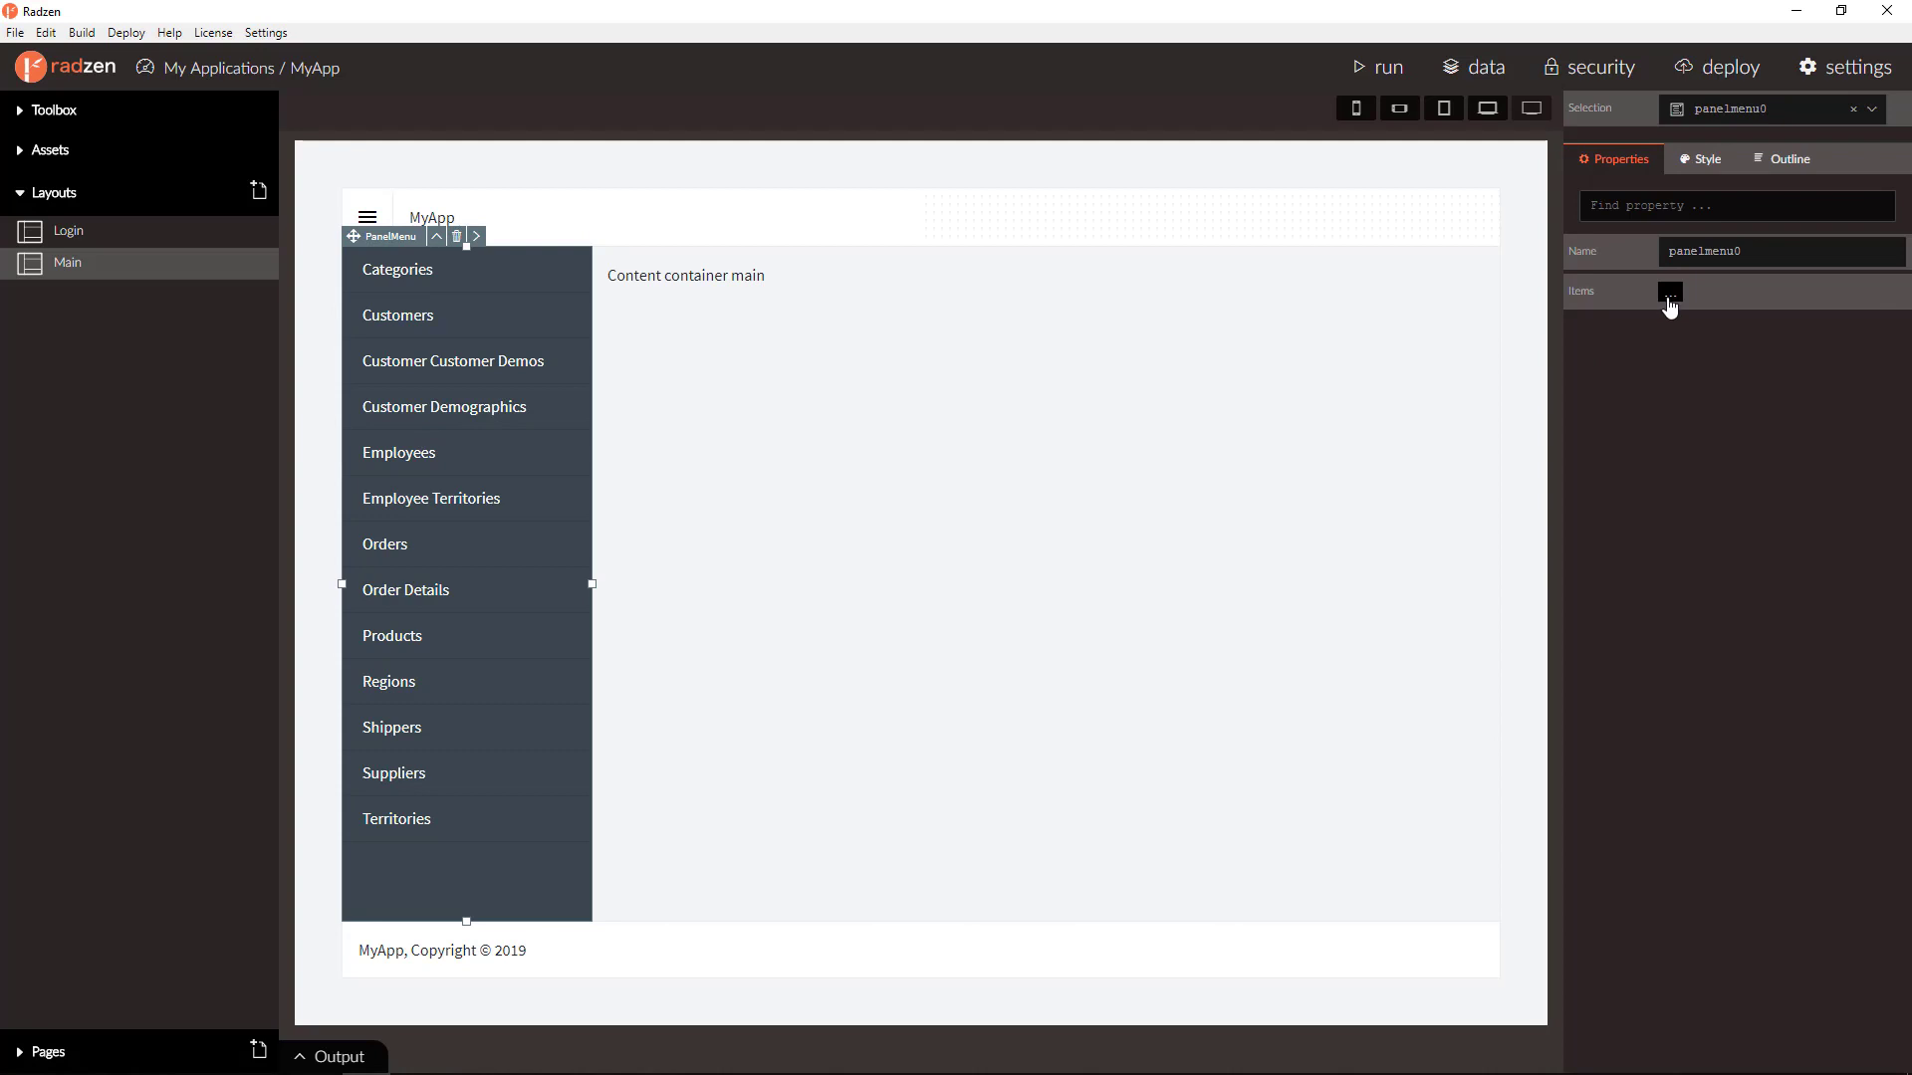
click(1668, 291)
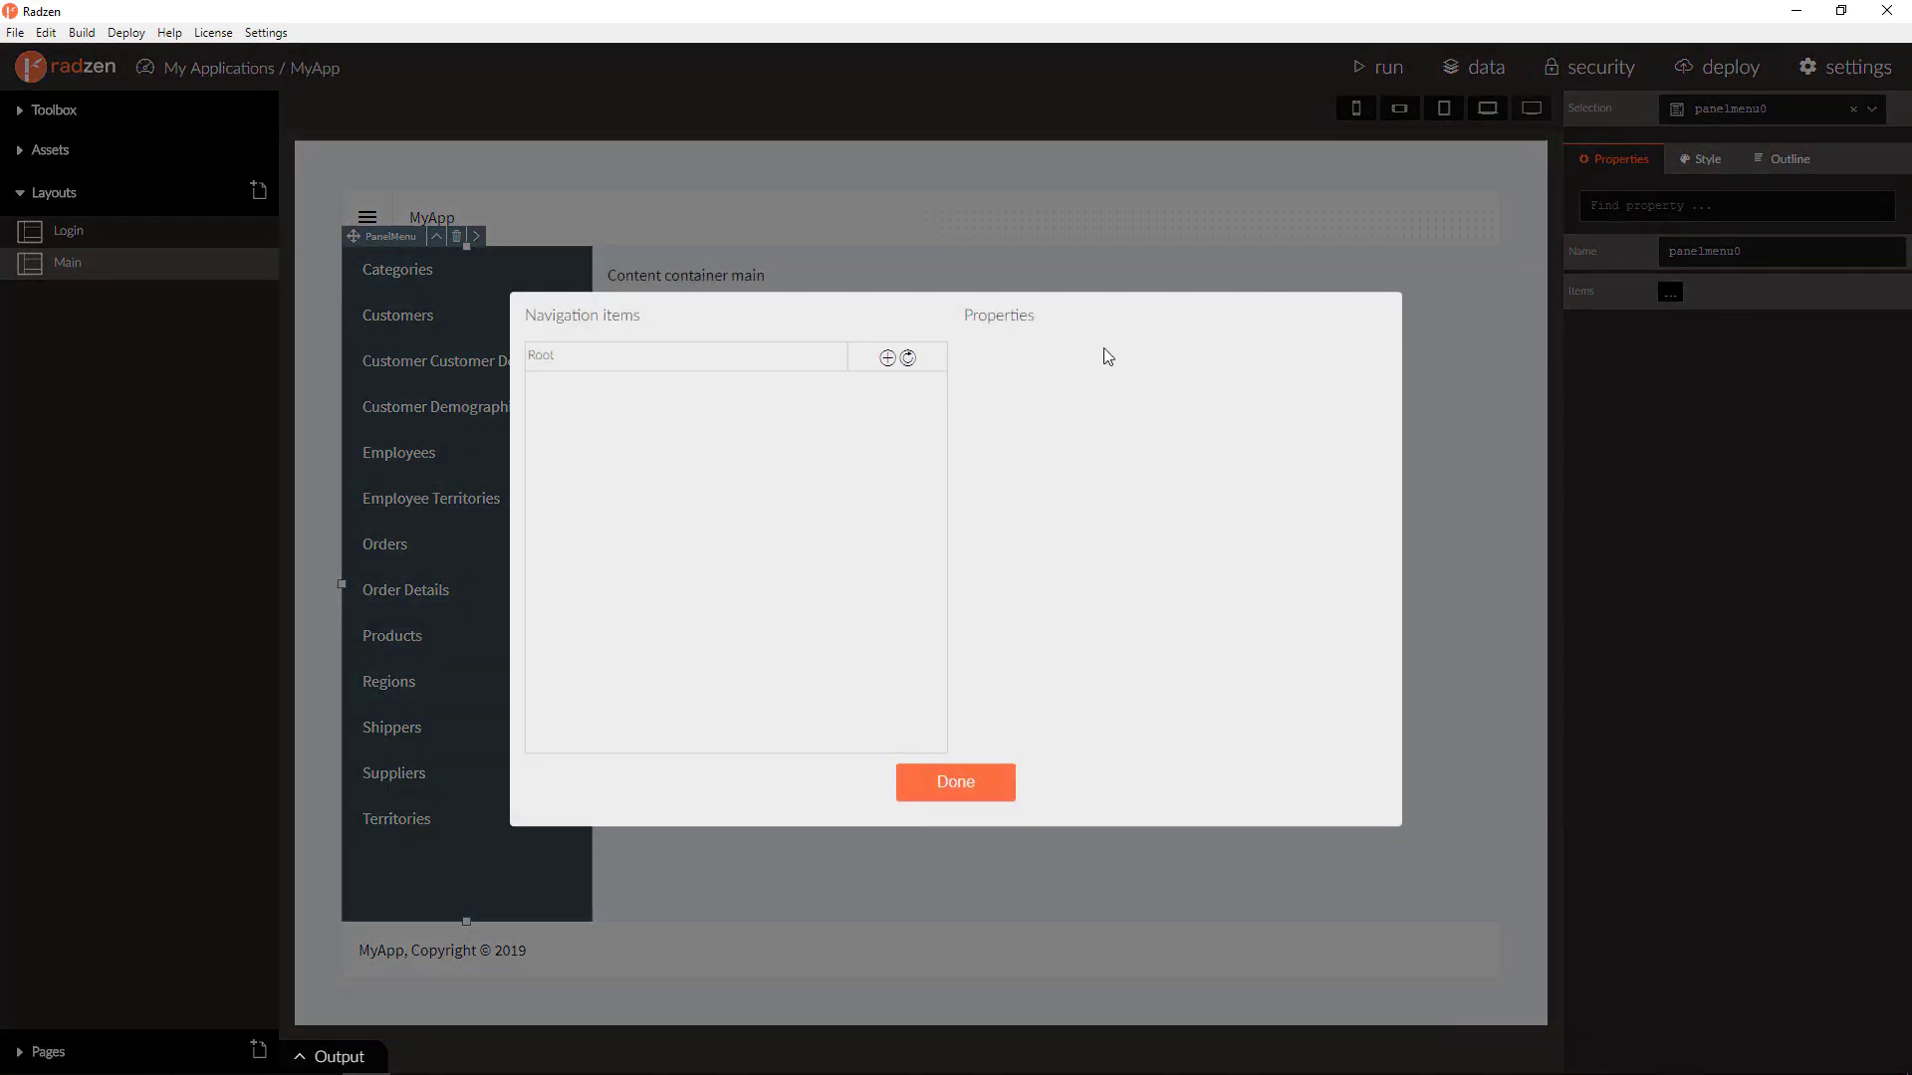
mouse_move(908, 358)
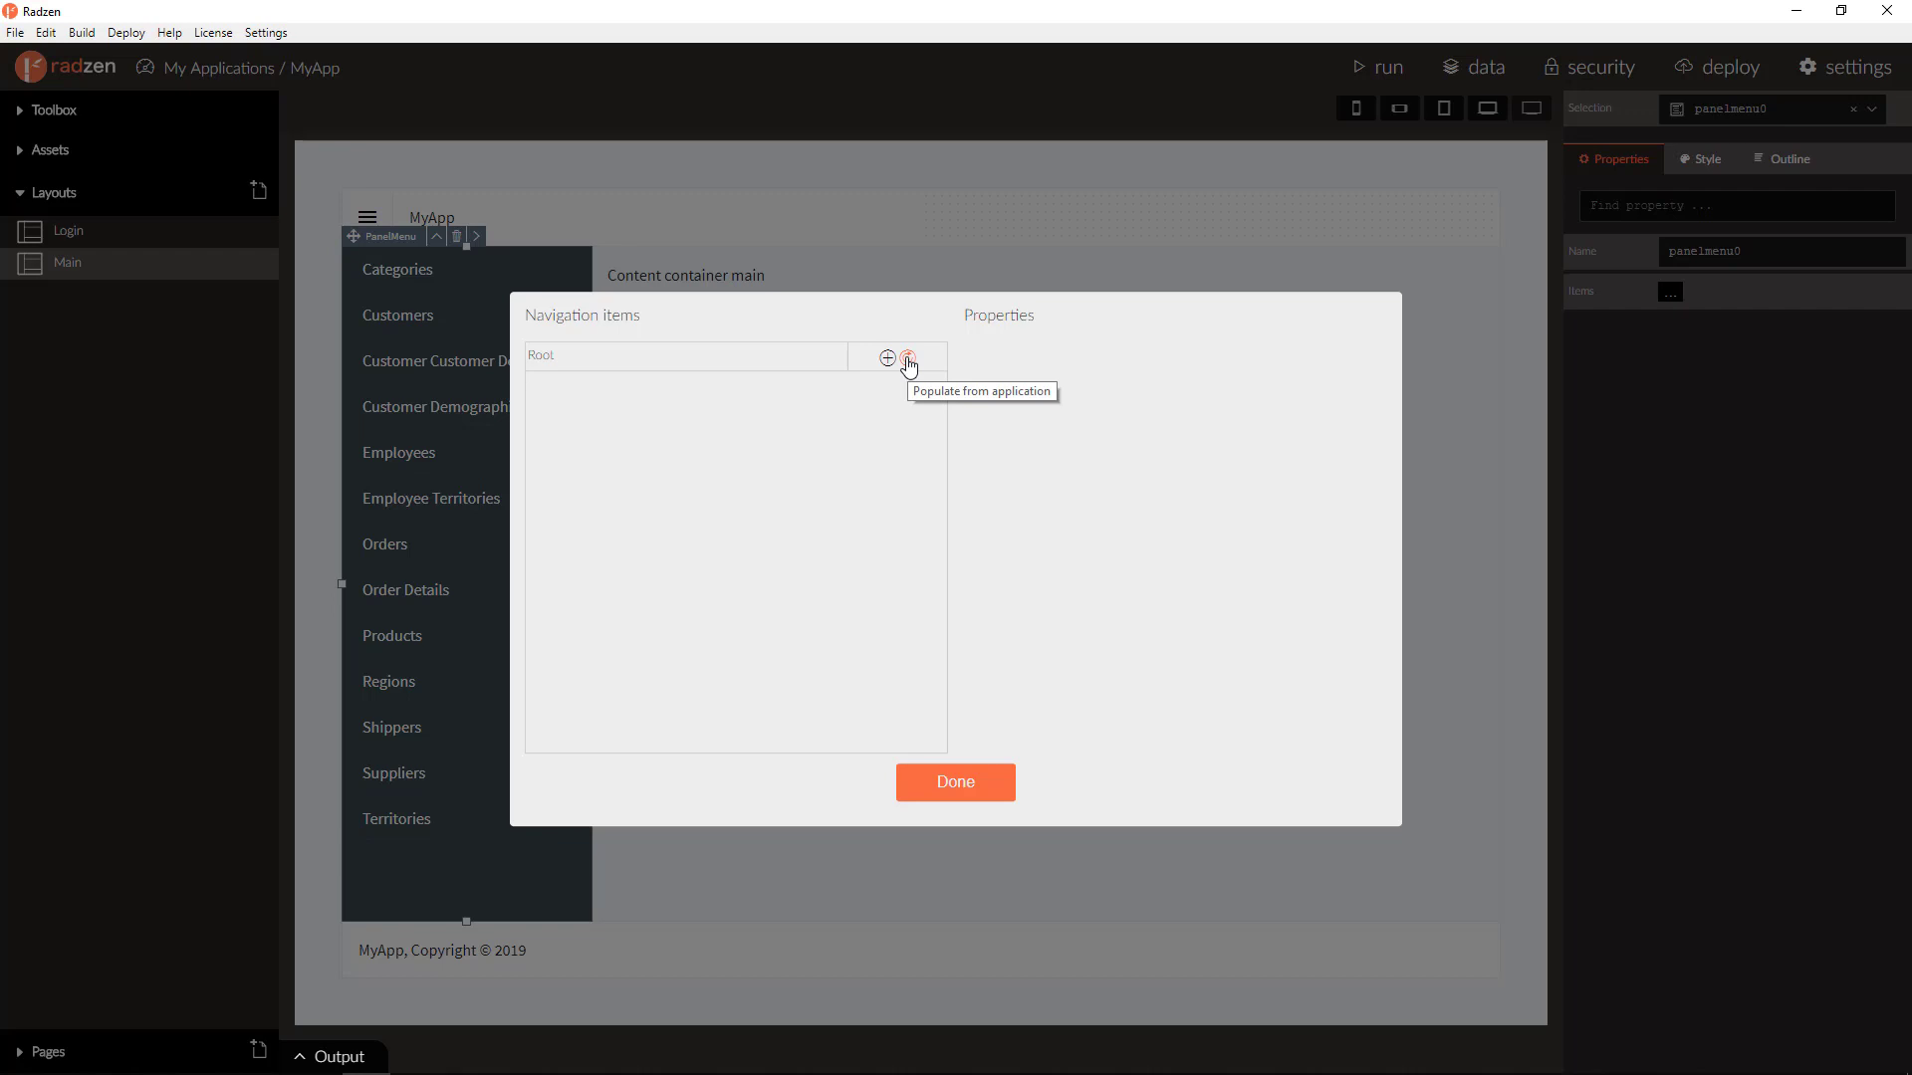
- Populate the Root of the navigation items from the application's pages, Categories through Territories
click(908, 357)
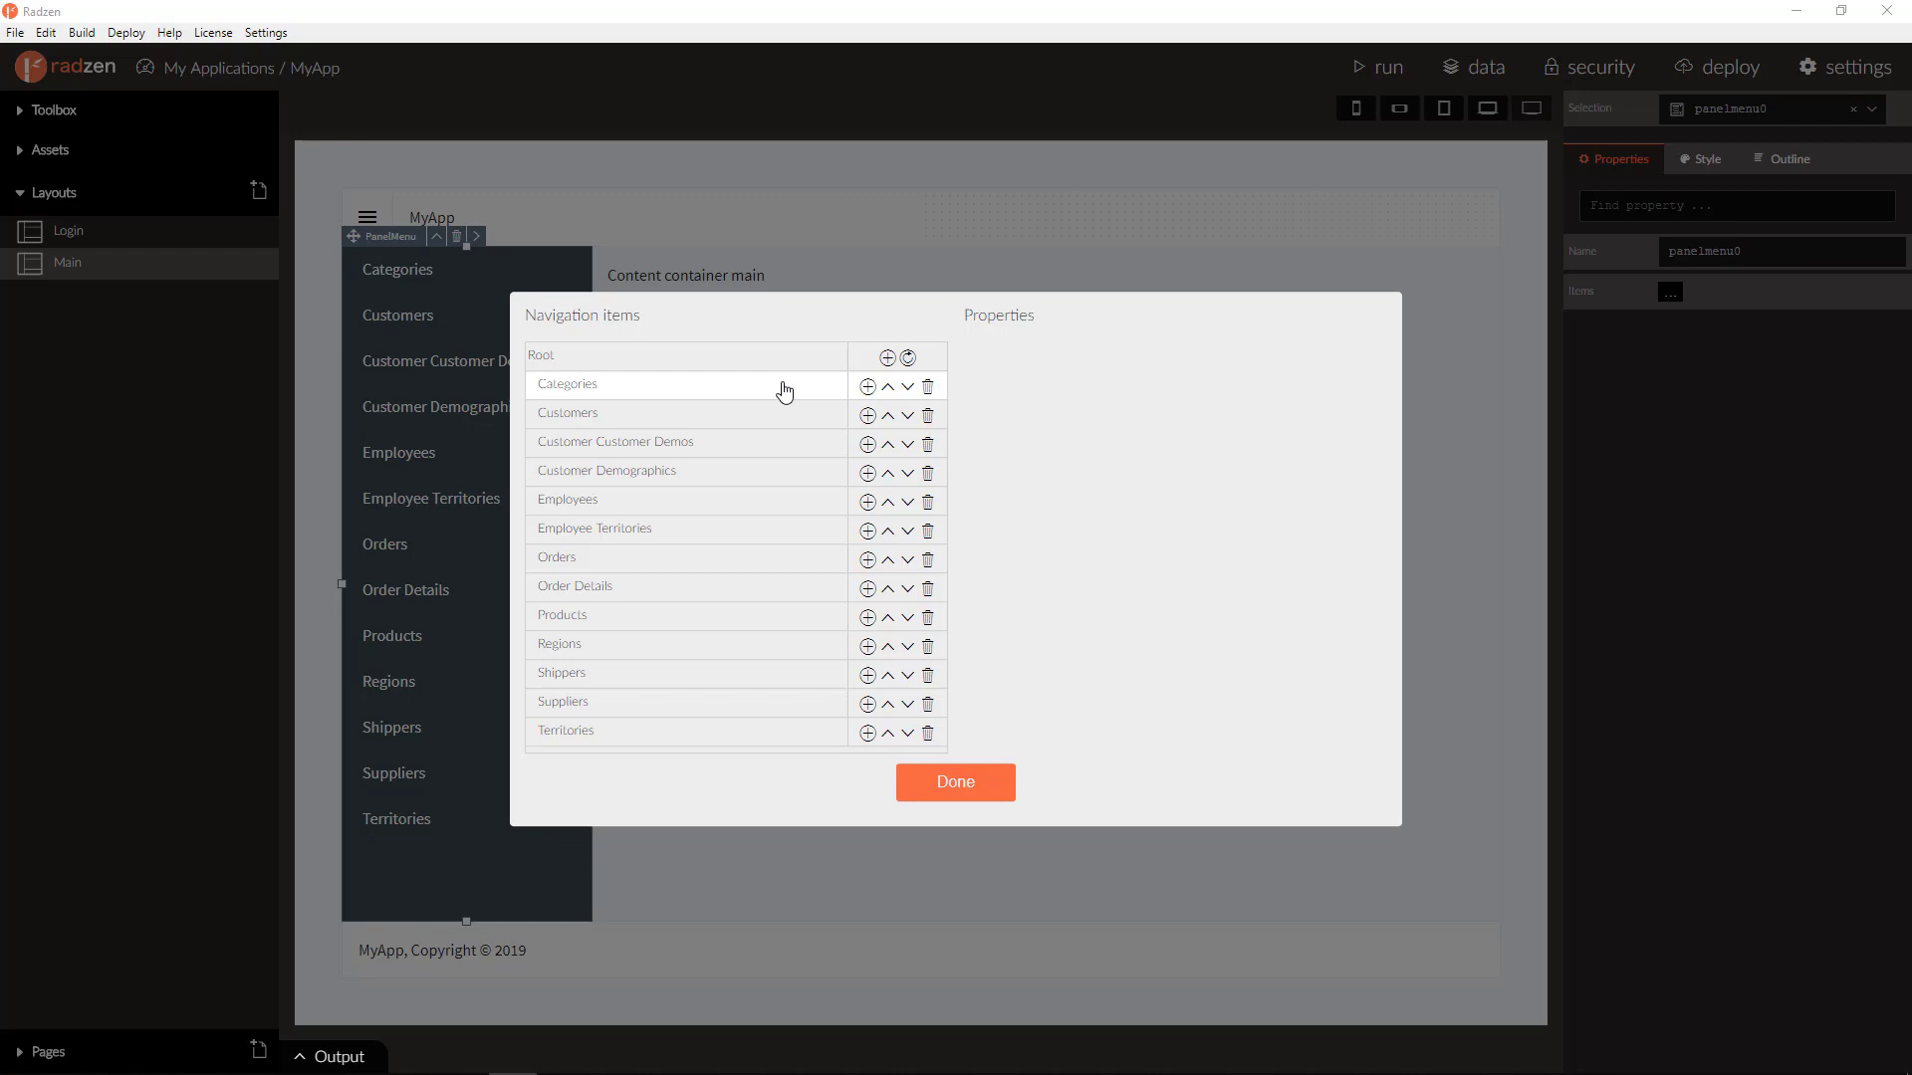
mouse_move(928, 387)
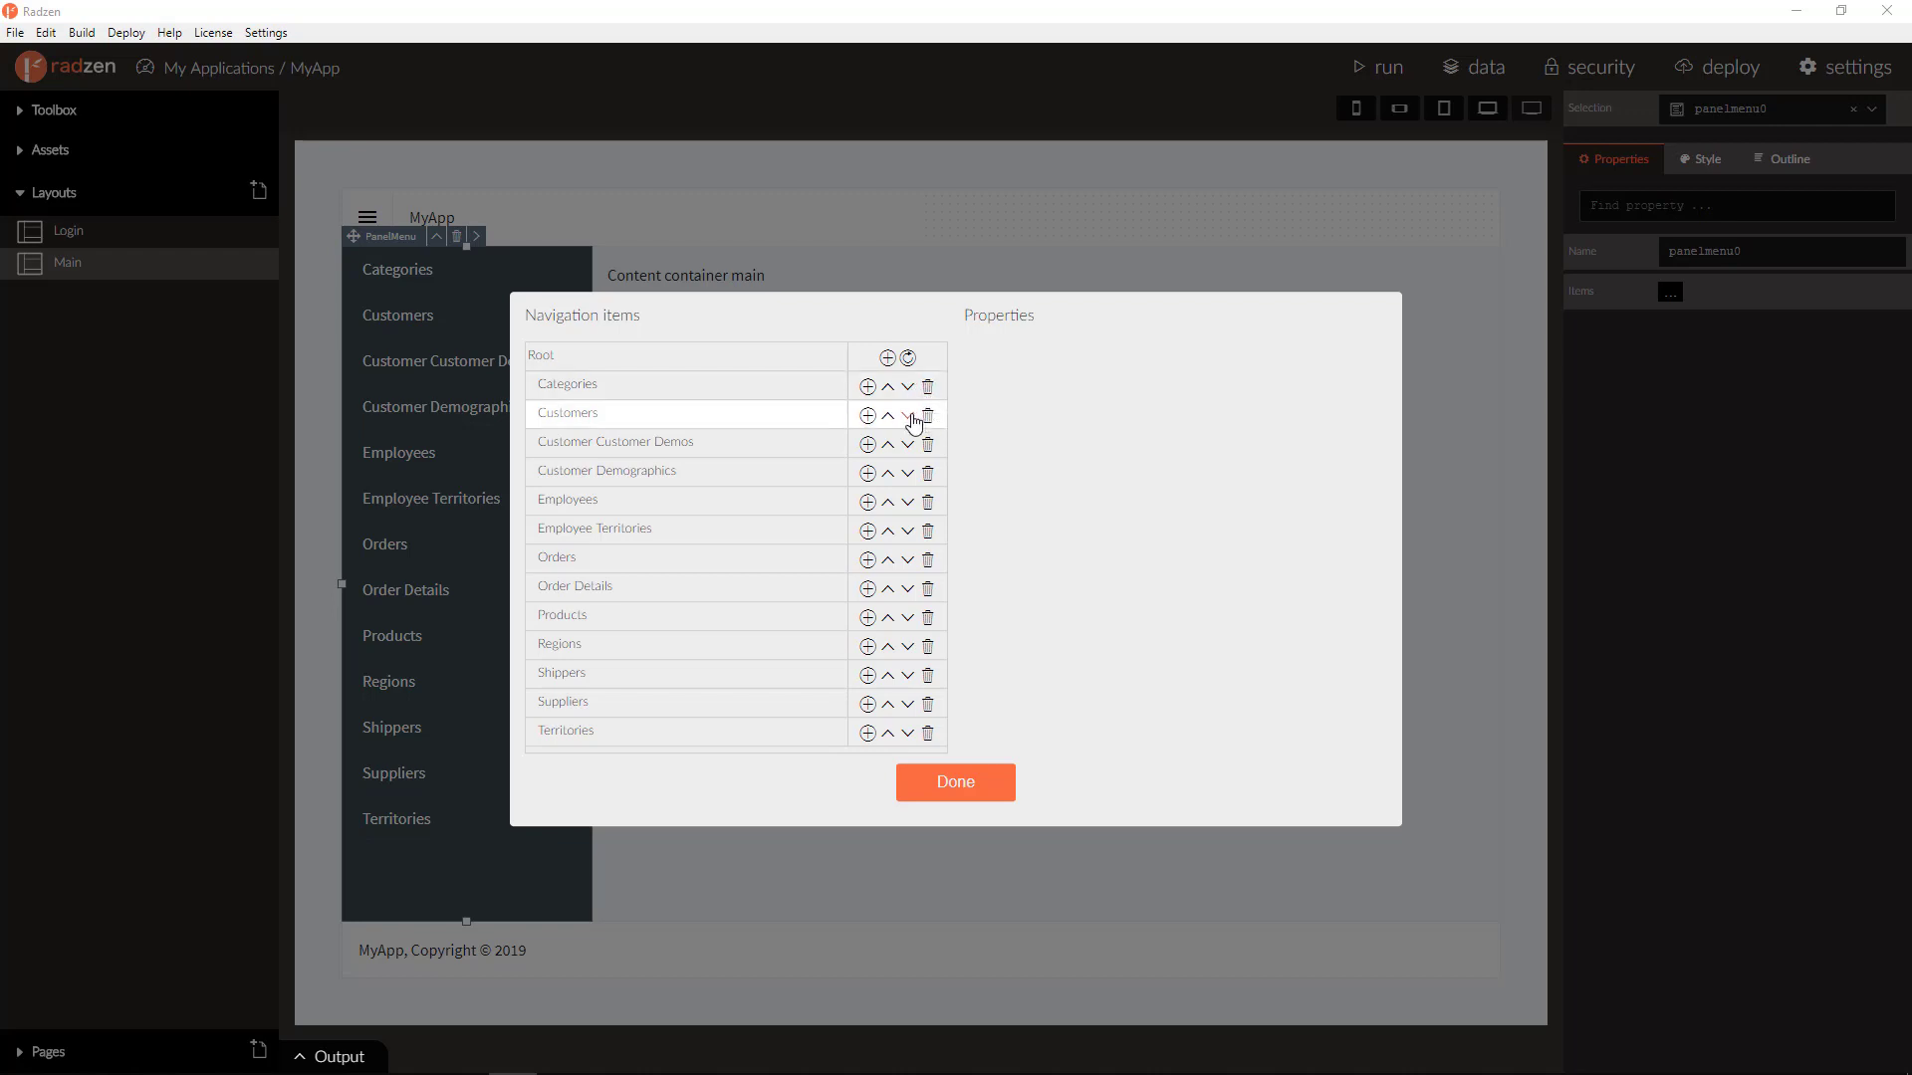
mouse_move(889, 416)
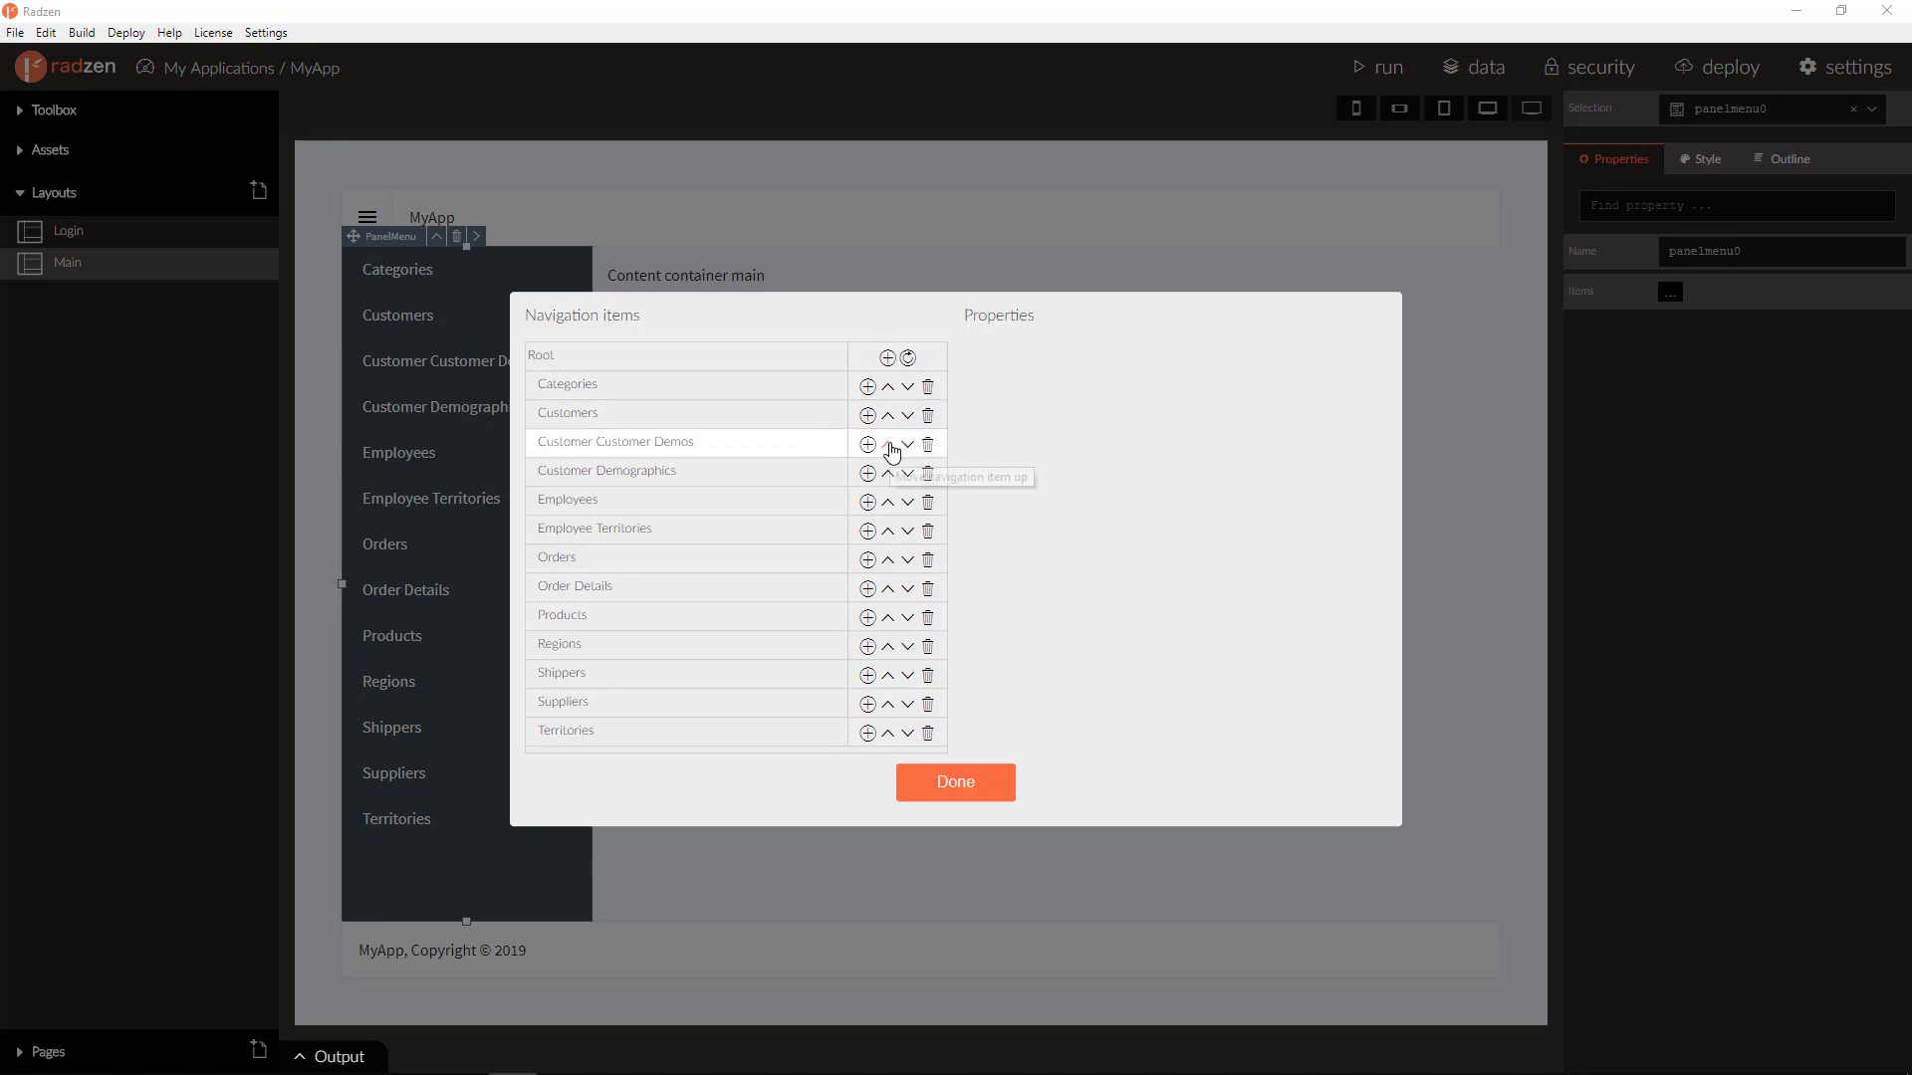
- Give the Categories item the accessibility icon, the Categories path, and a '${' Visible expression
click(566, 382)
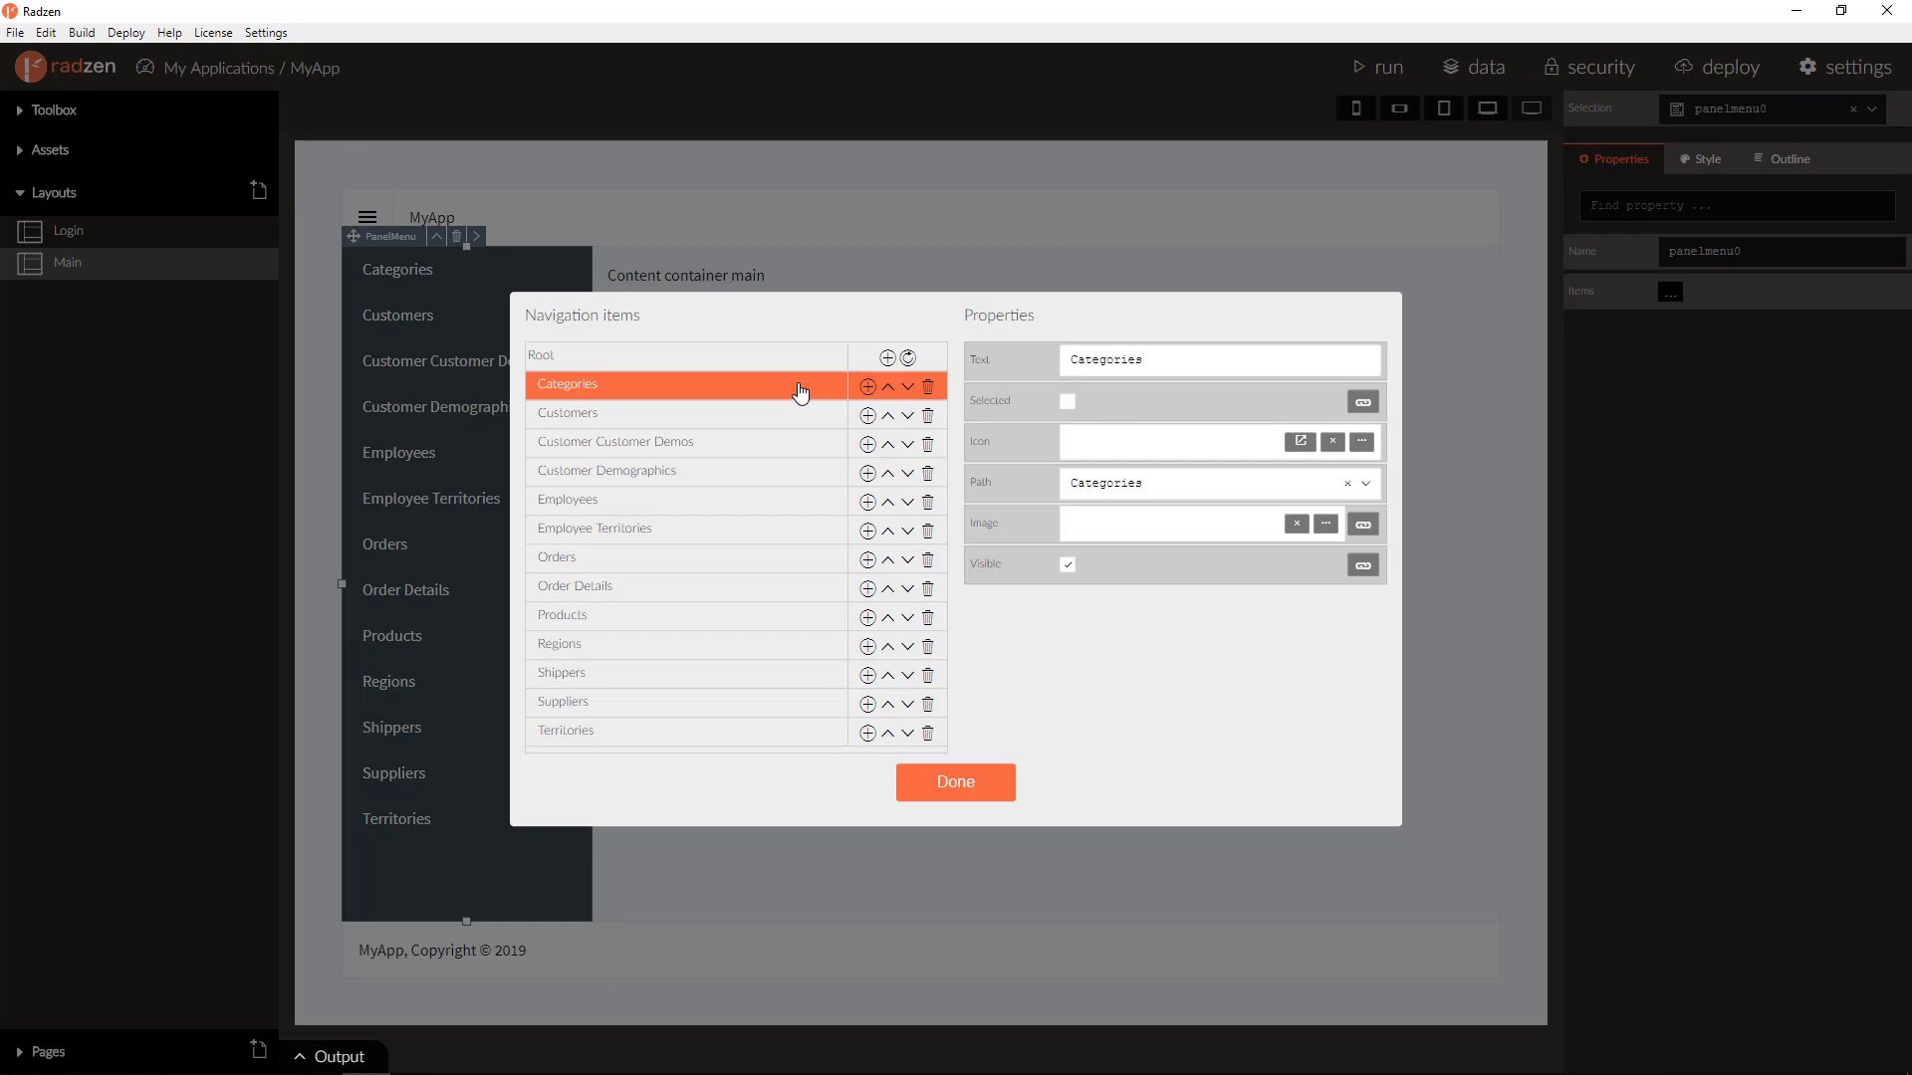
click(1218, 358)
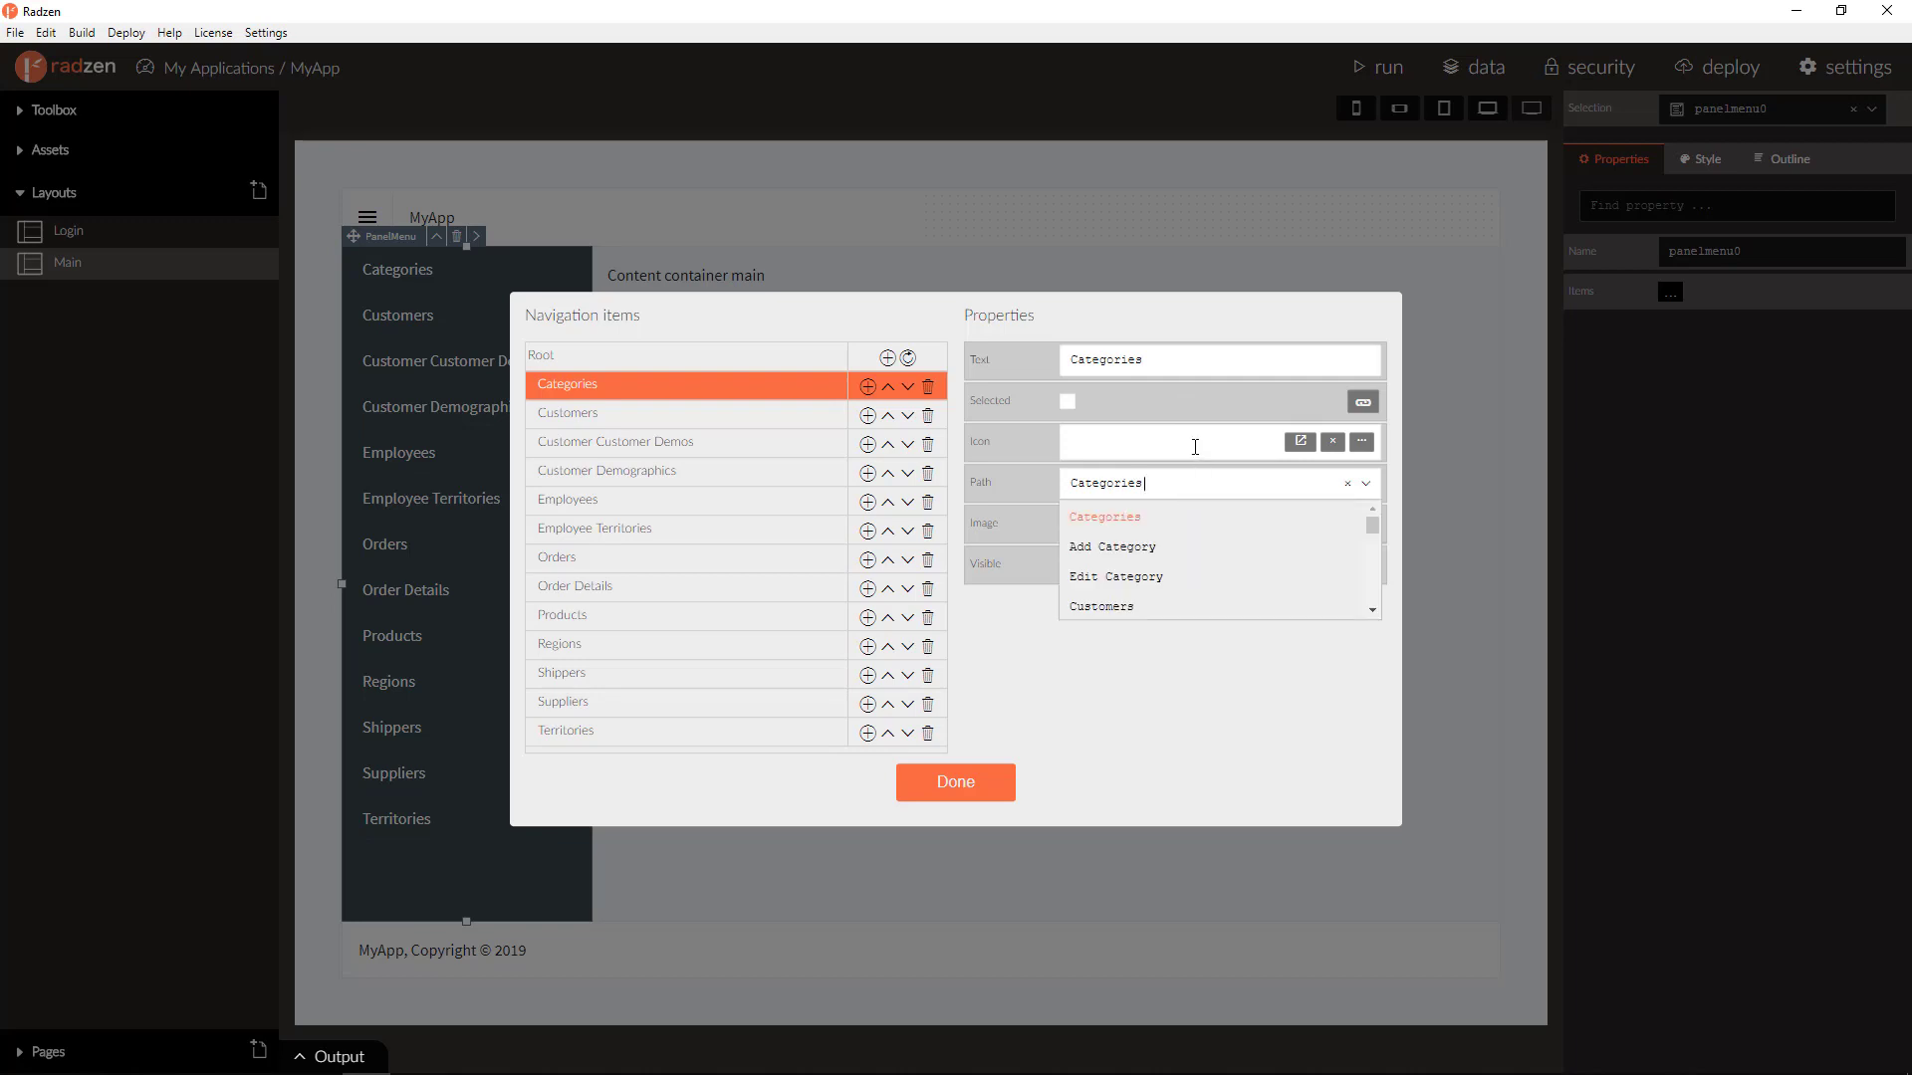
click(1362, 441)
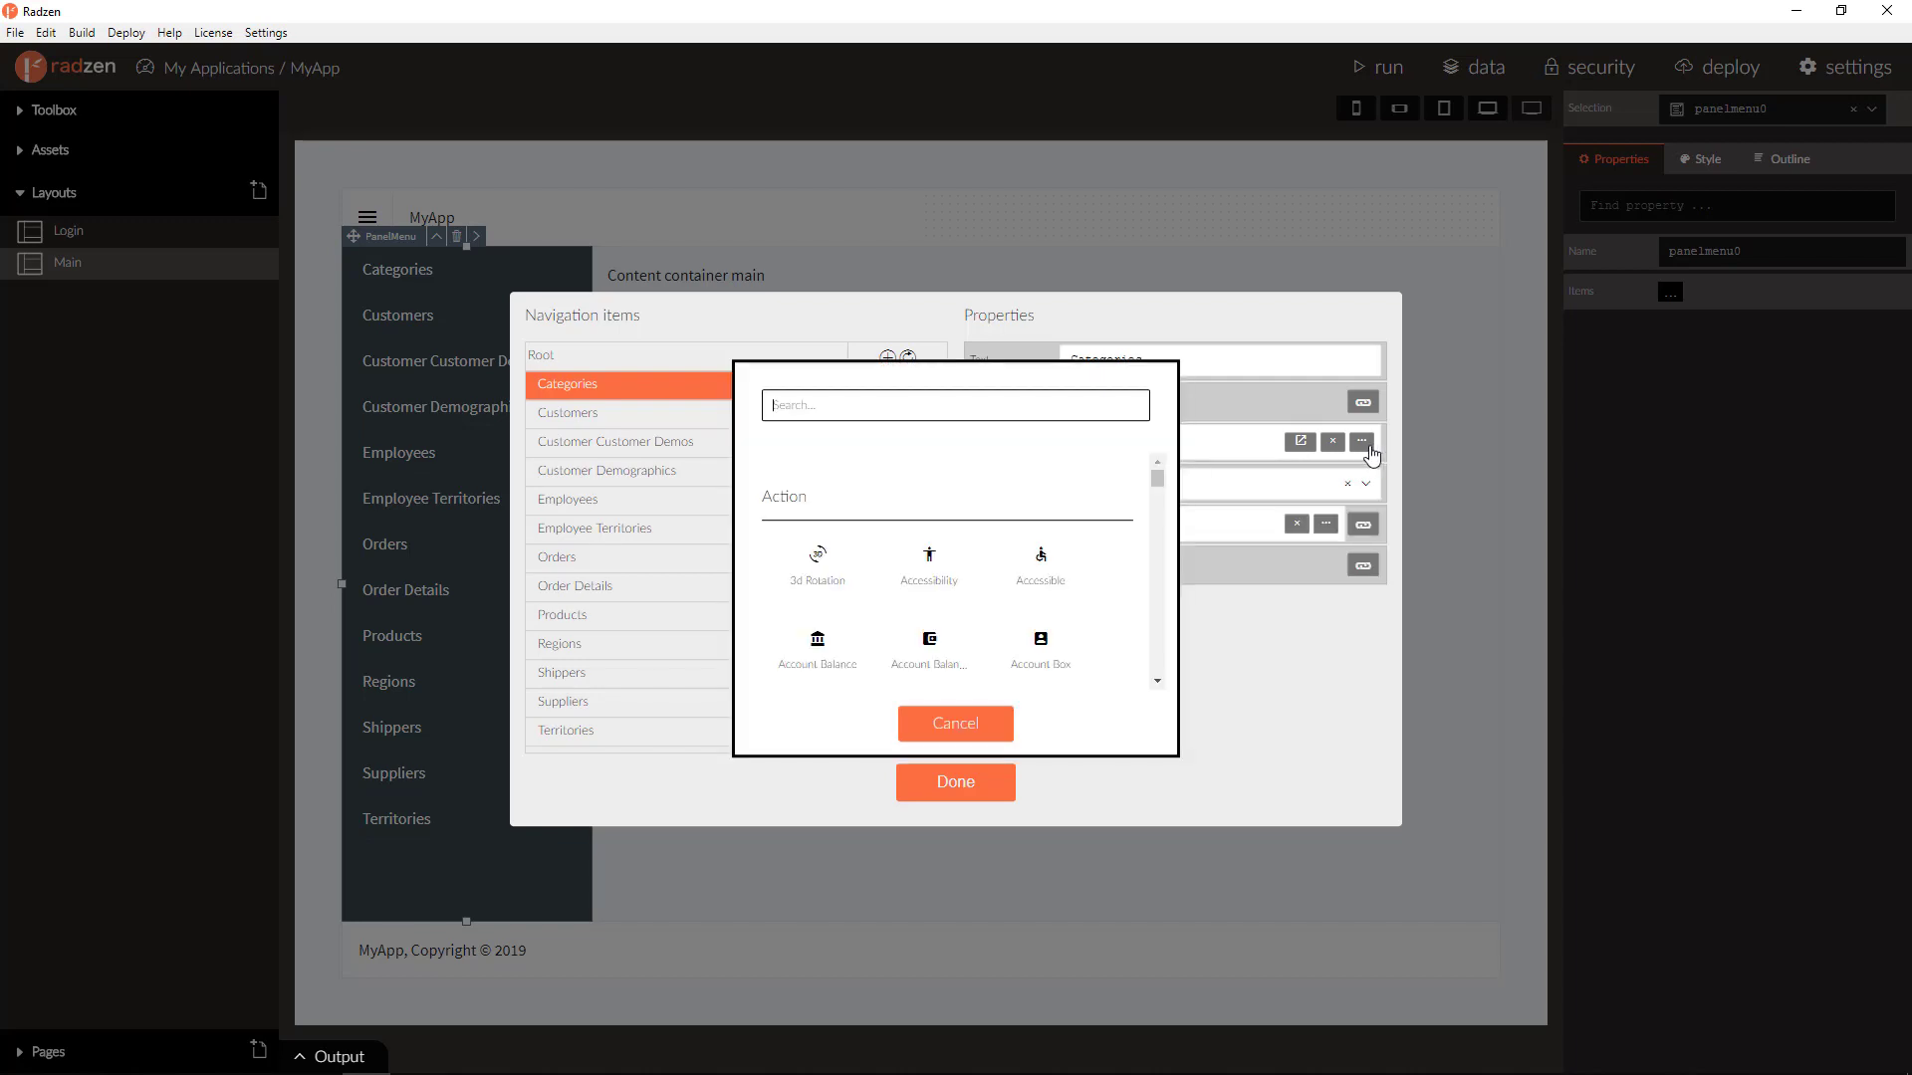
click(929, 562)
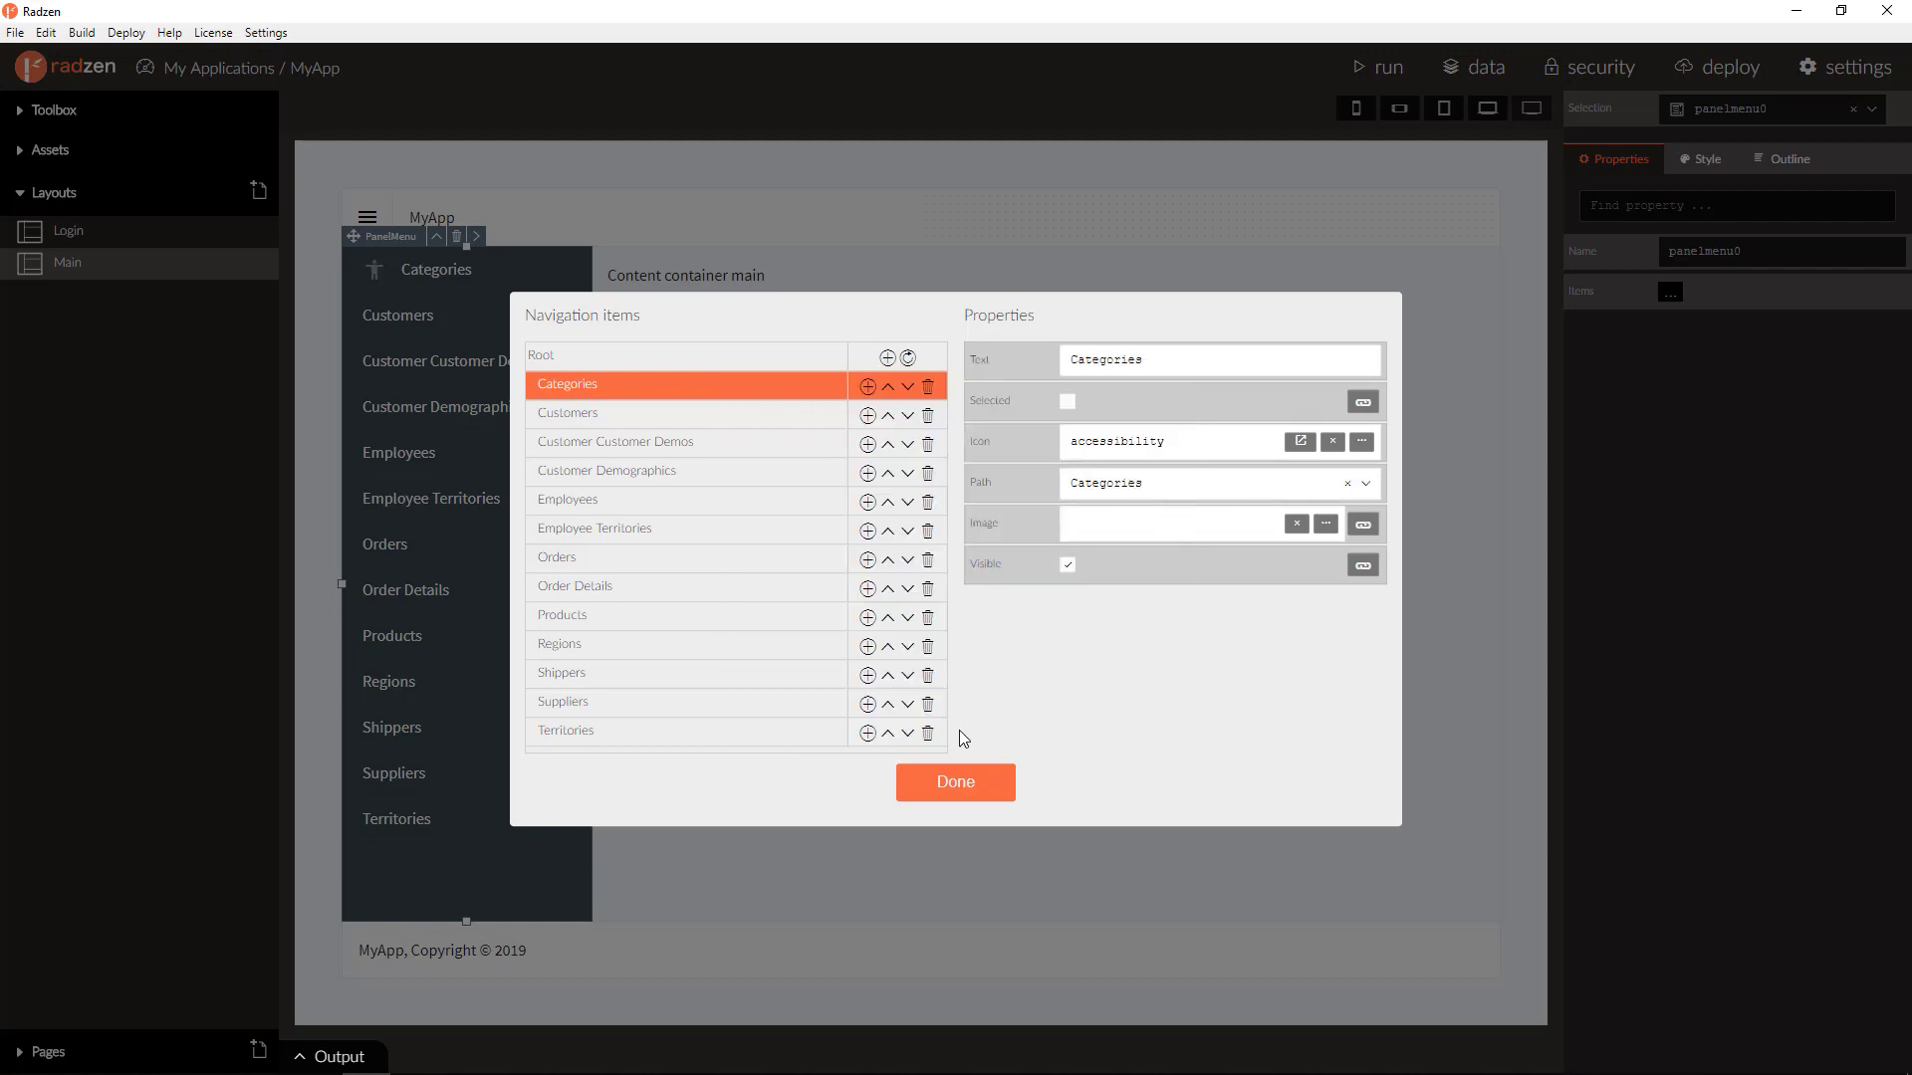
mouse_move(1205, 574)
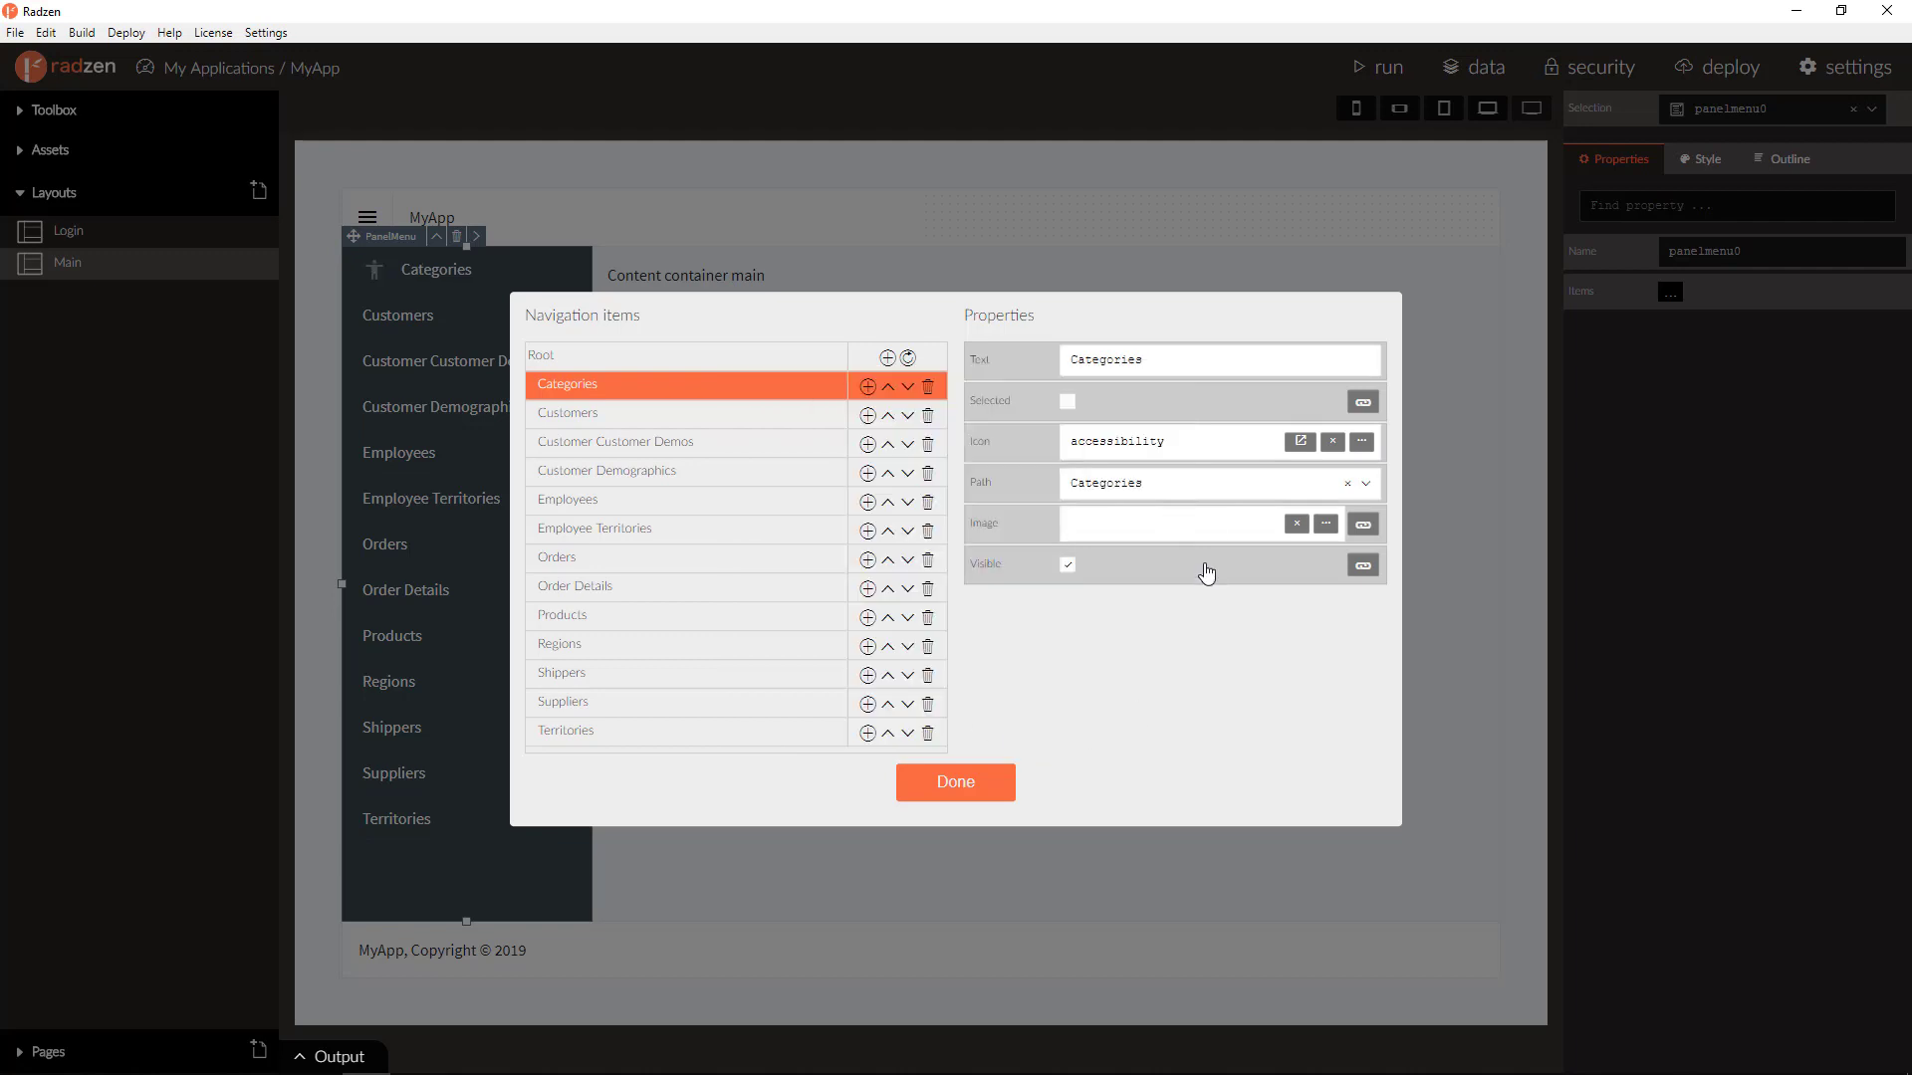
mouse_move(1158, 578)
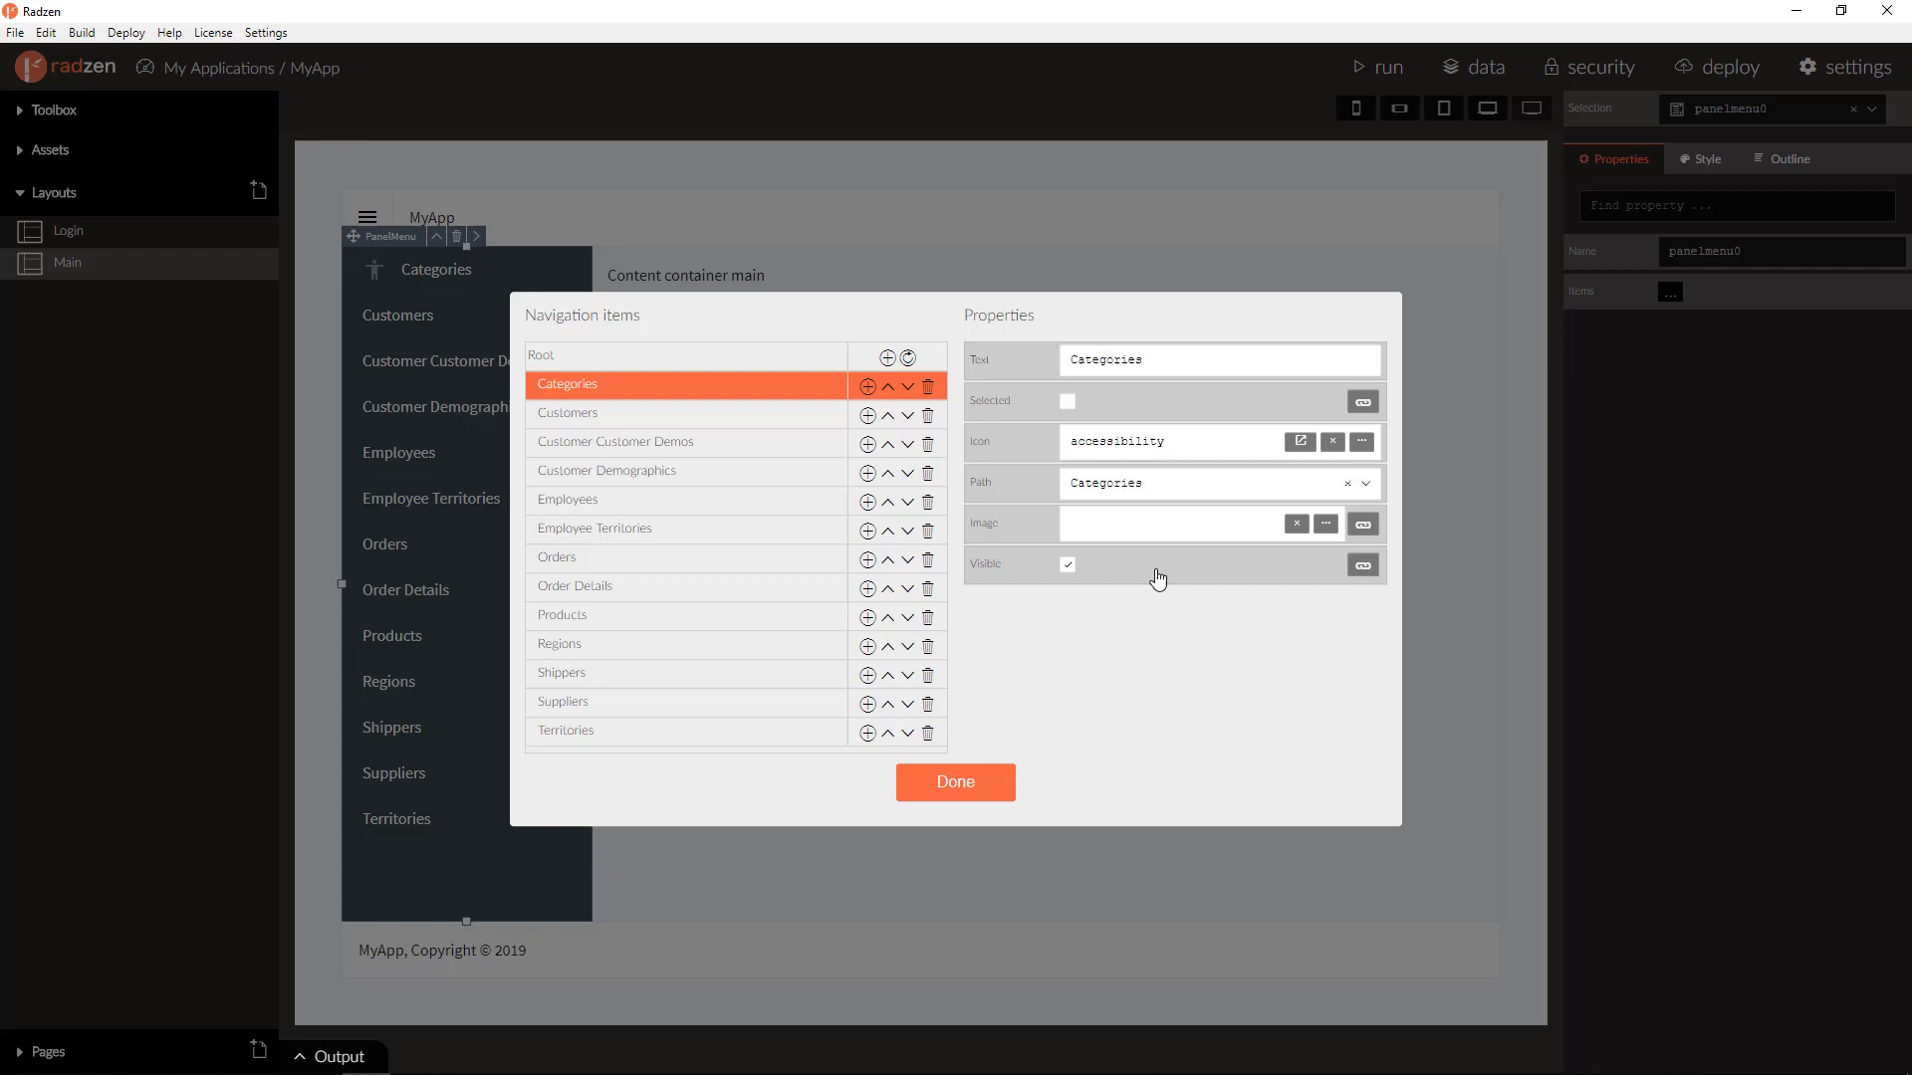
click(1069, 564)
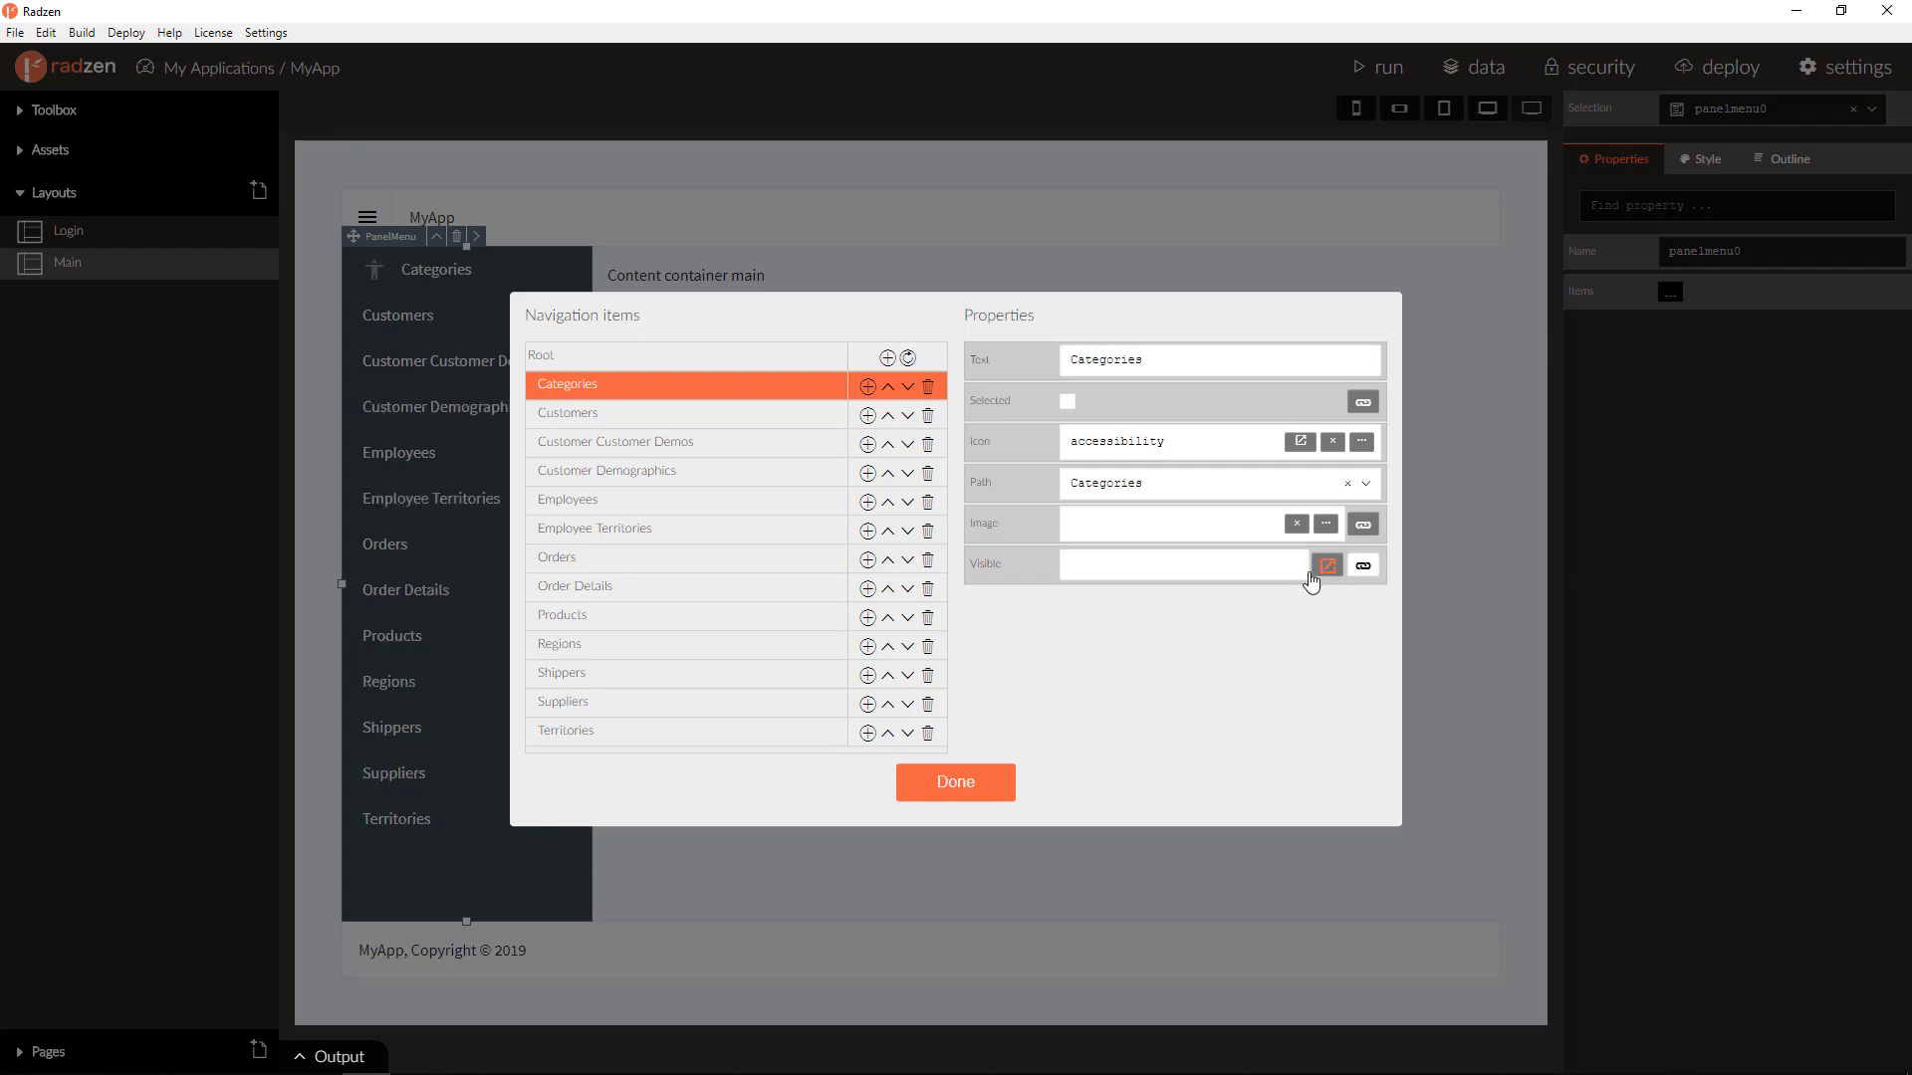
text(${)
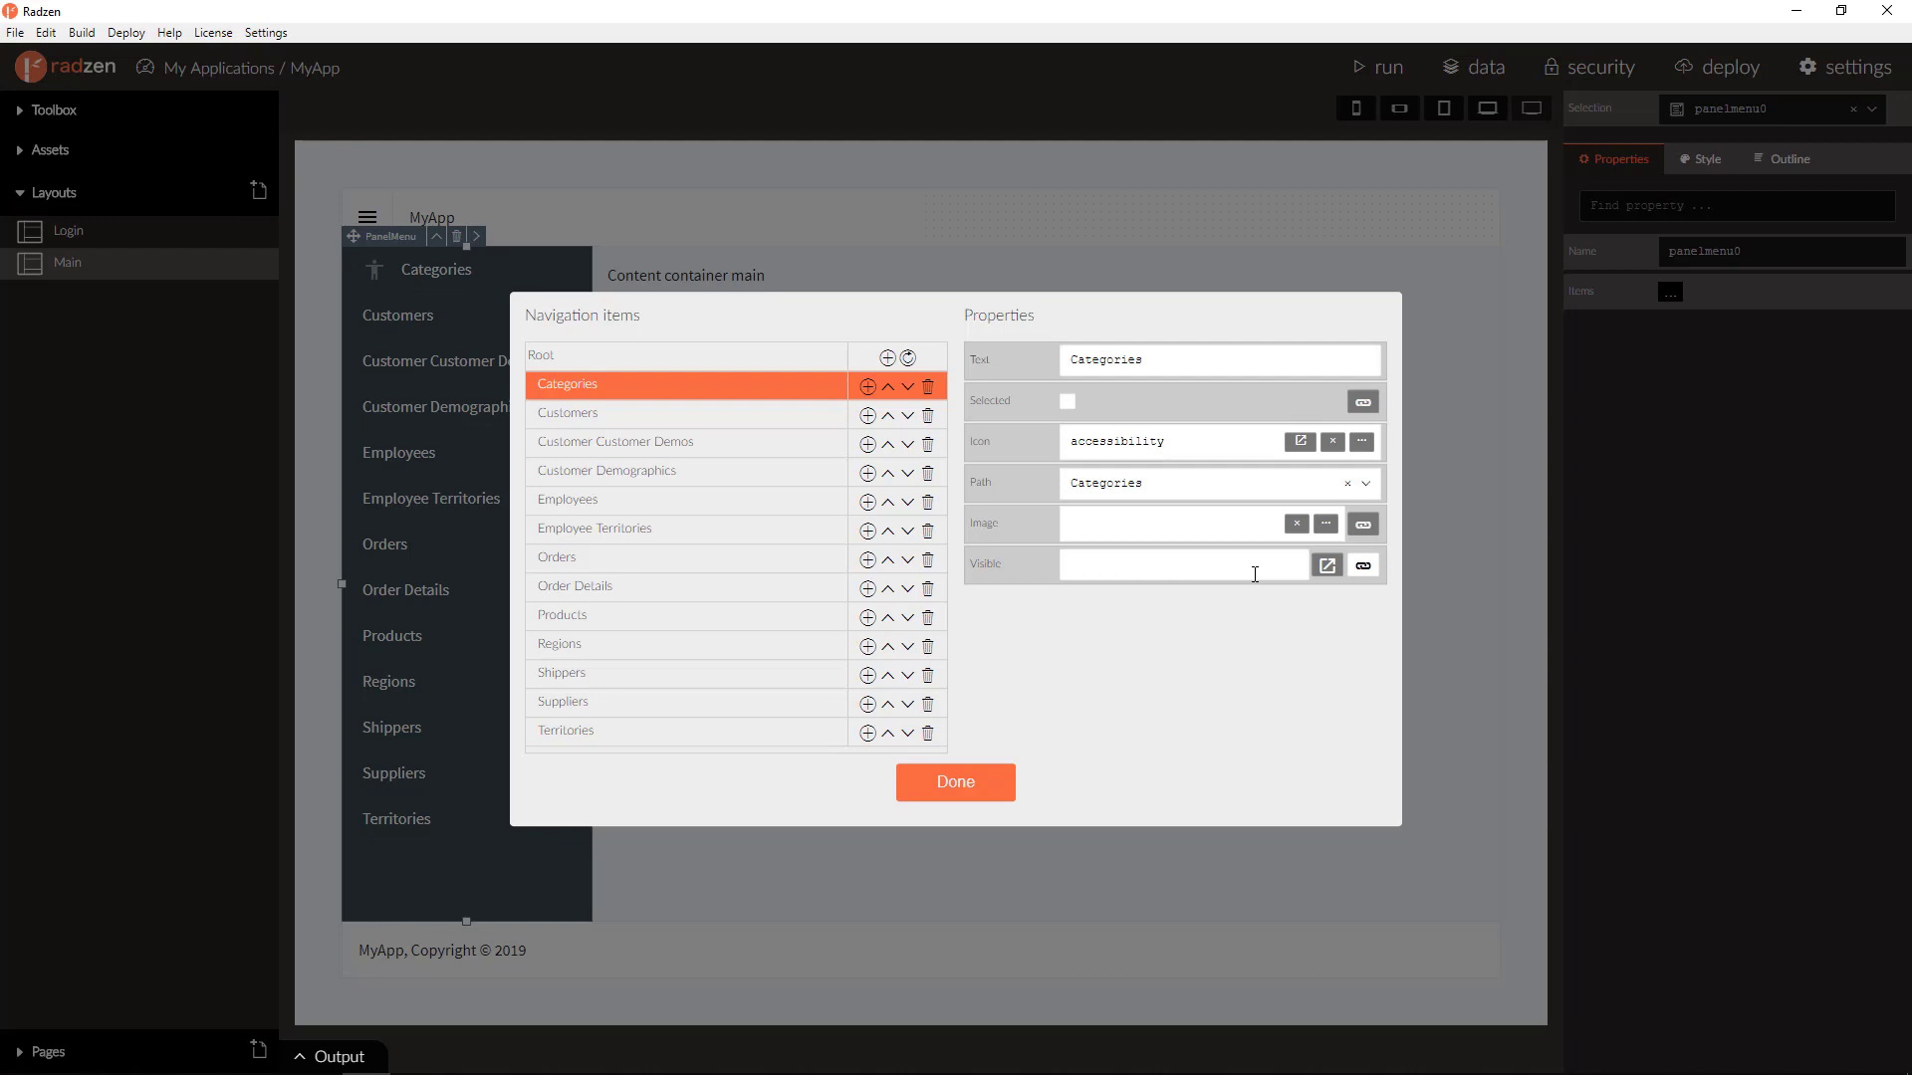
click(1362, 565)
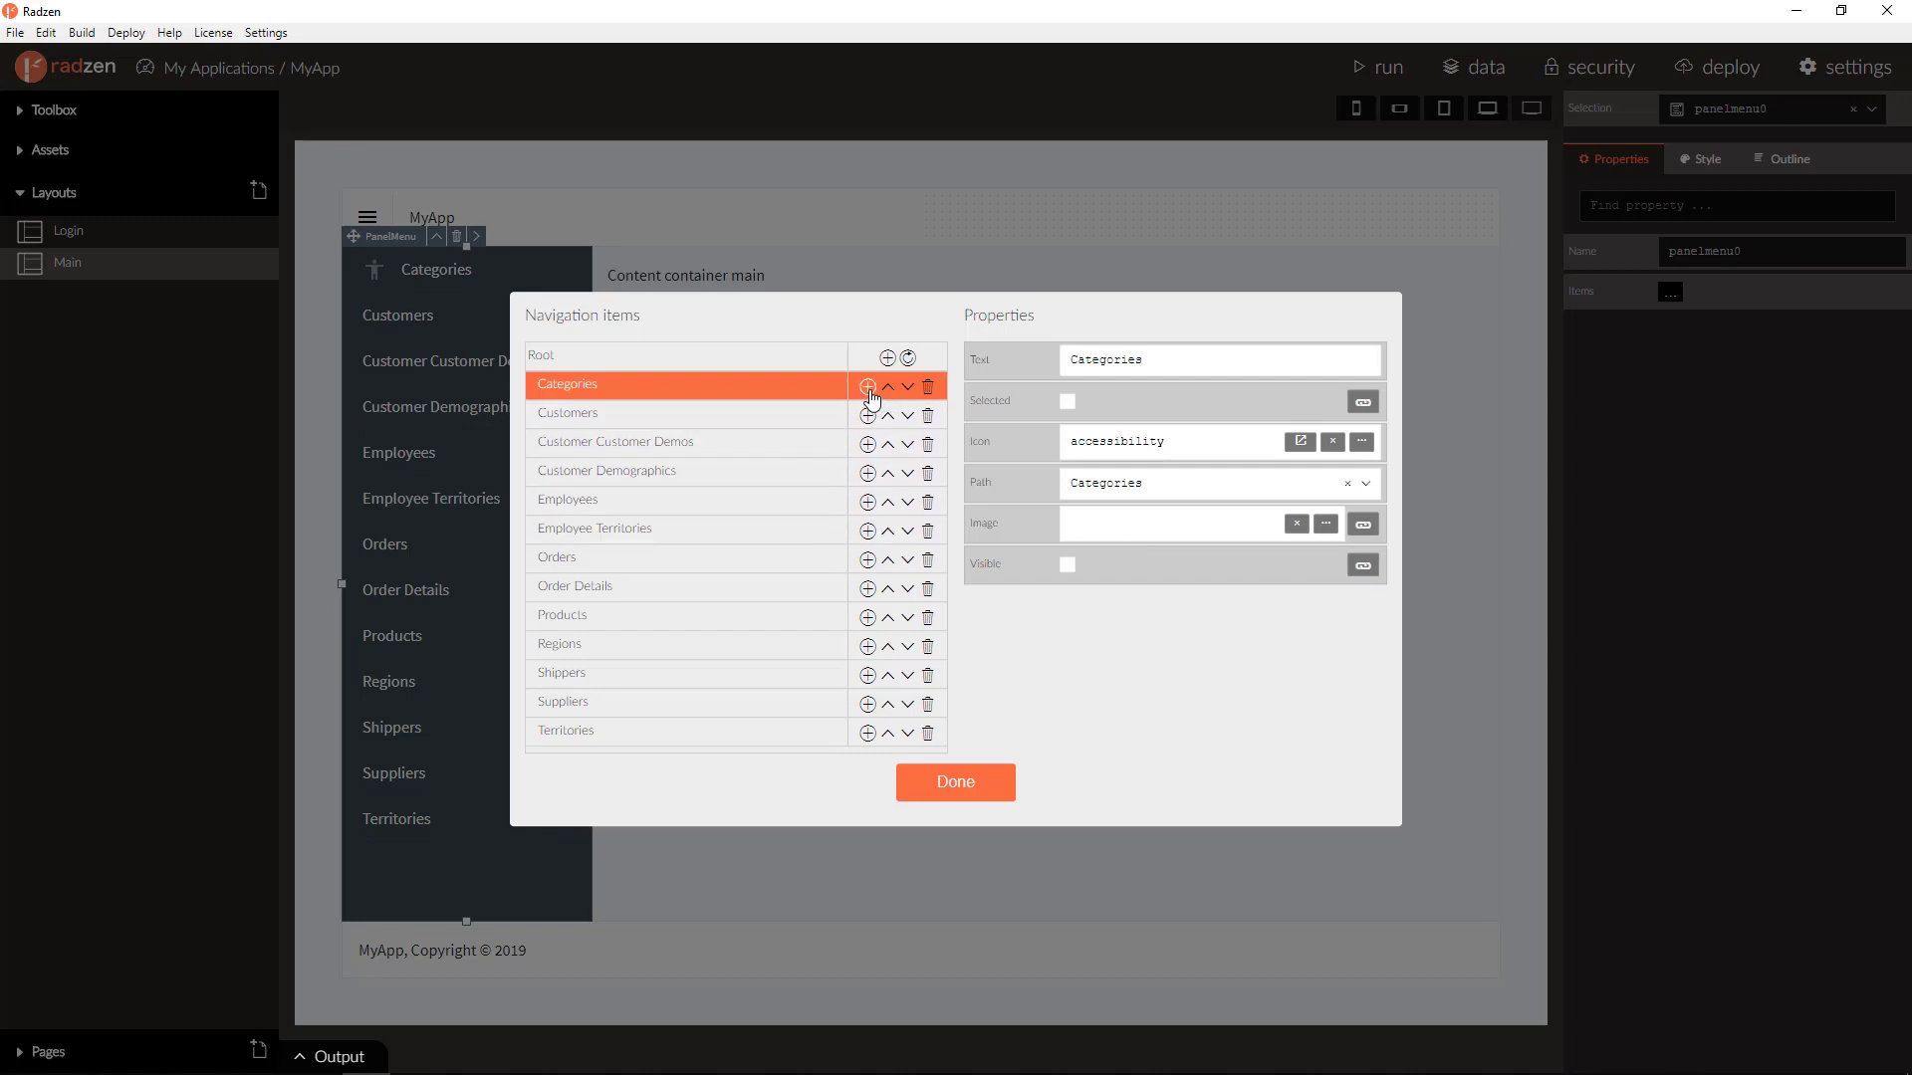
- Add sub-items Item 0, Item 1 and Item 2 under Categories and confirm the panel menu items
click(868, 385)
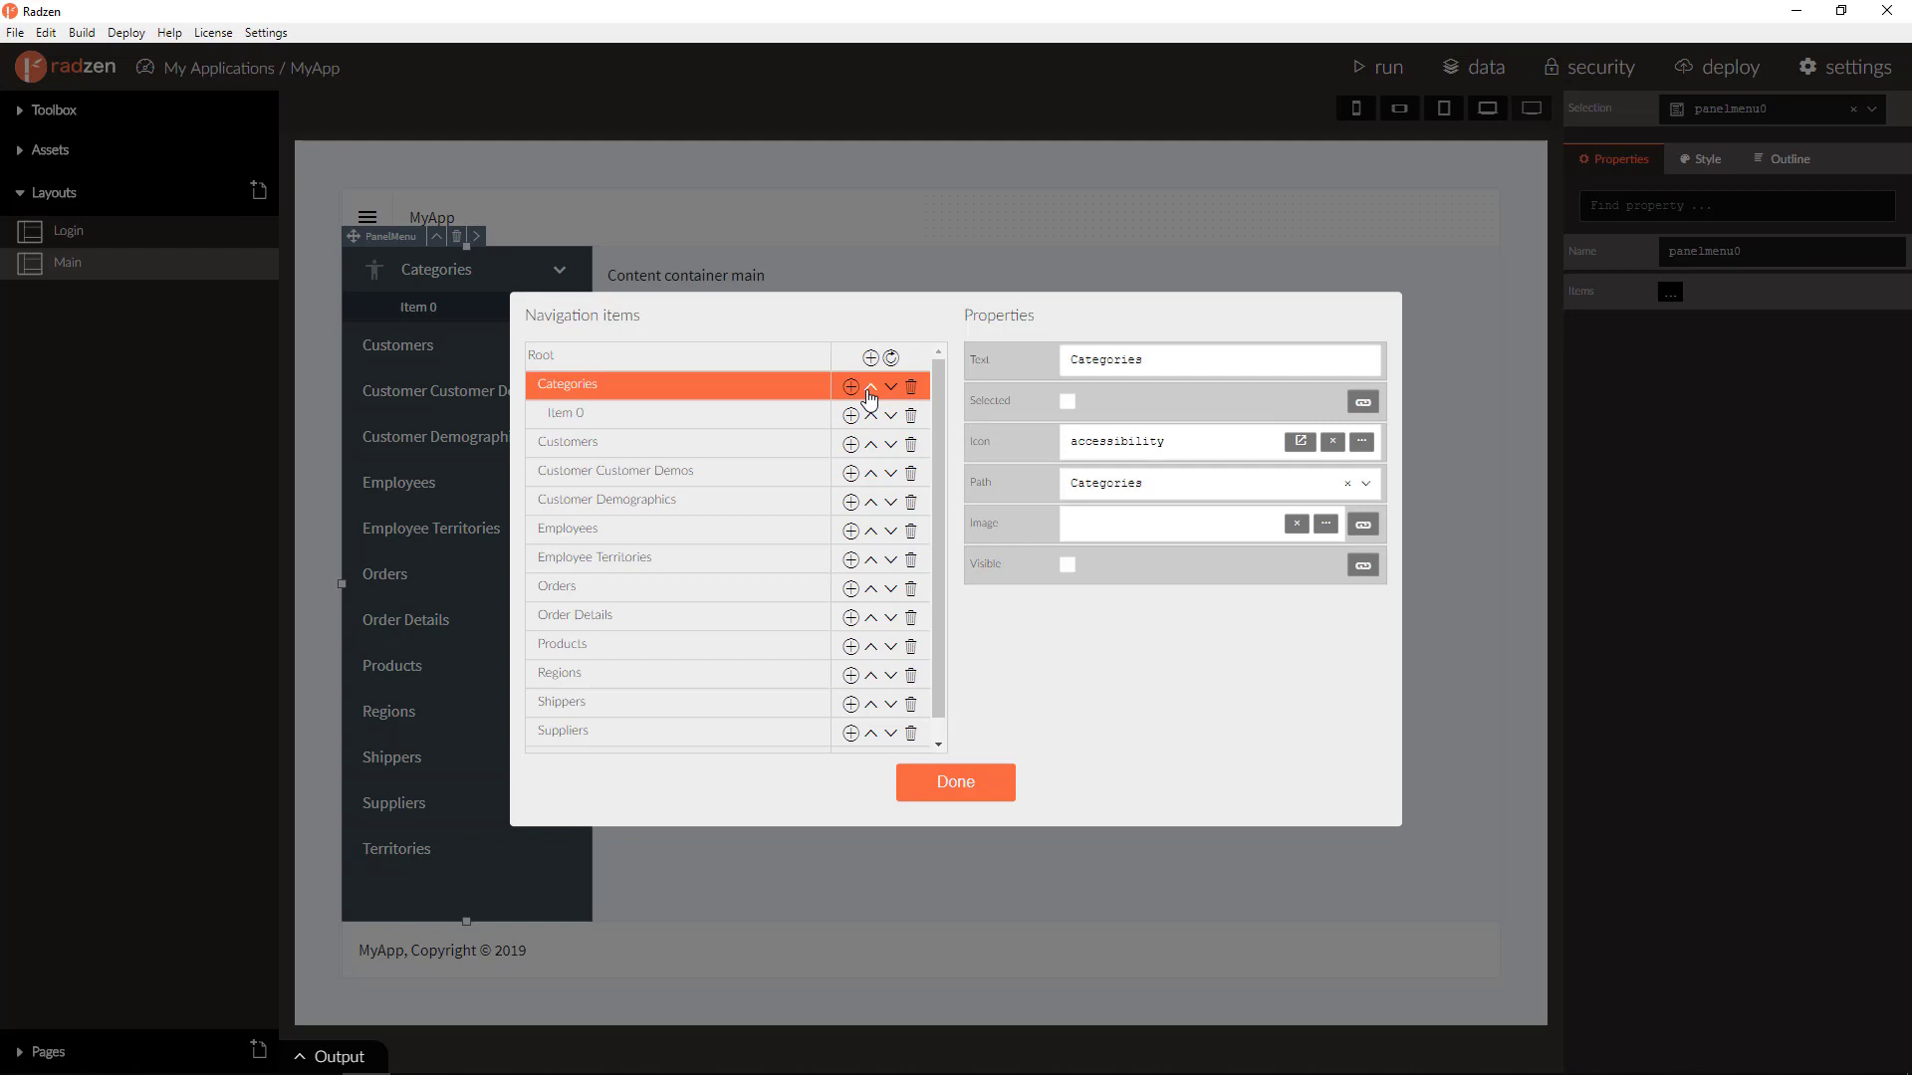
click(851, 386)
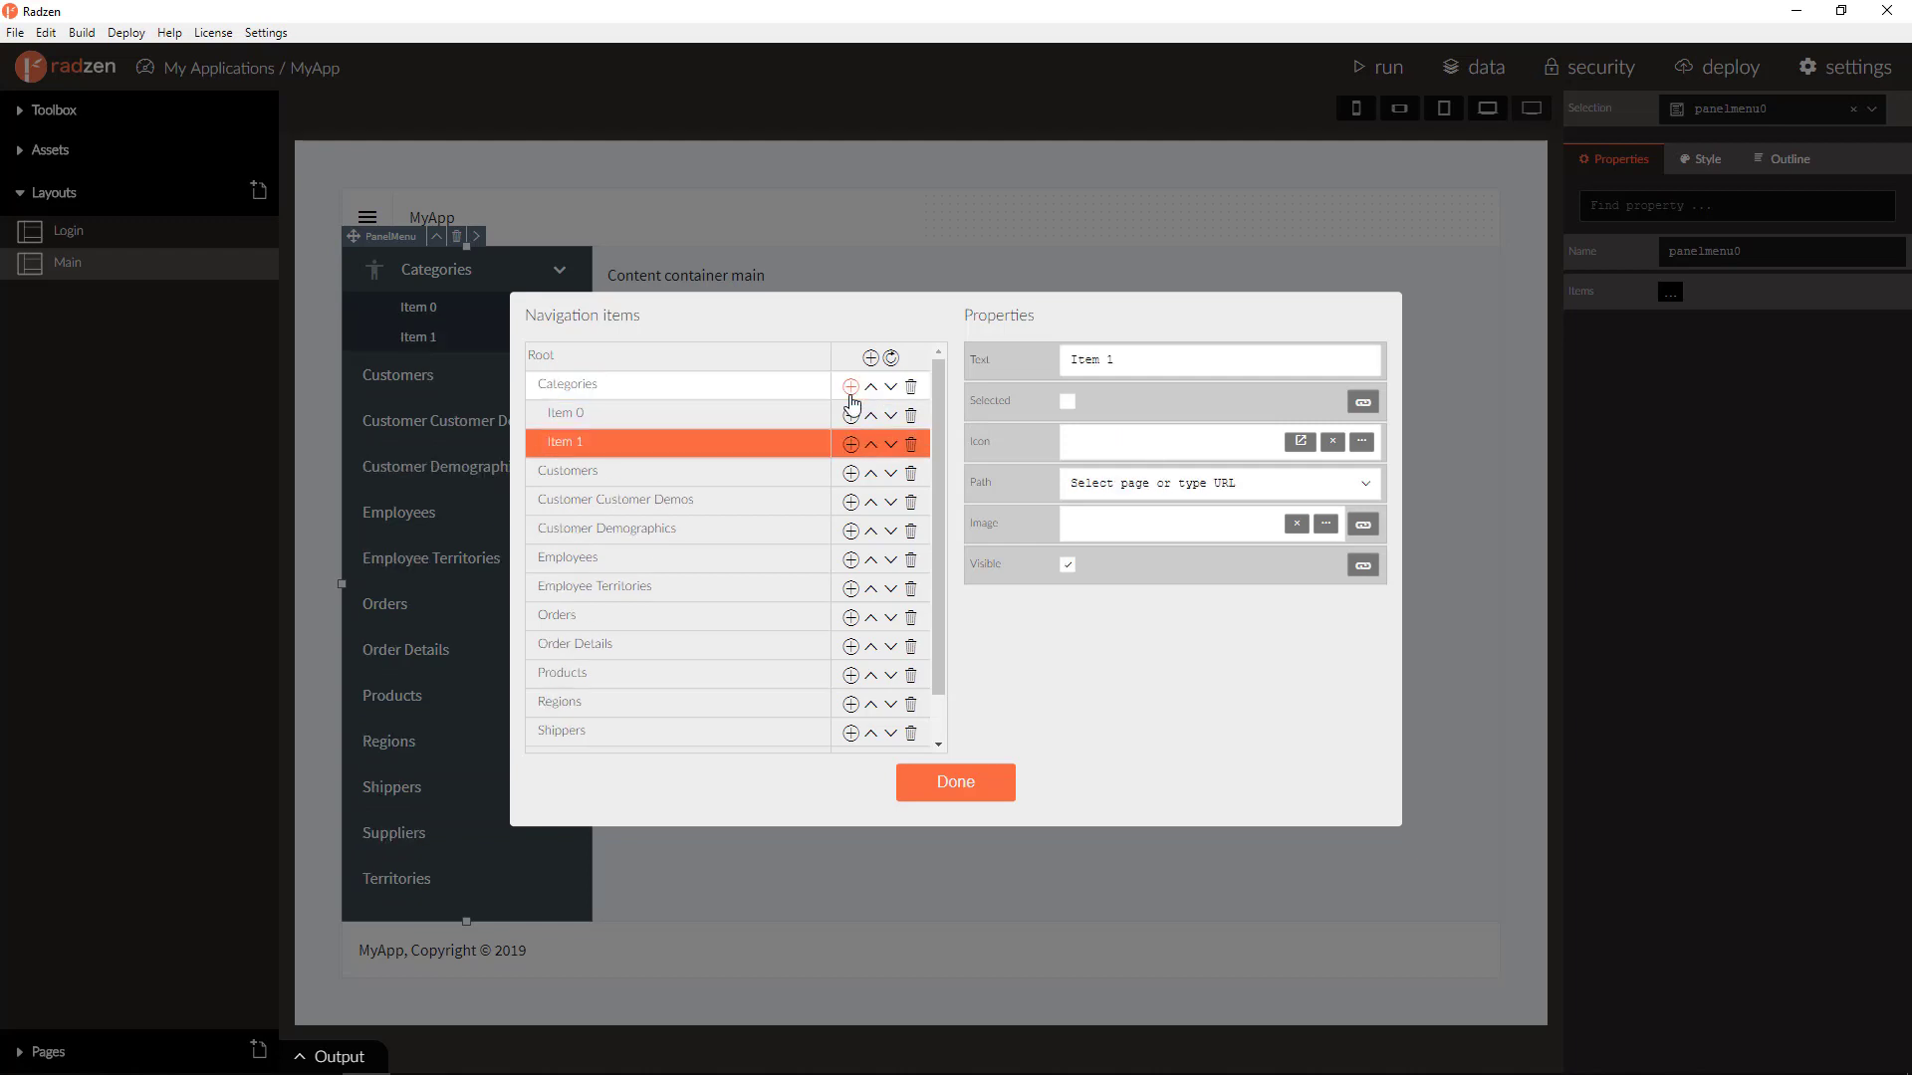
click(851, 386)
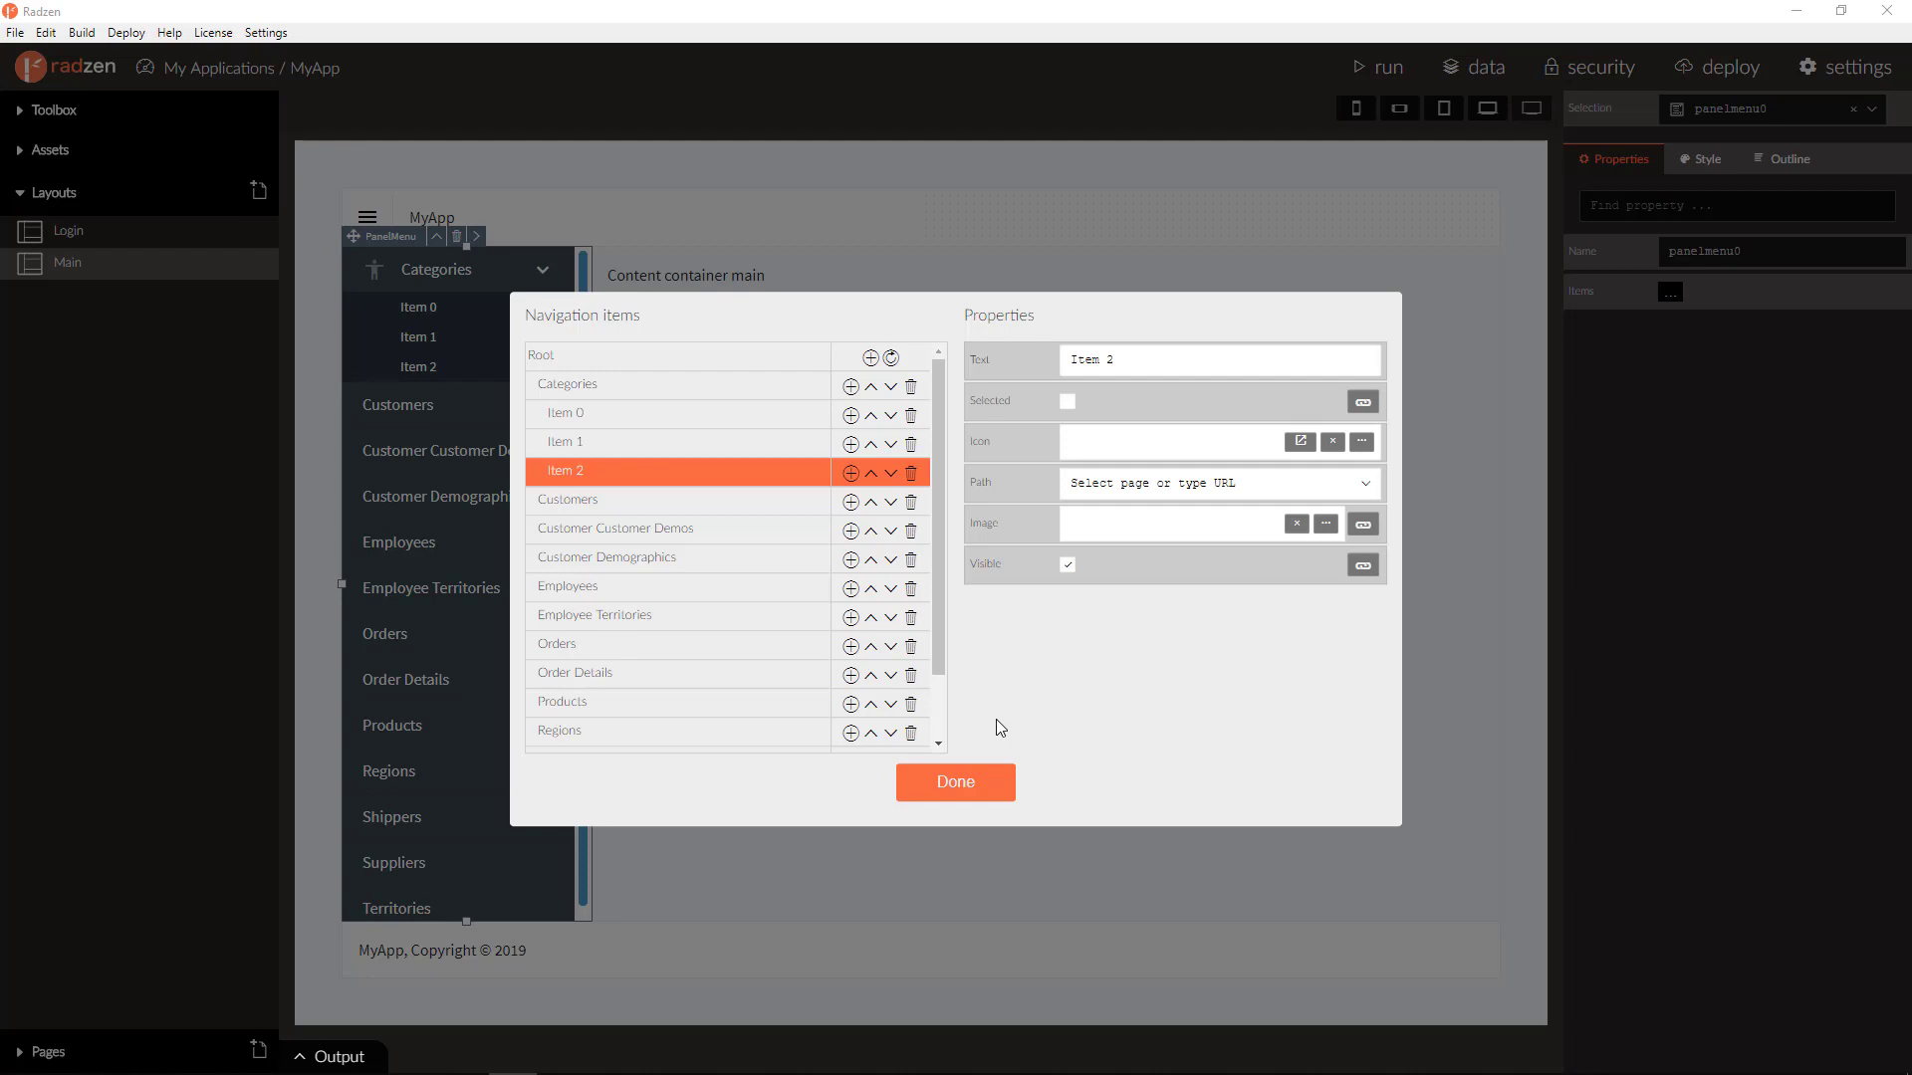
mouse_move(1010, 755)
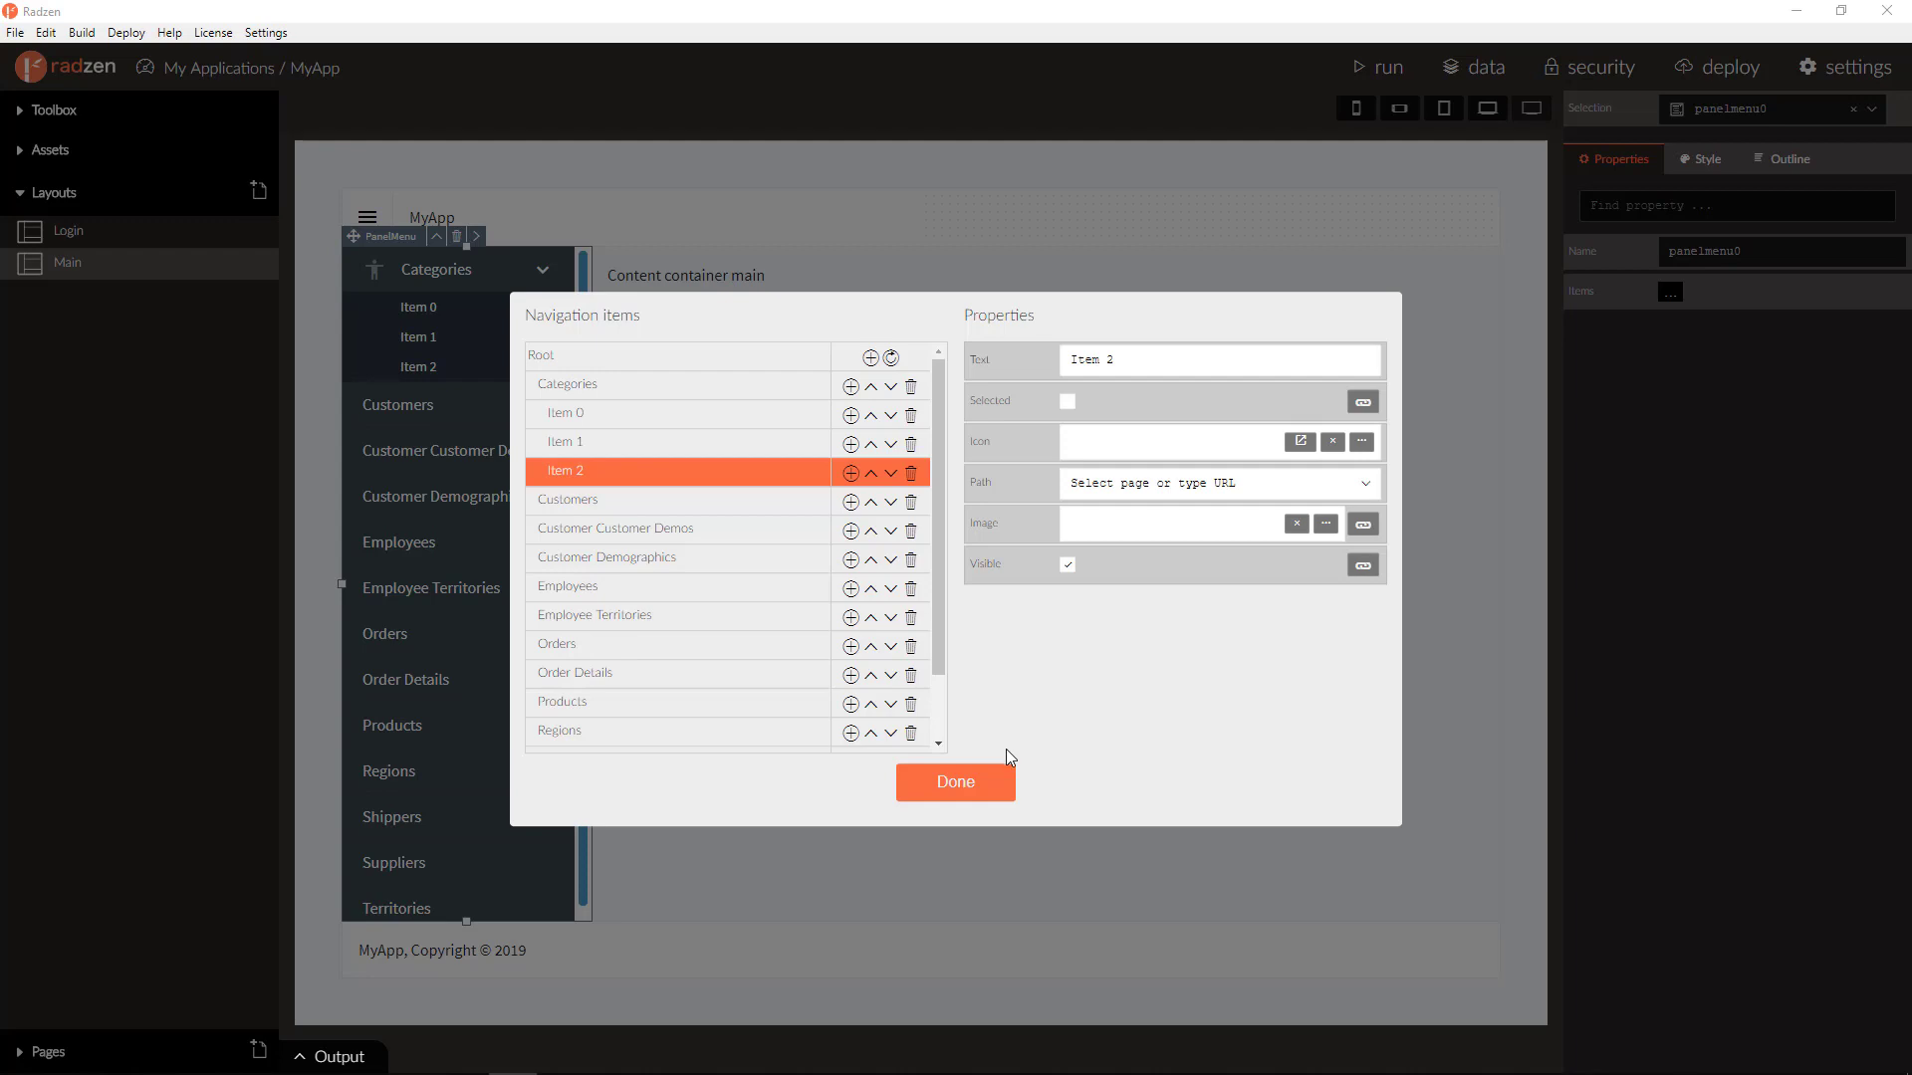
mouse_move(995, 786)
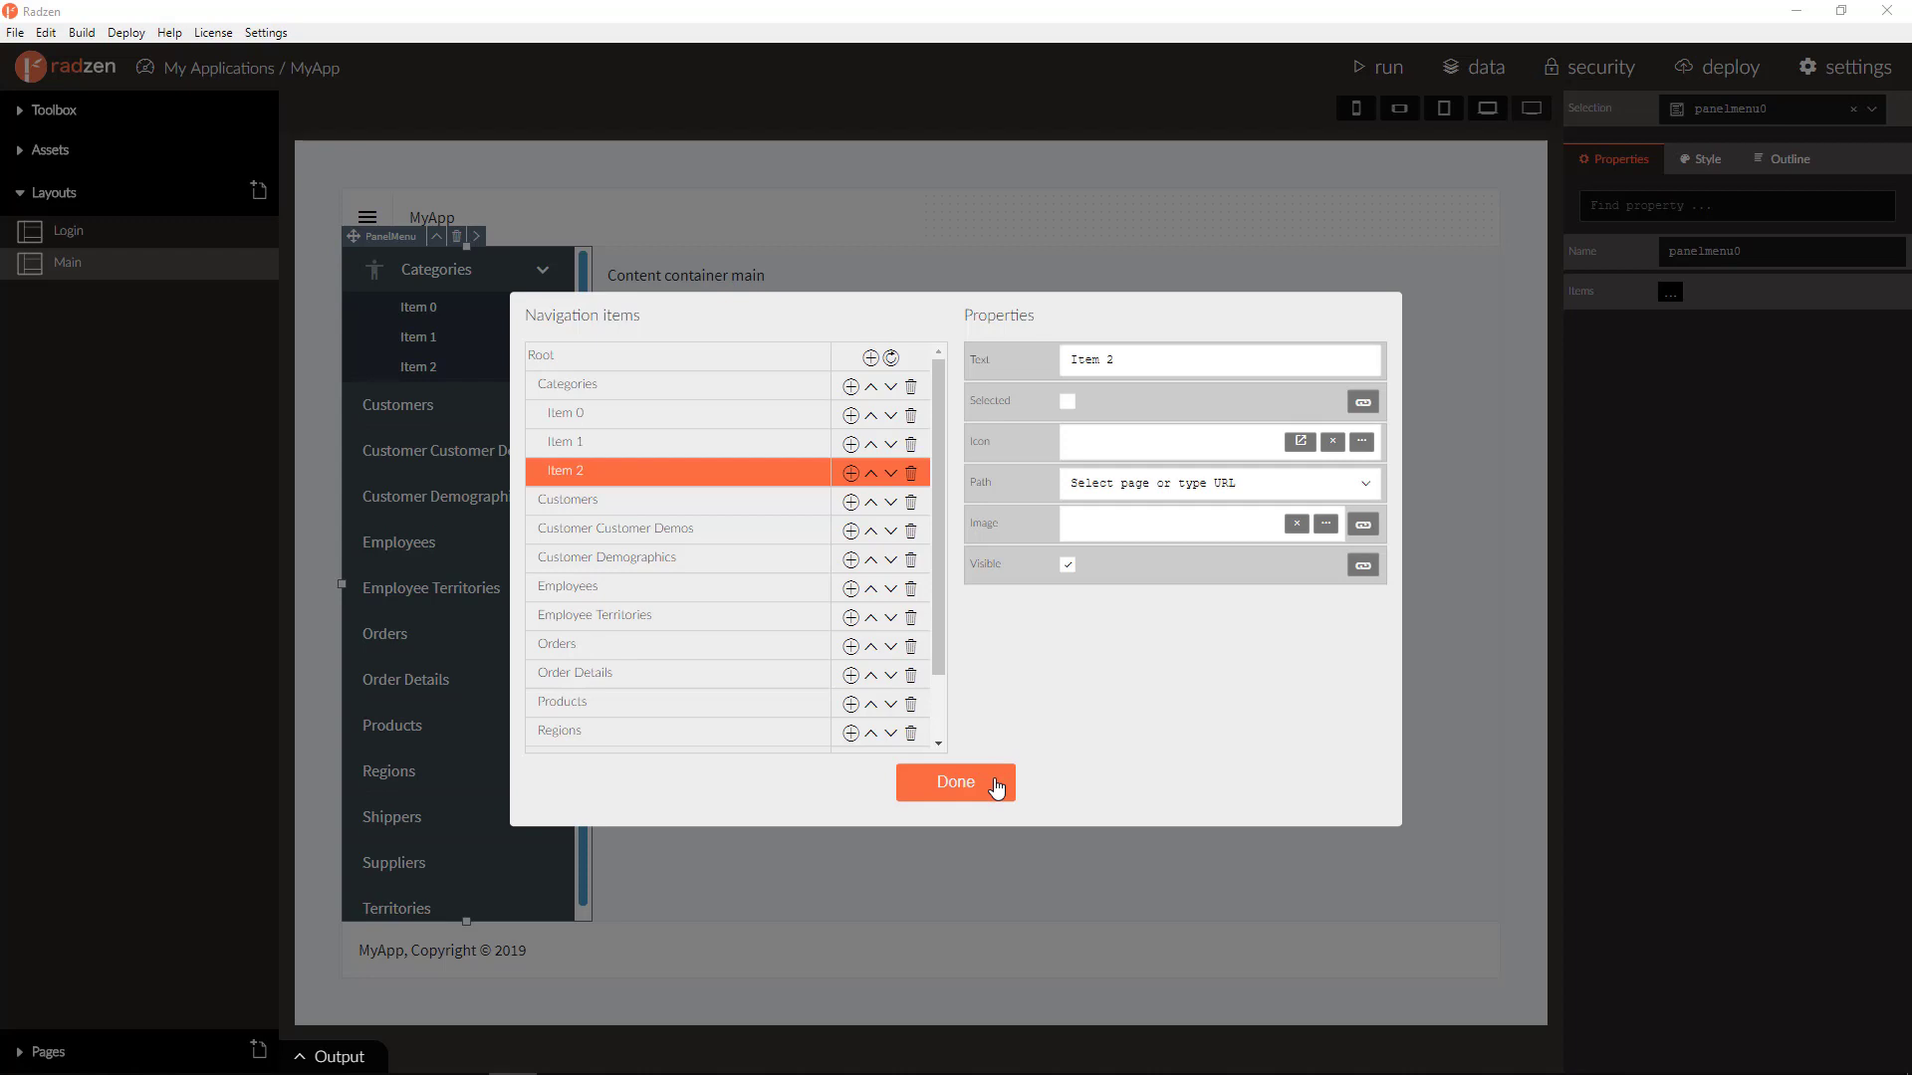
click(956, 782)
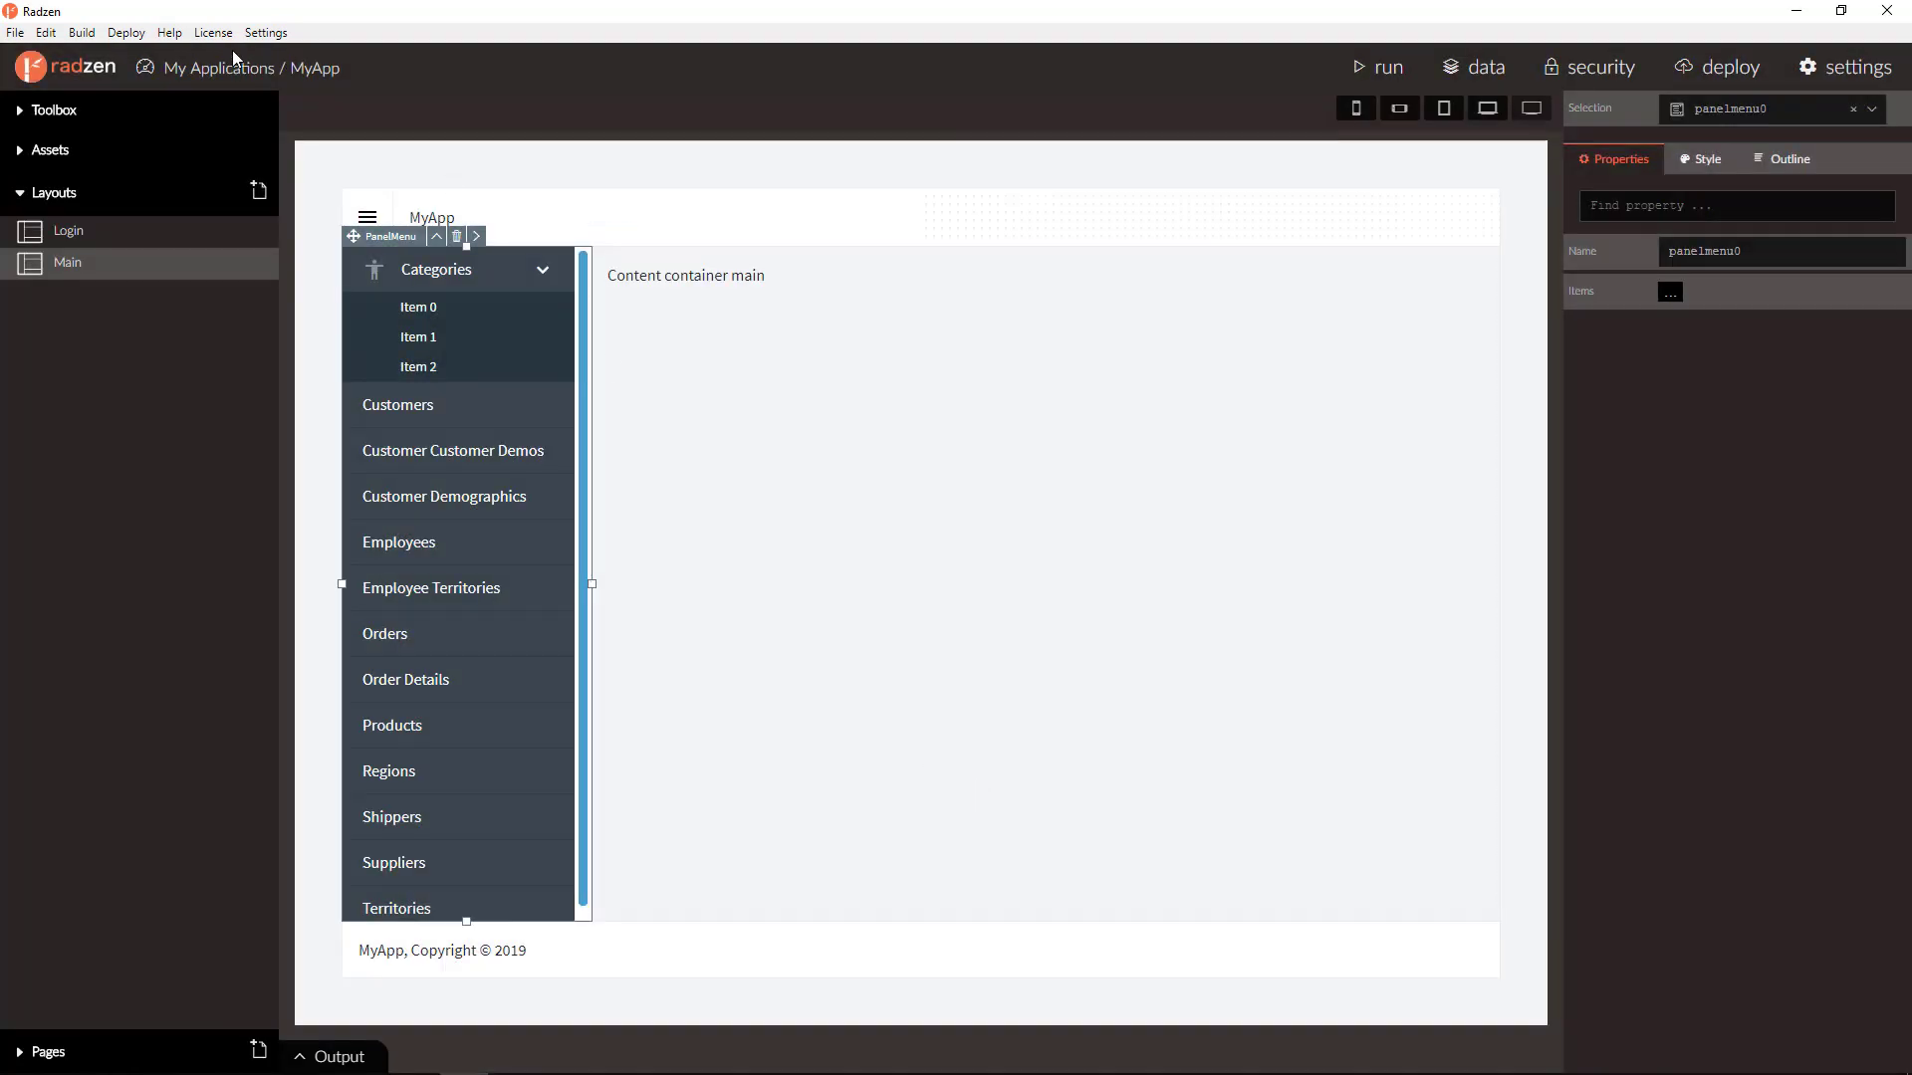
- Add a Menu component from the Toolbox to the layout and edit its navigation items
click(53, 109)
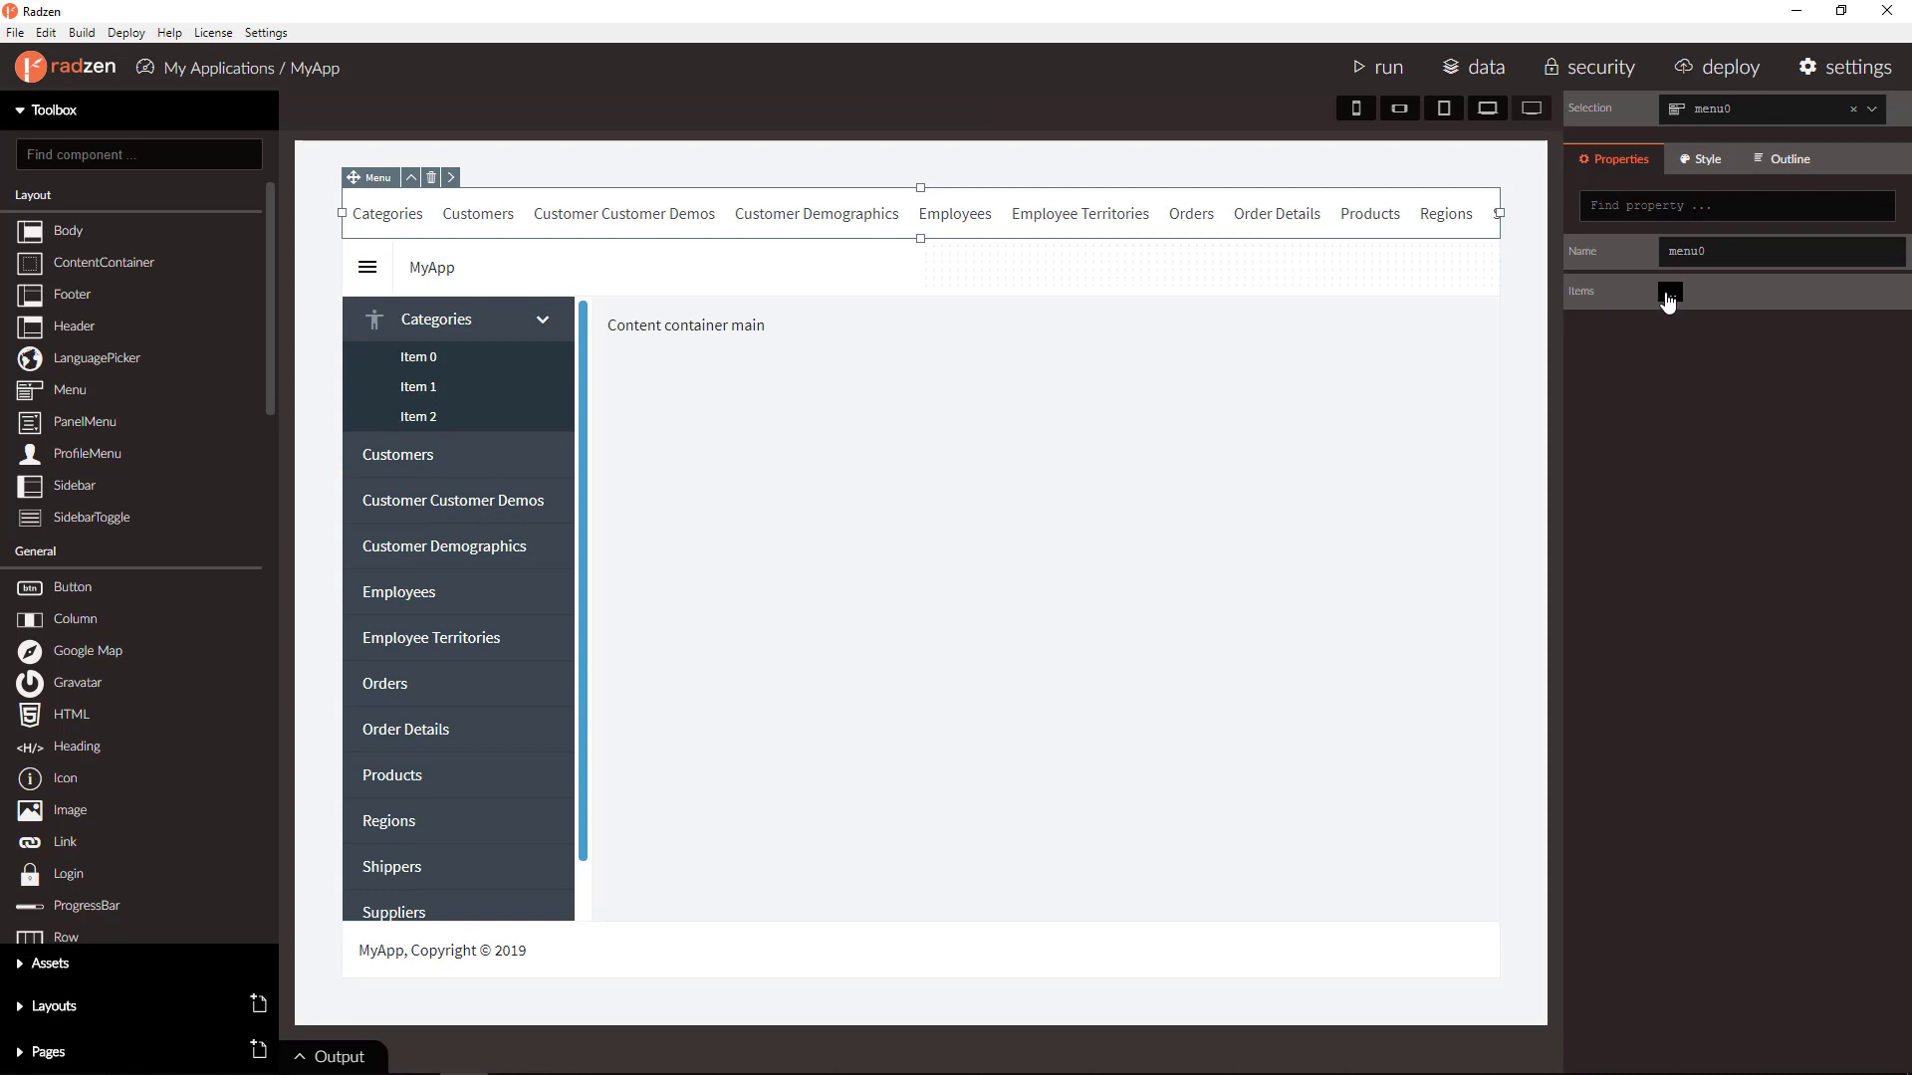
click(1669, 291)
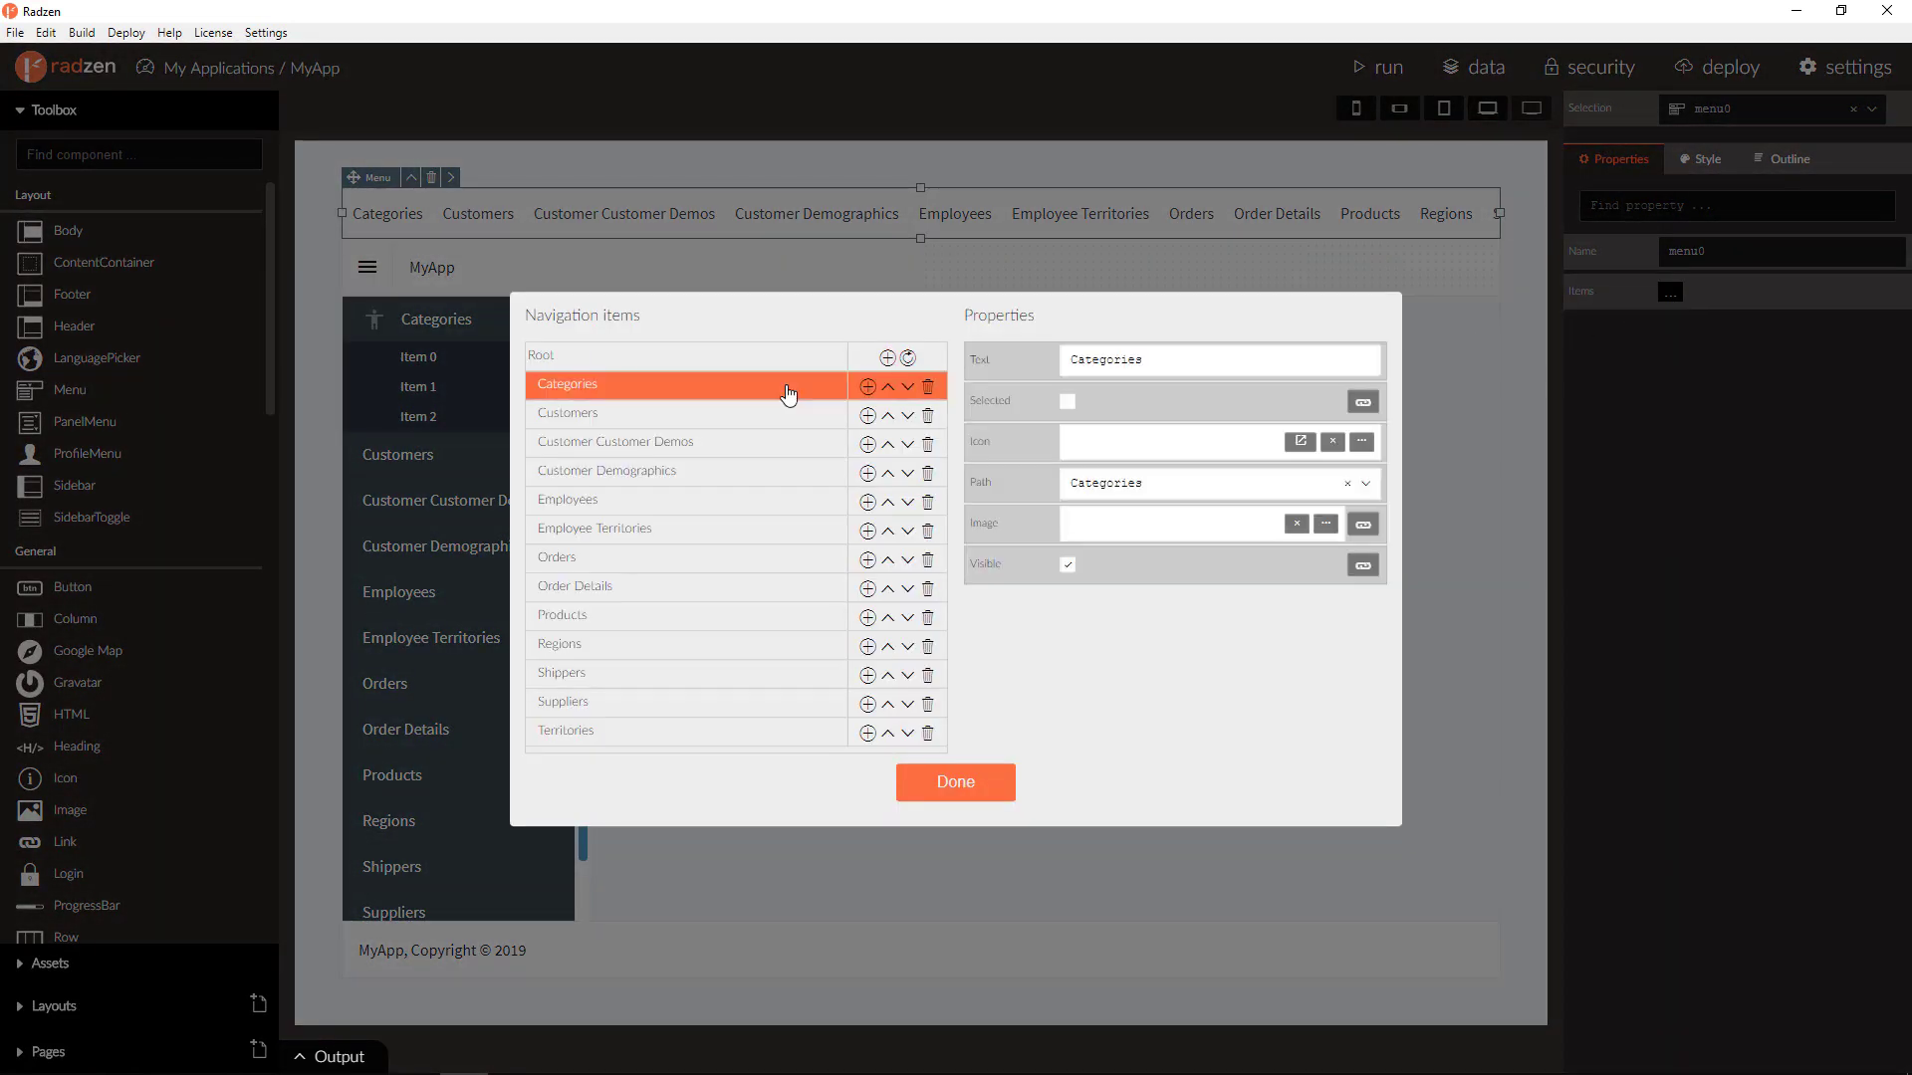
mouse_move(809, 500)
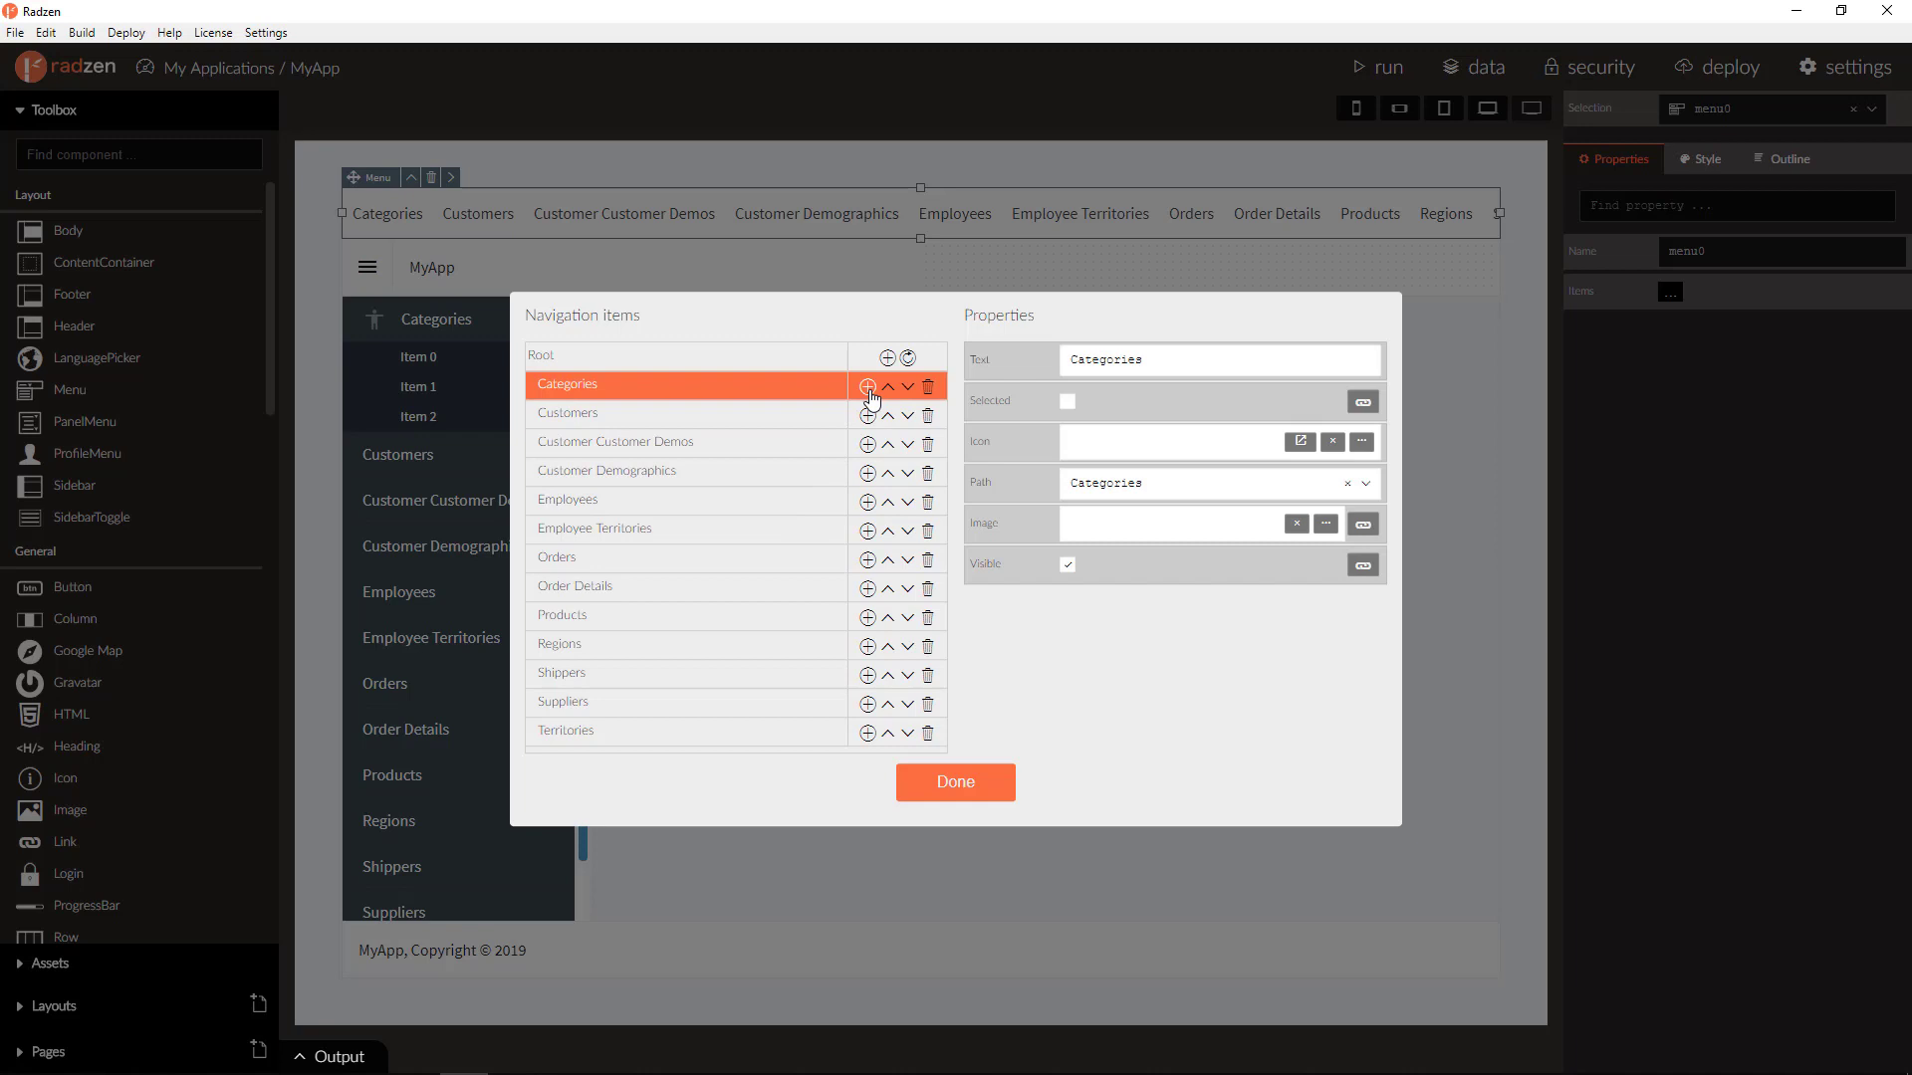
- Add sub-items under the top menu's Categories and two nested items under Item 0
click(868, 387)
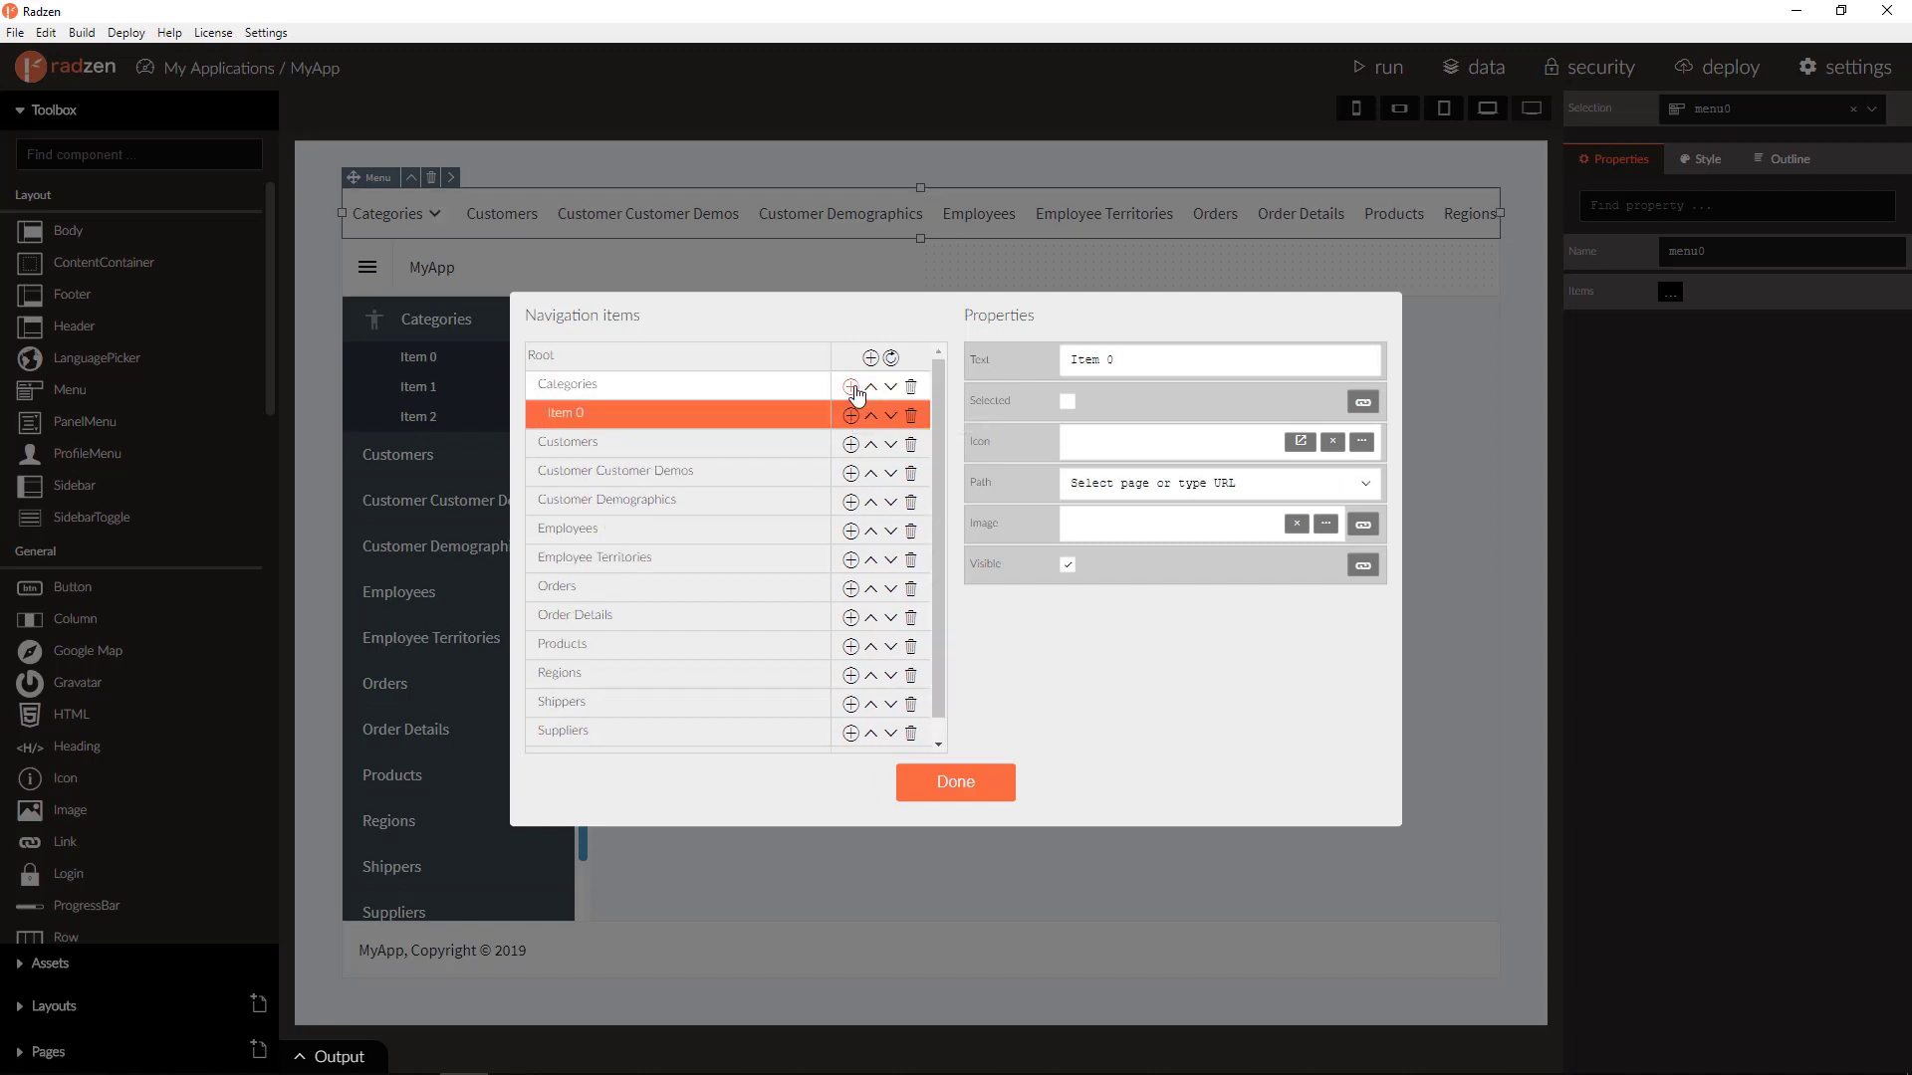
click(851, 388)
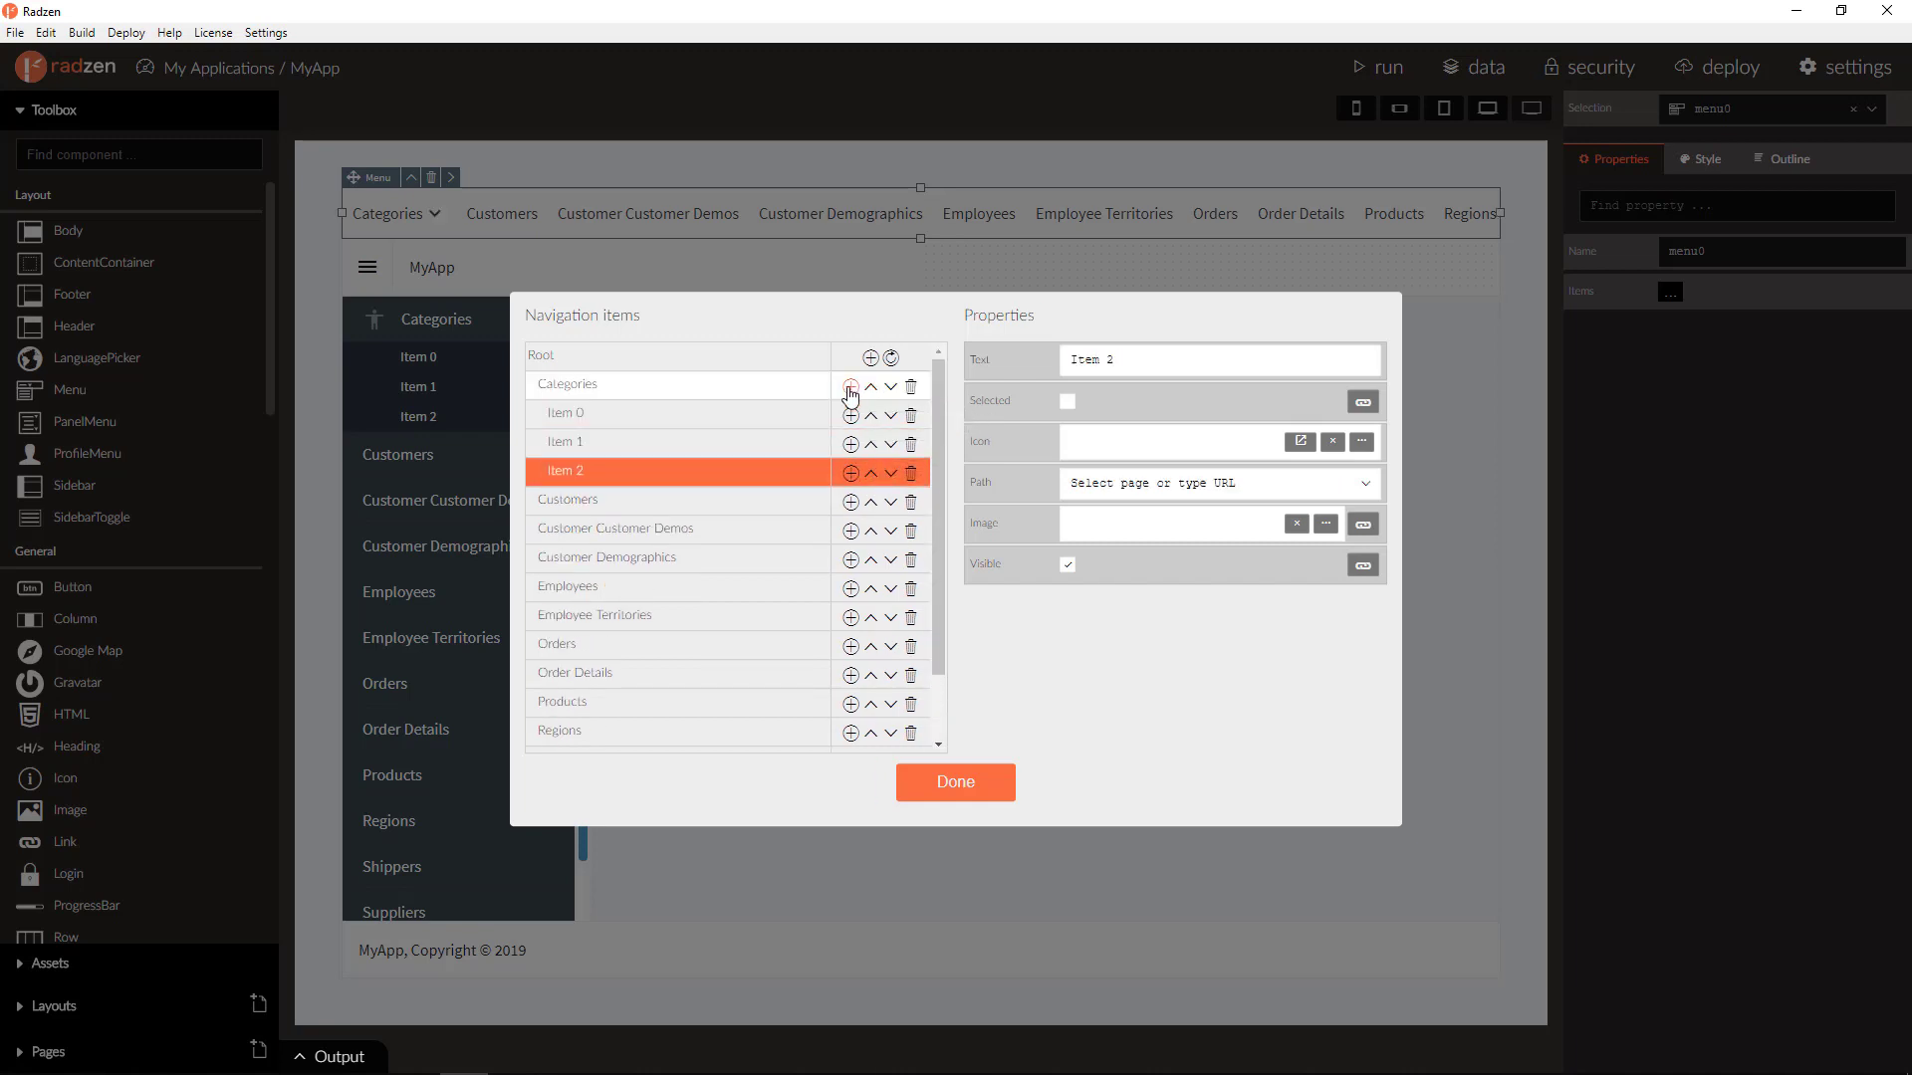
click(851, 387)
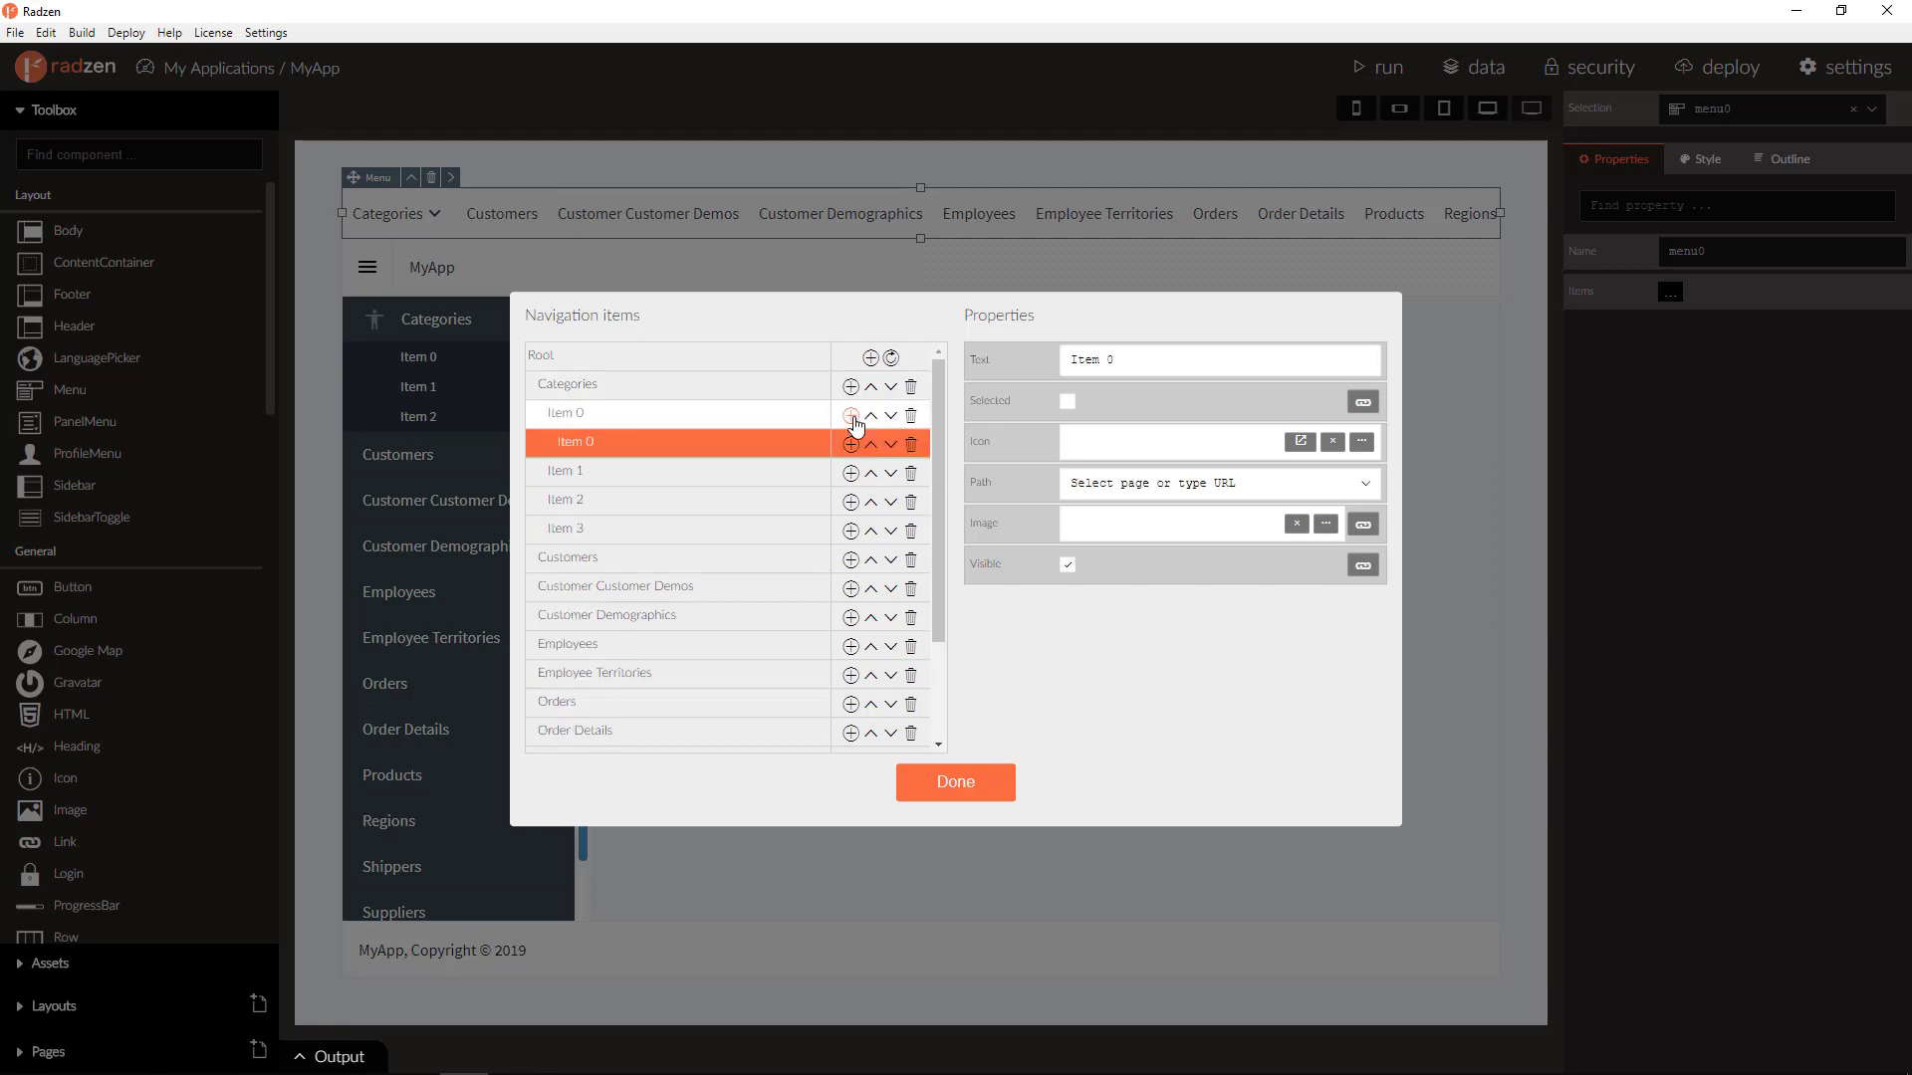
click(851, 414)
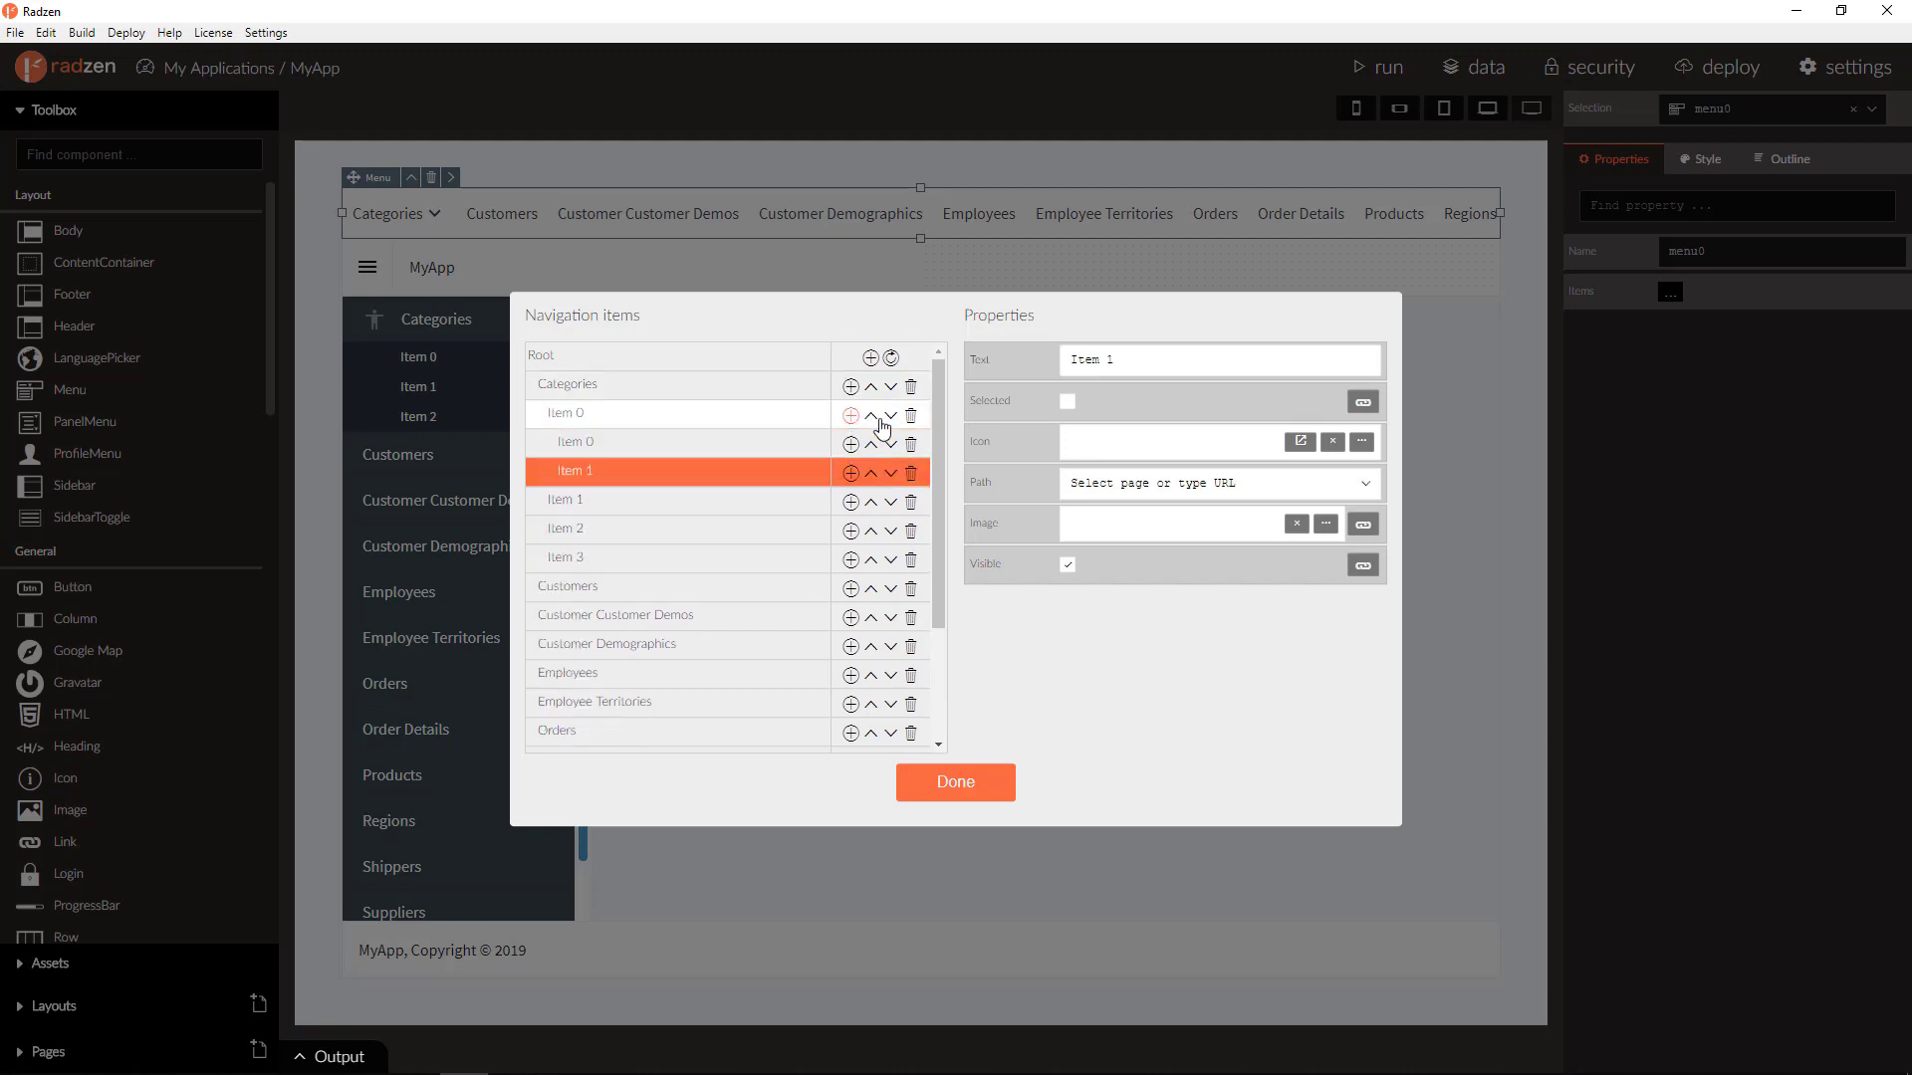
mouse_move(1146, 473)
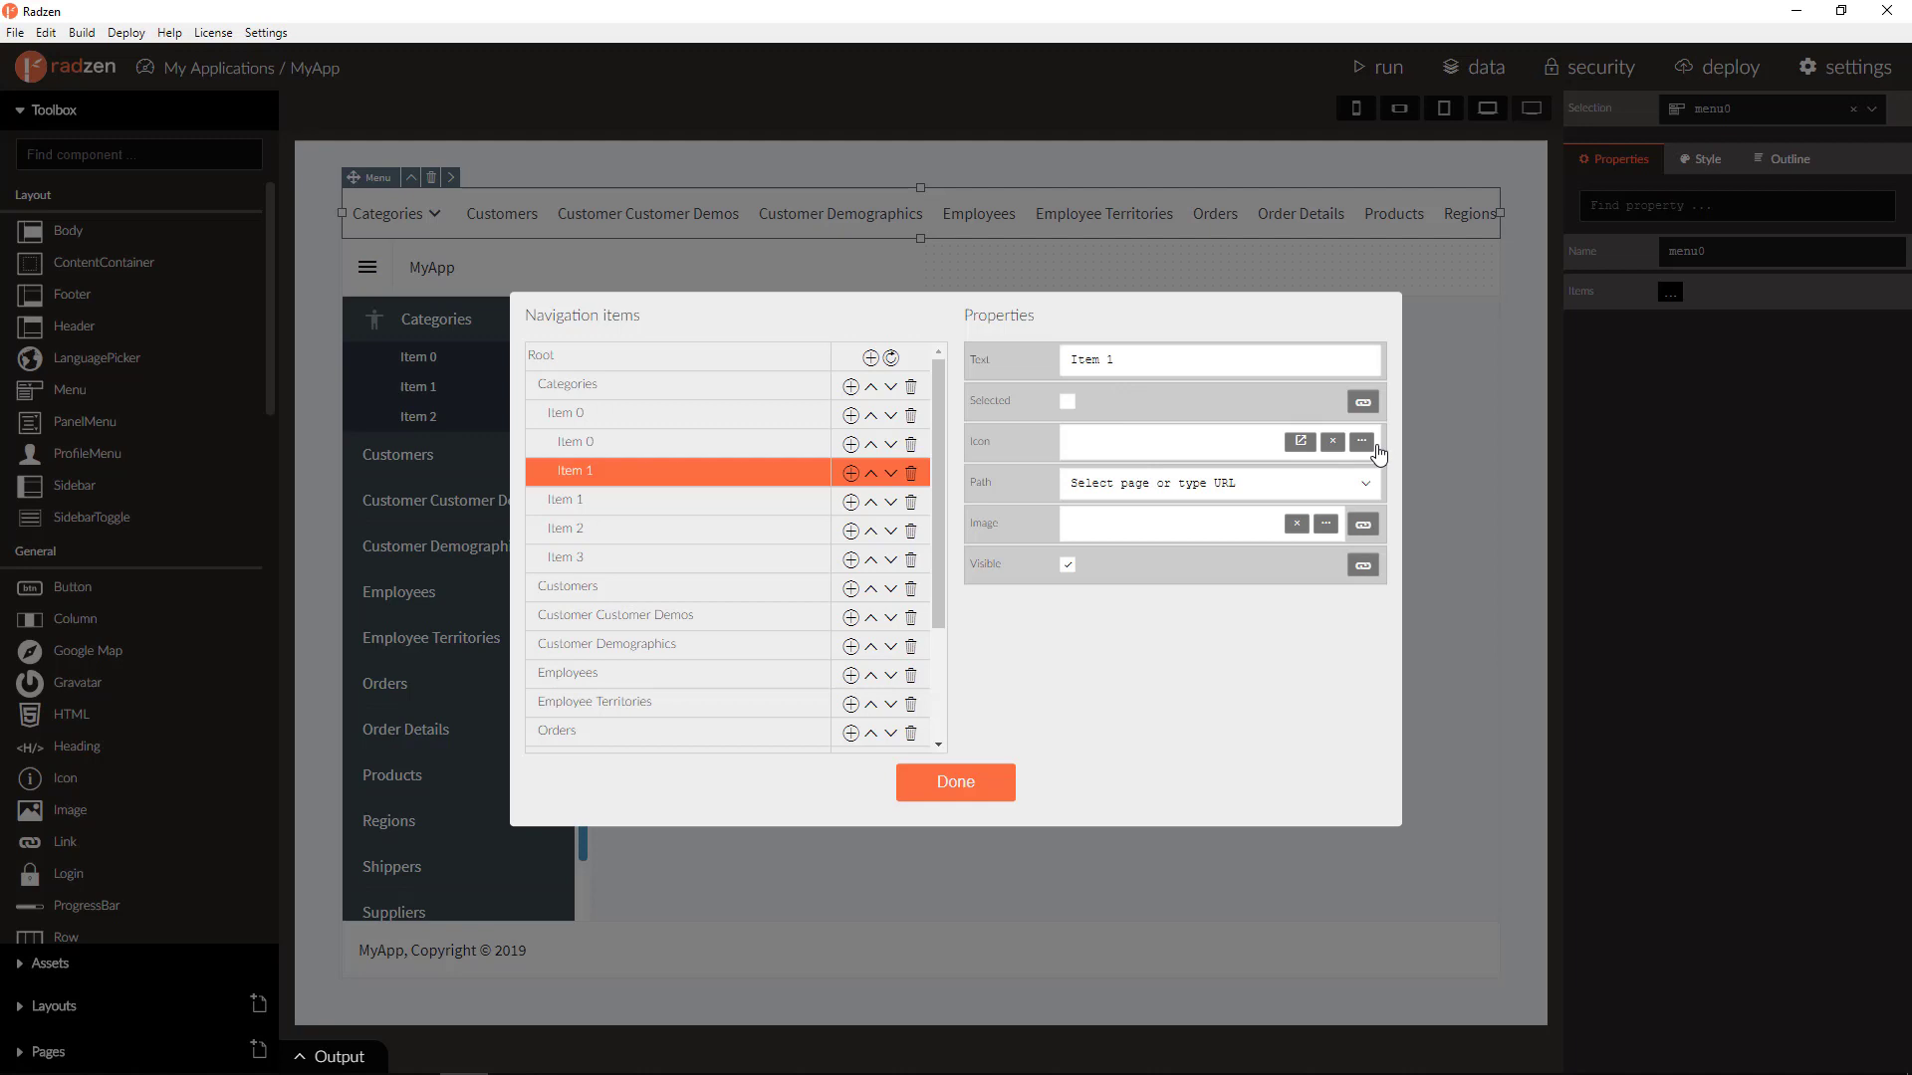
- Set the nested Item 1's icon to Accessible and confirm the top menu items
click(1361, 441)
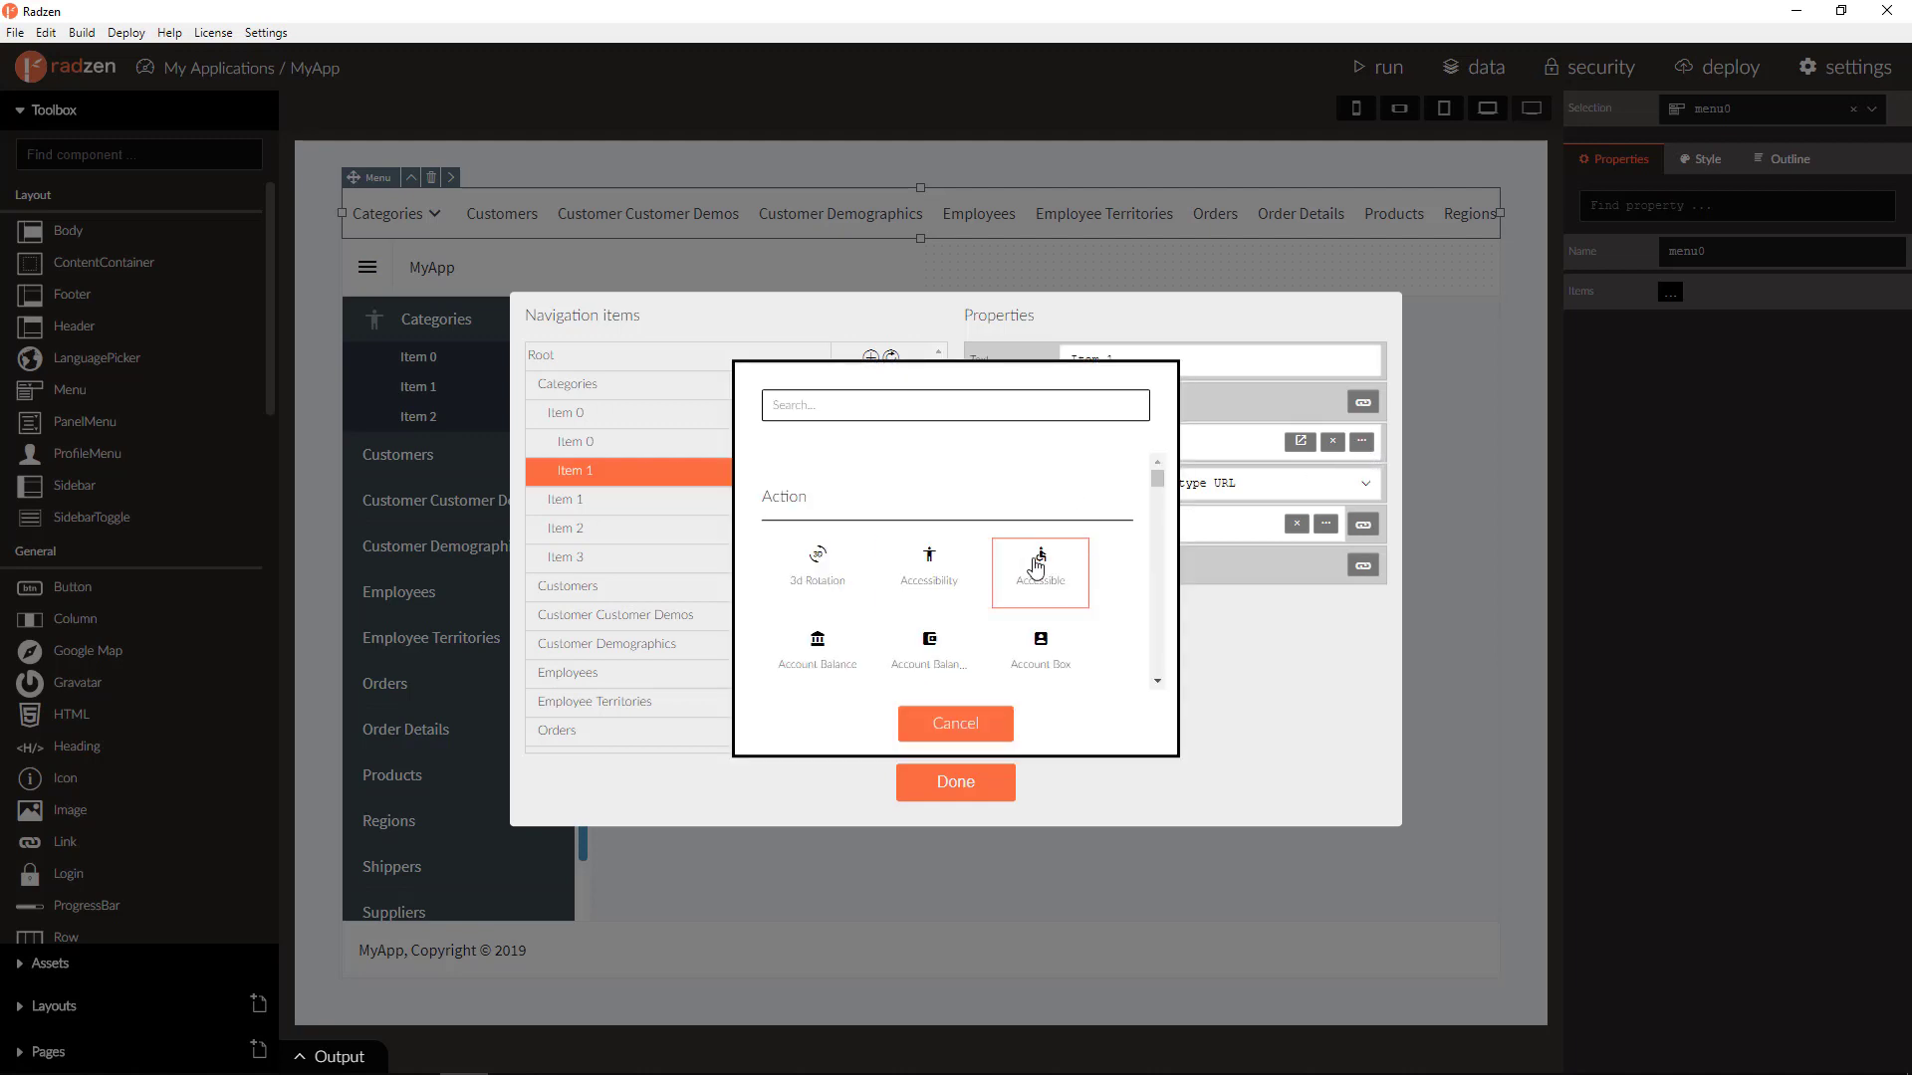
click(1039, 574)
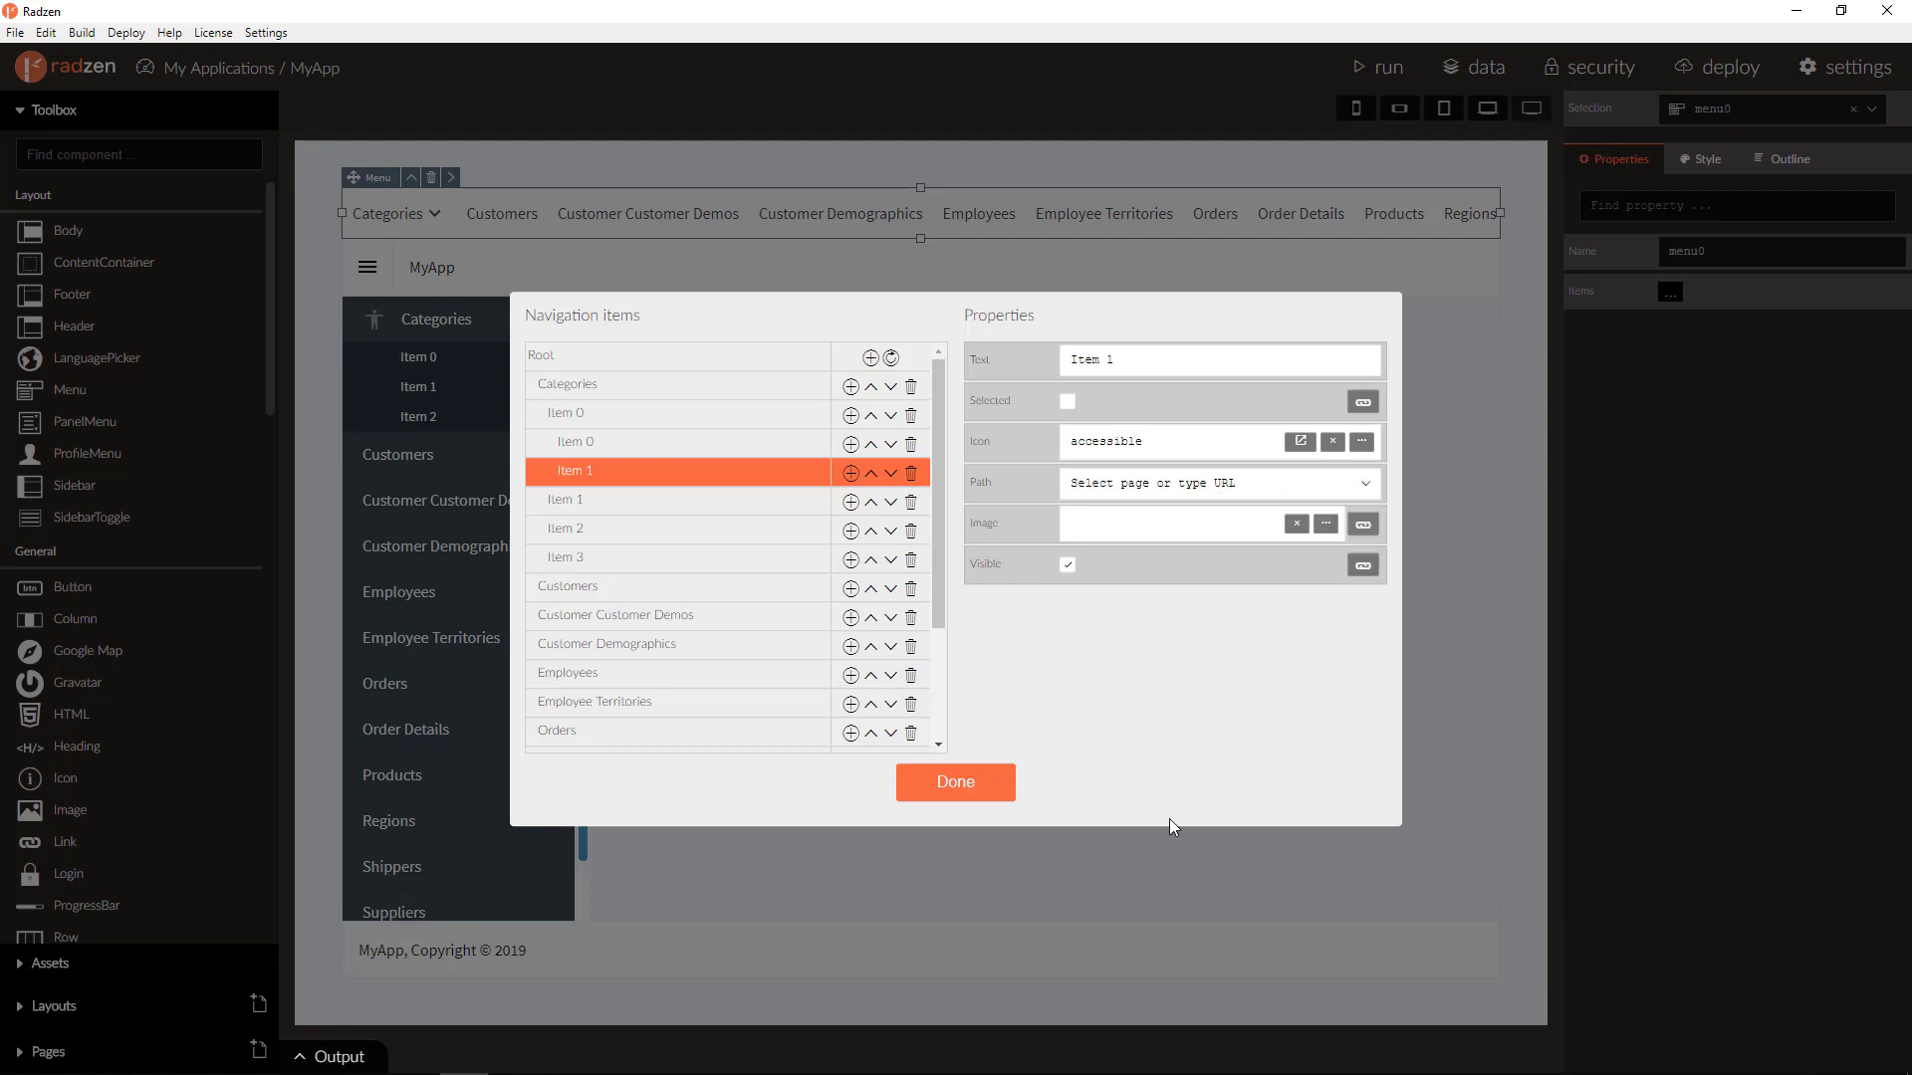
click(955, 781)
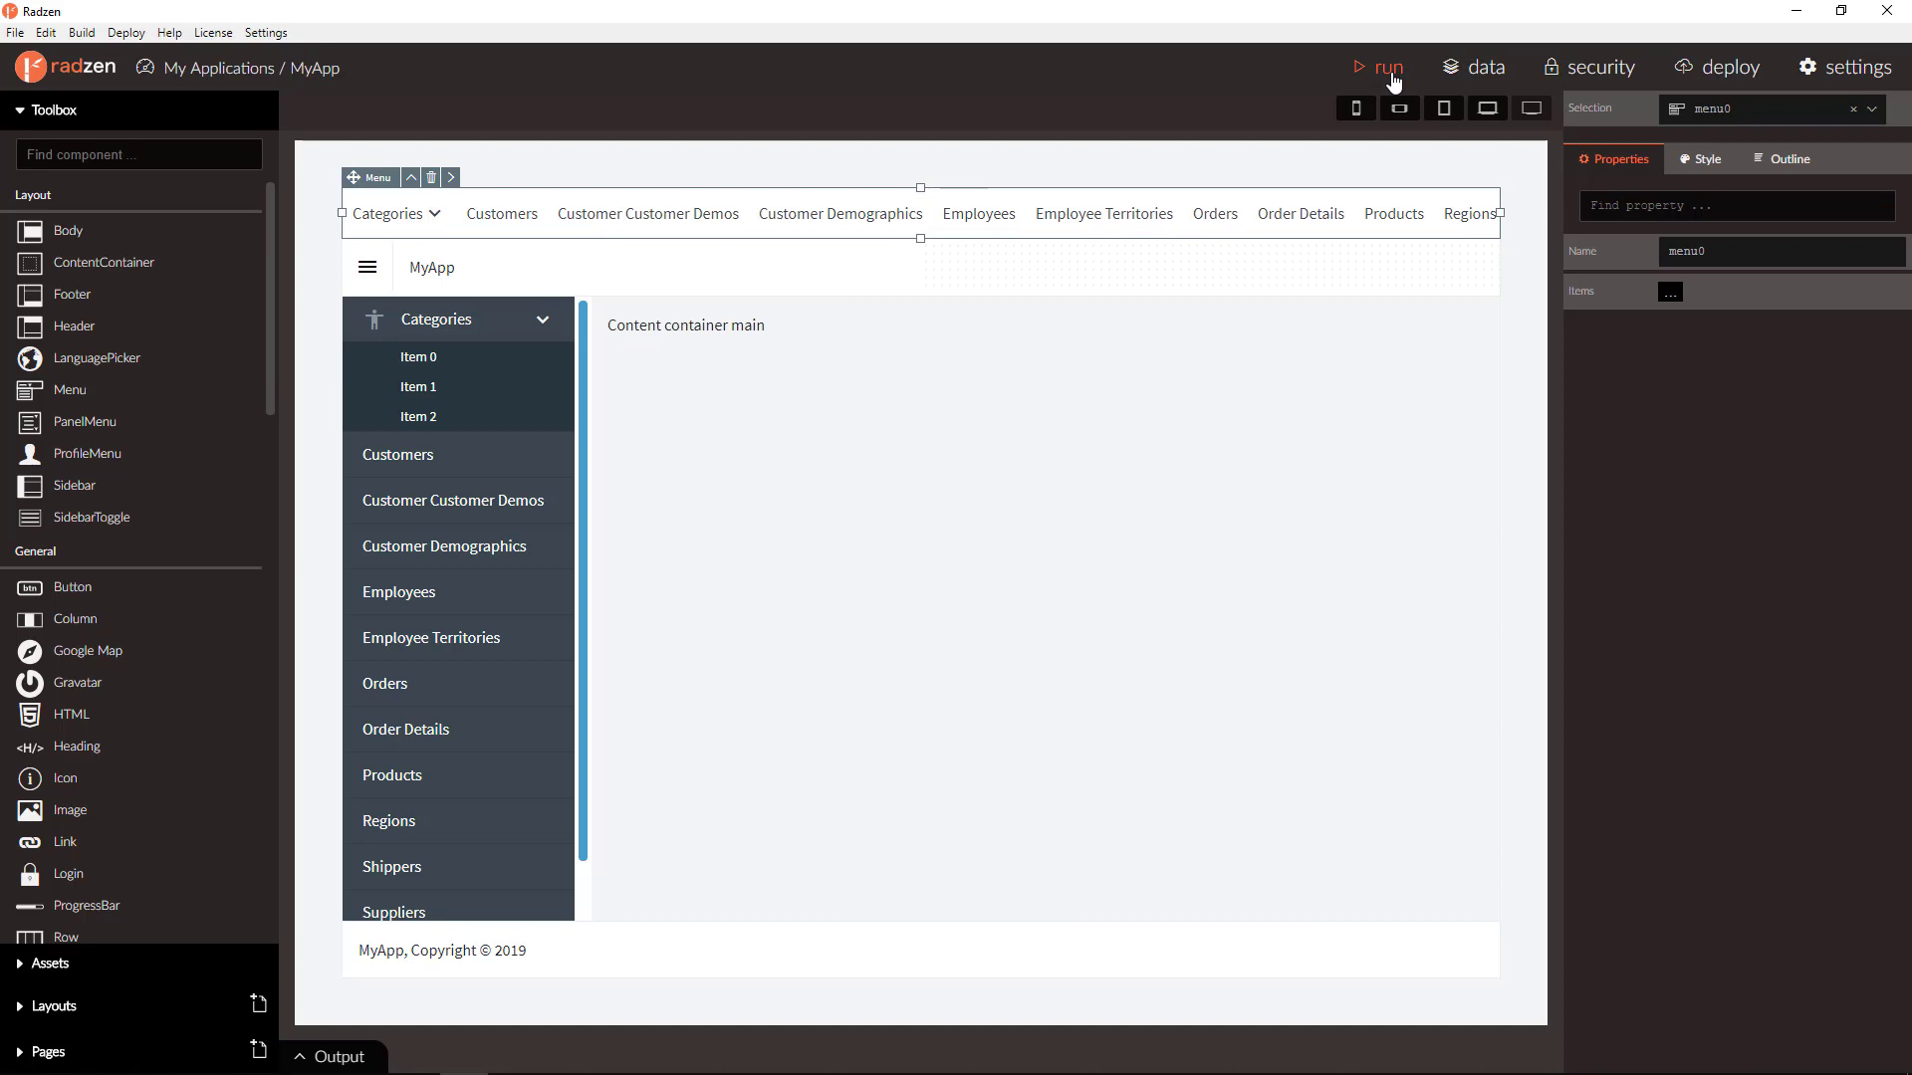
- Run MyApp from the toolbar to build and launch it in the browser
click(1386, 67)
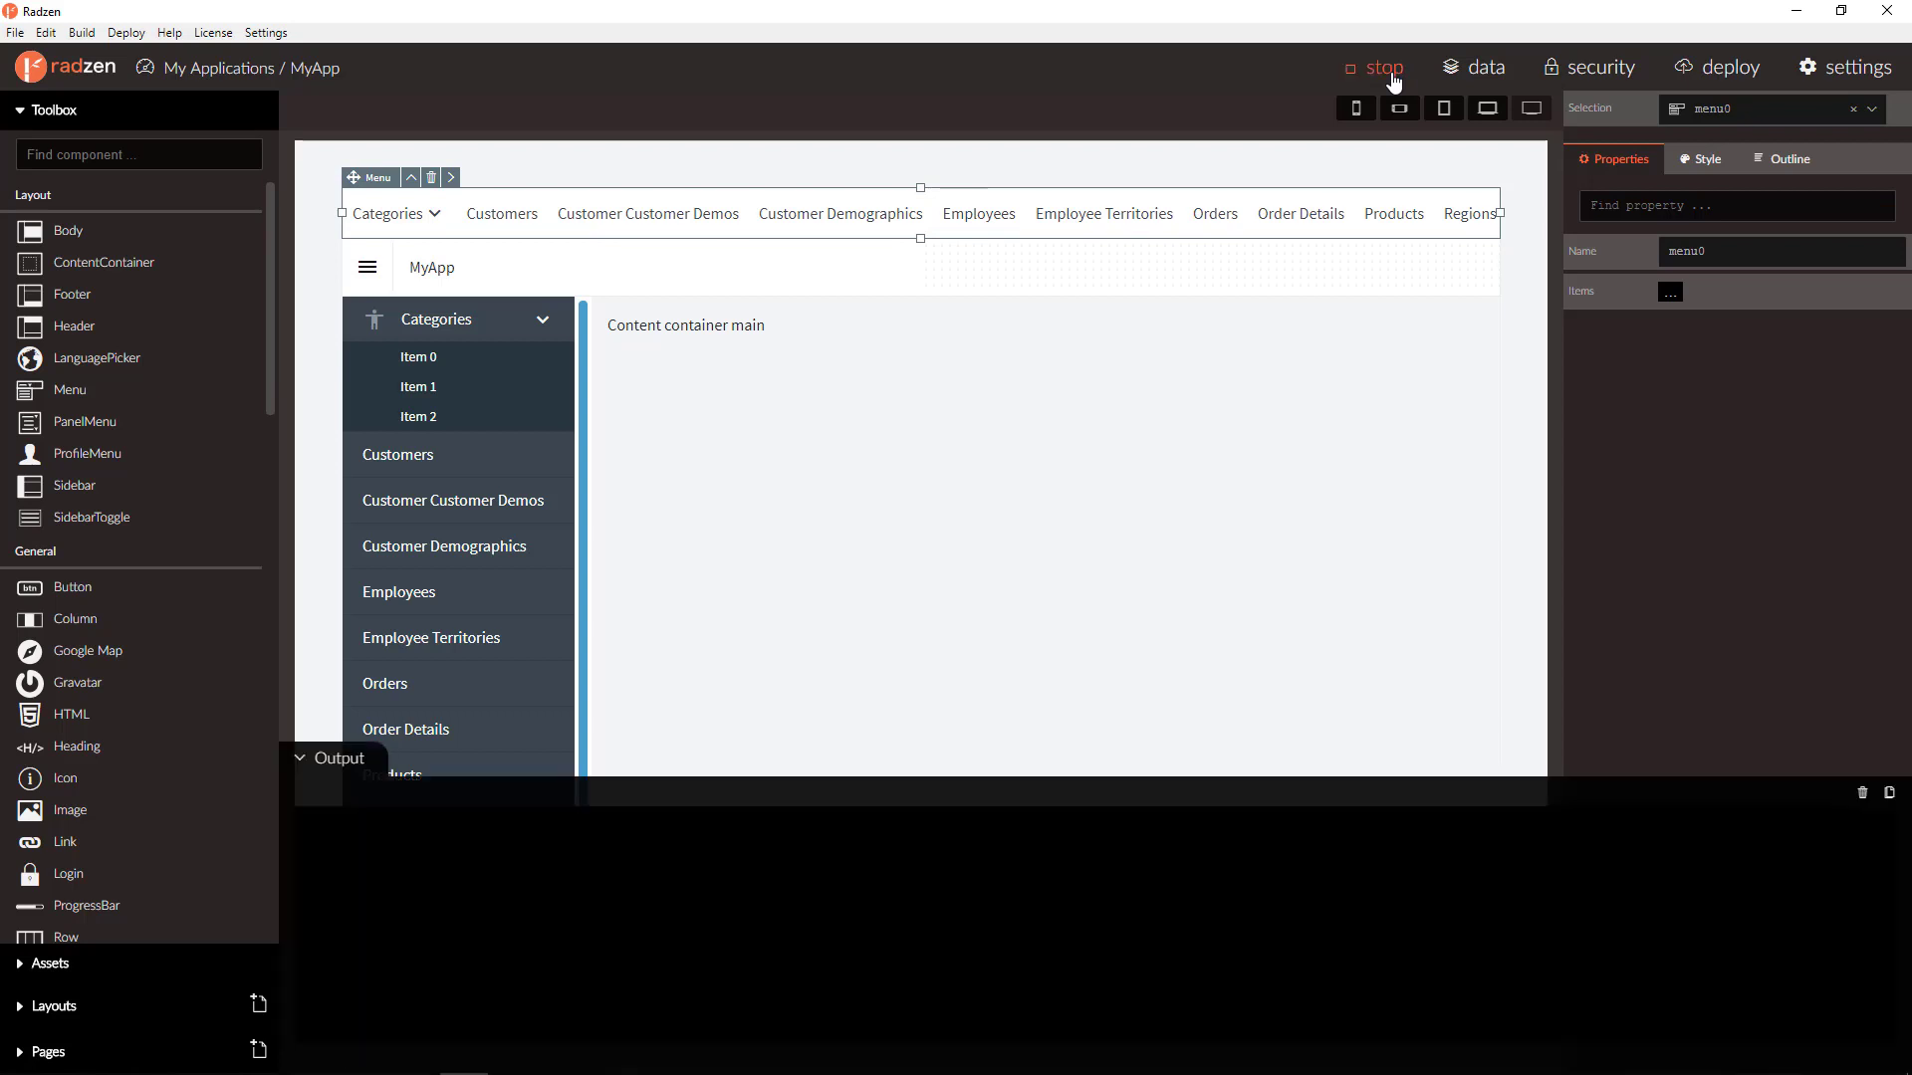
click(1375, 67)
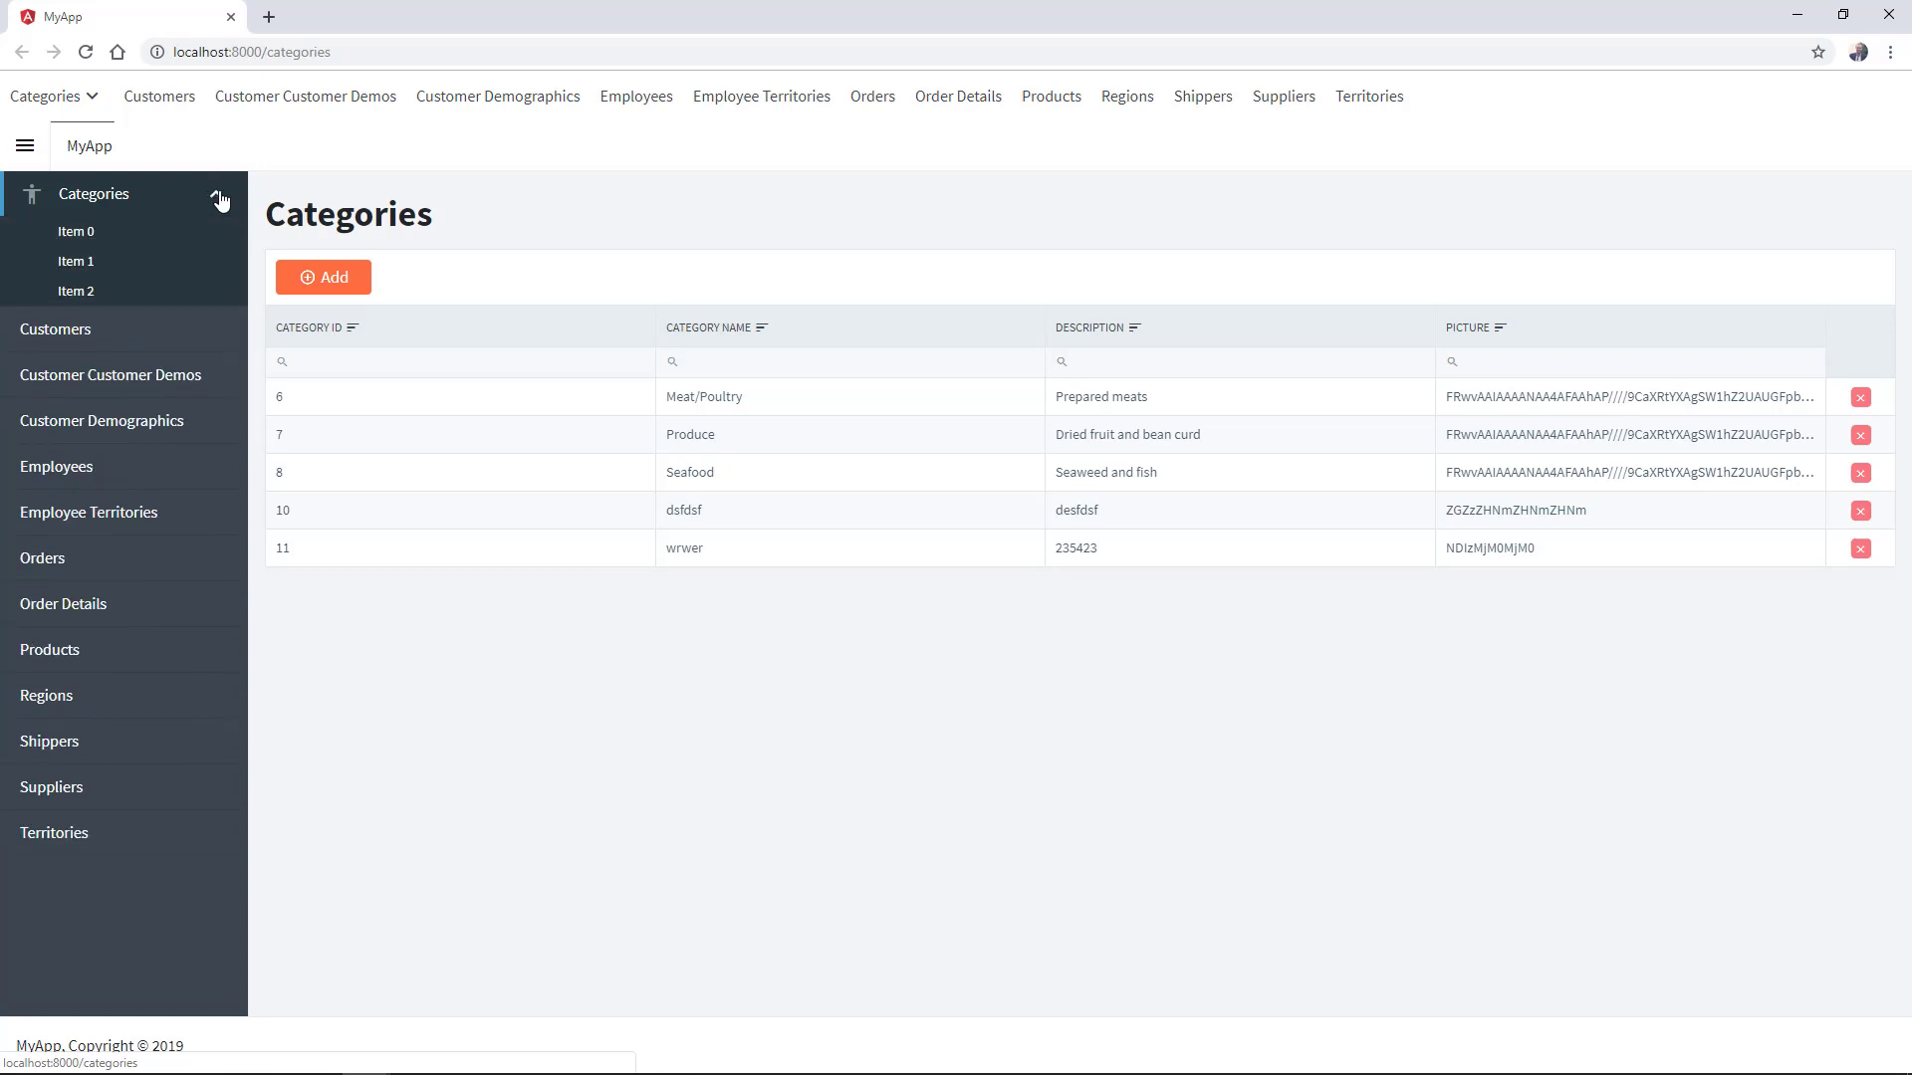
- Toggle the Categories sub-items in the running app's side panel menu
click(121, 194)
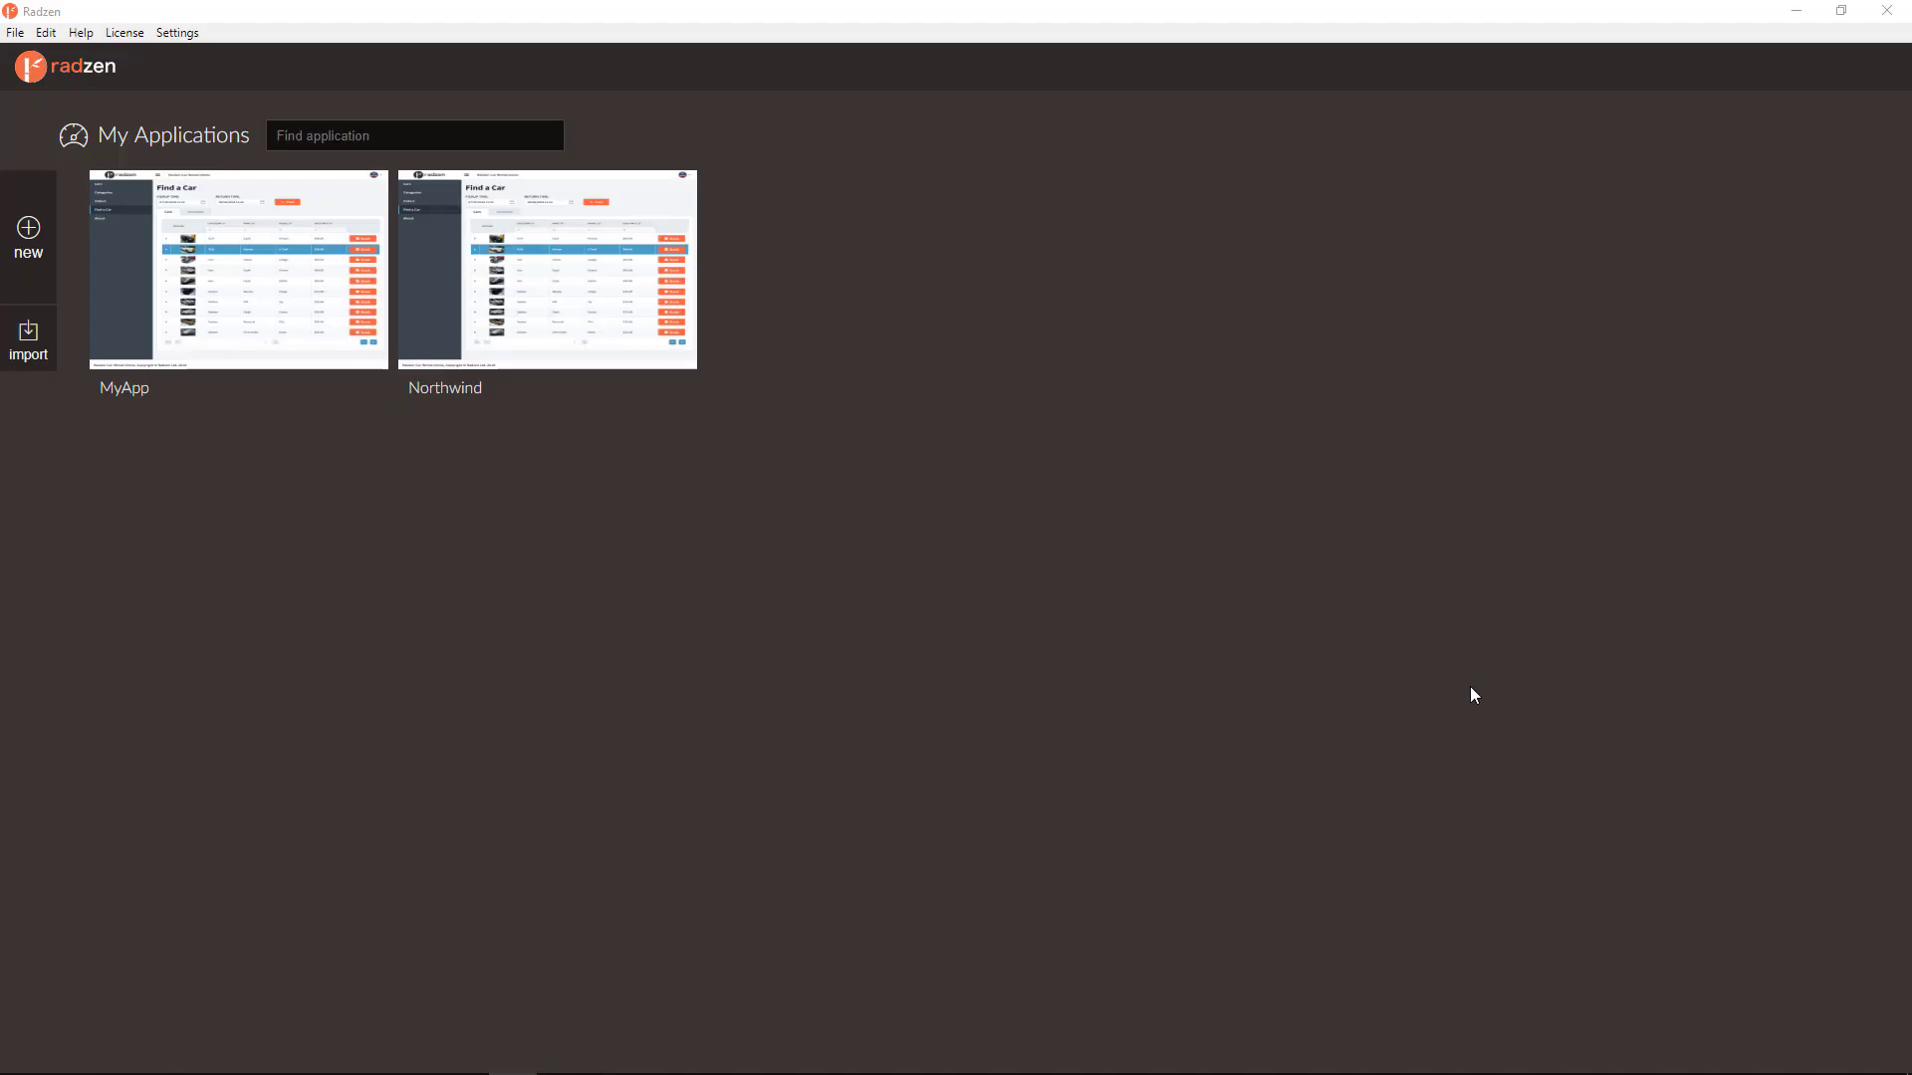
mouse_move(538, 510)
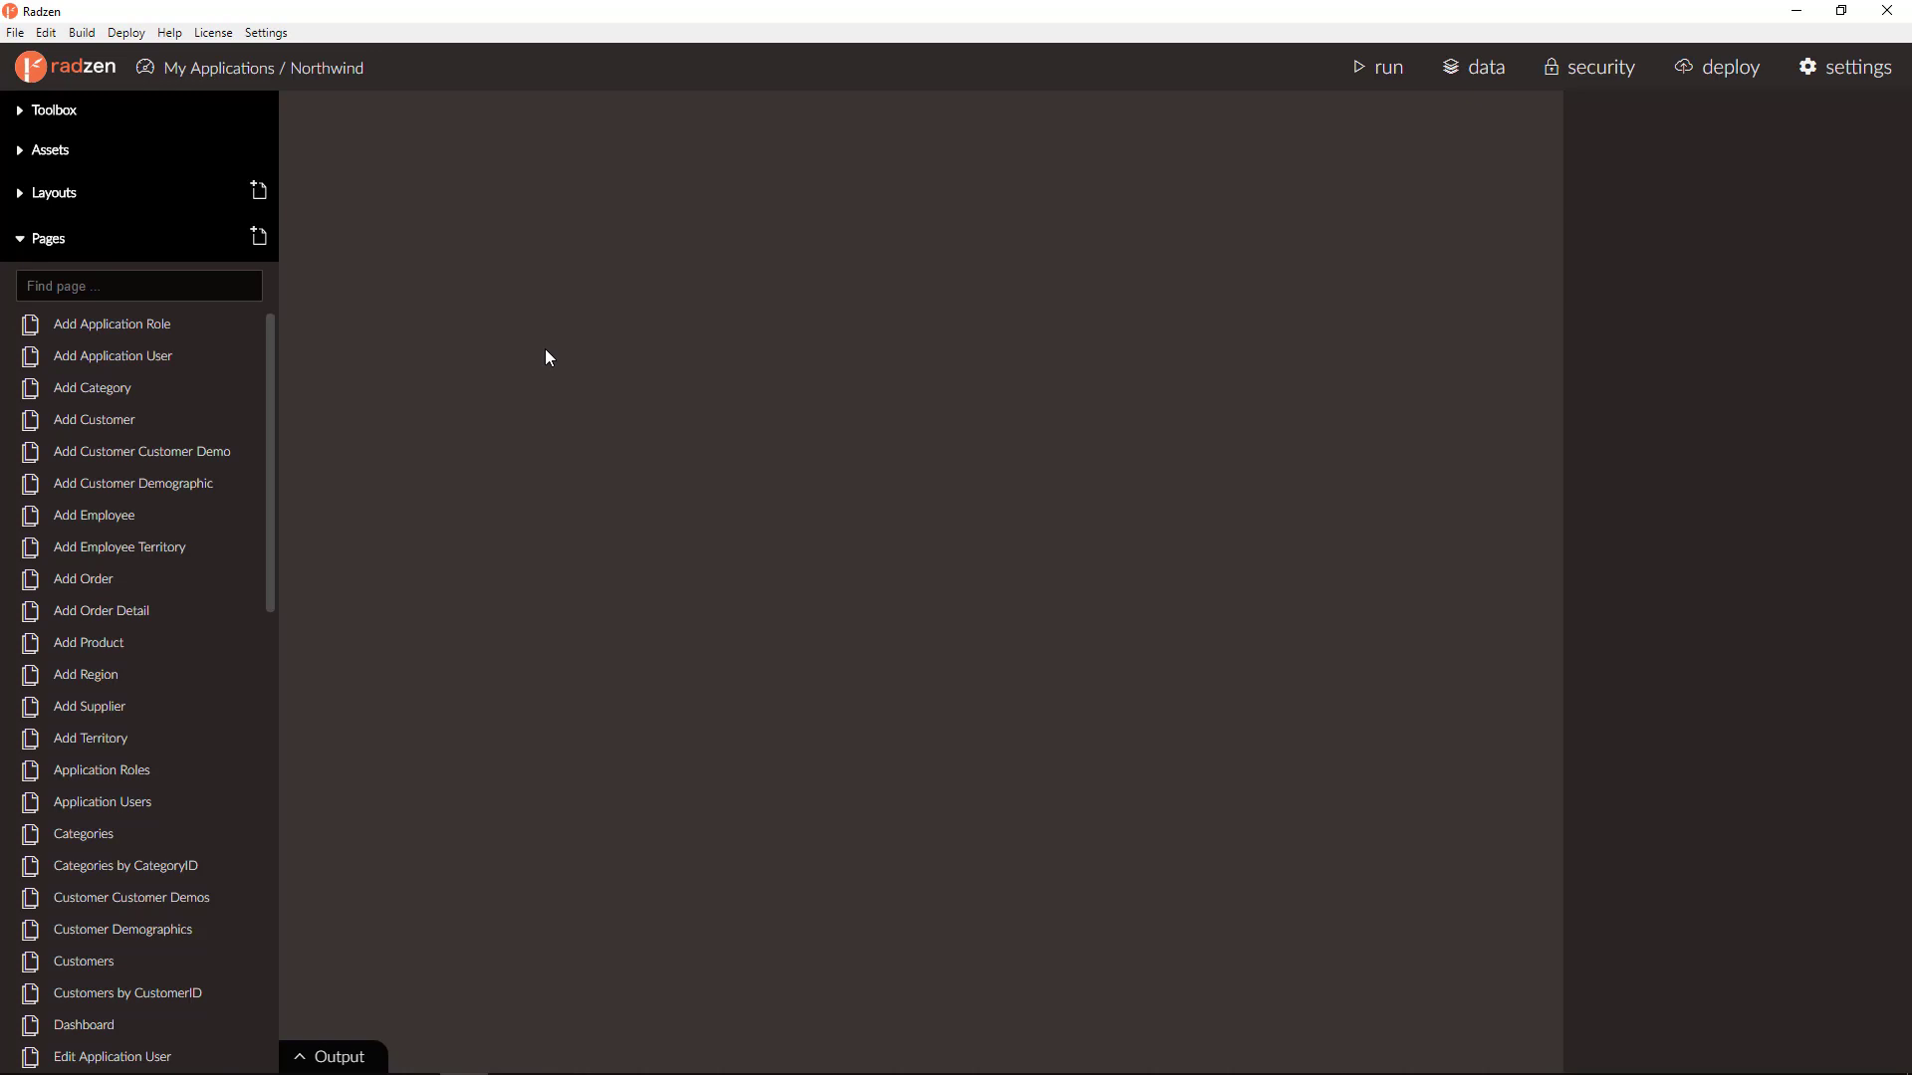
- Expand Northwind's Layouts, Login and Main, and show the Main layout in the designer
click(52, 192)
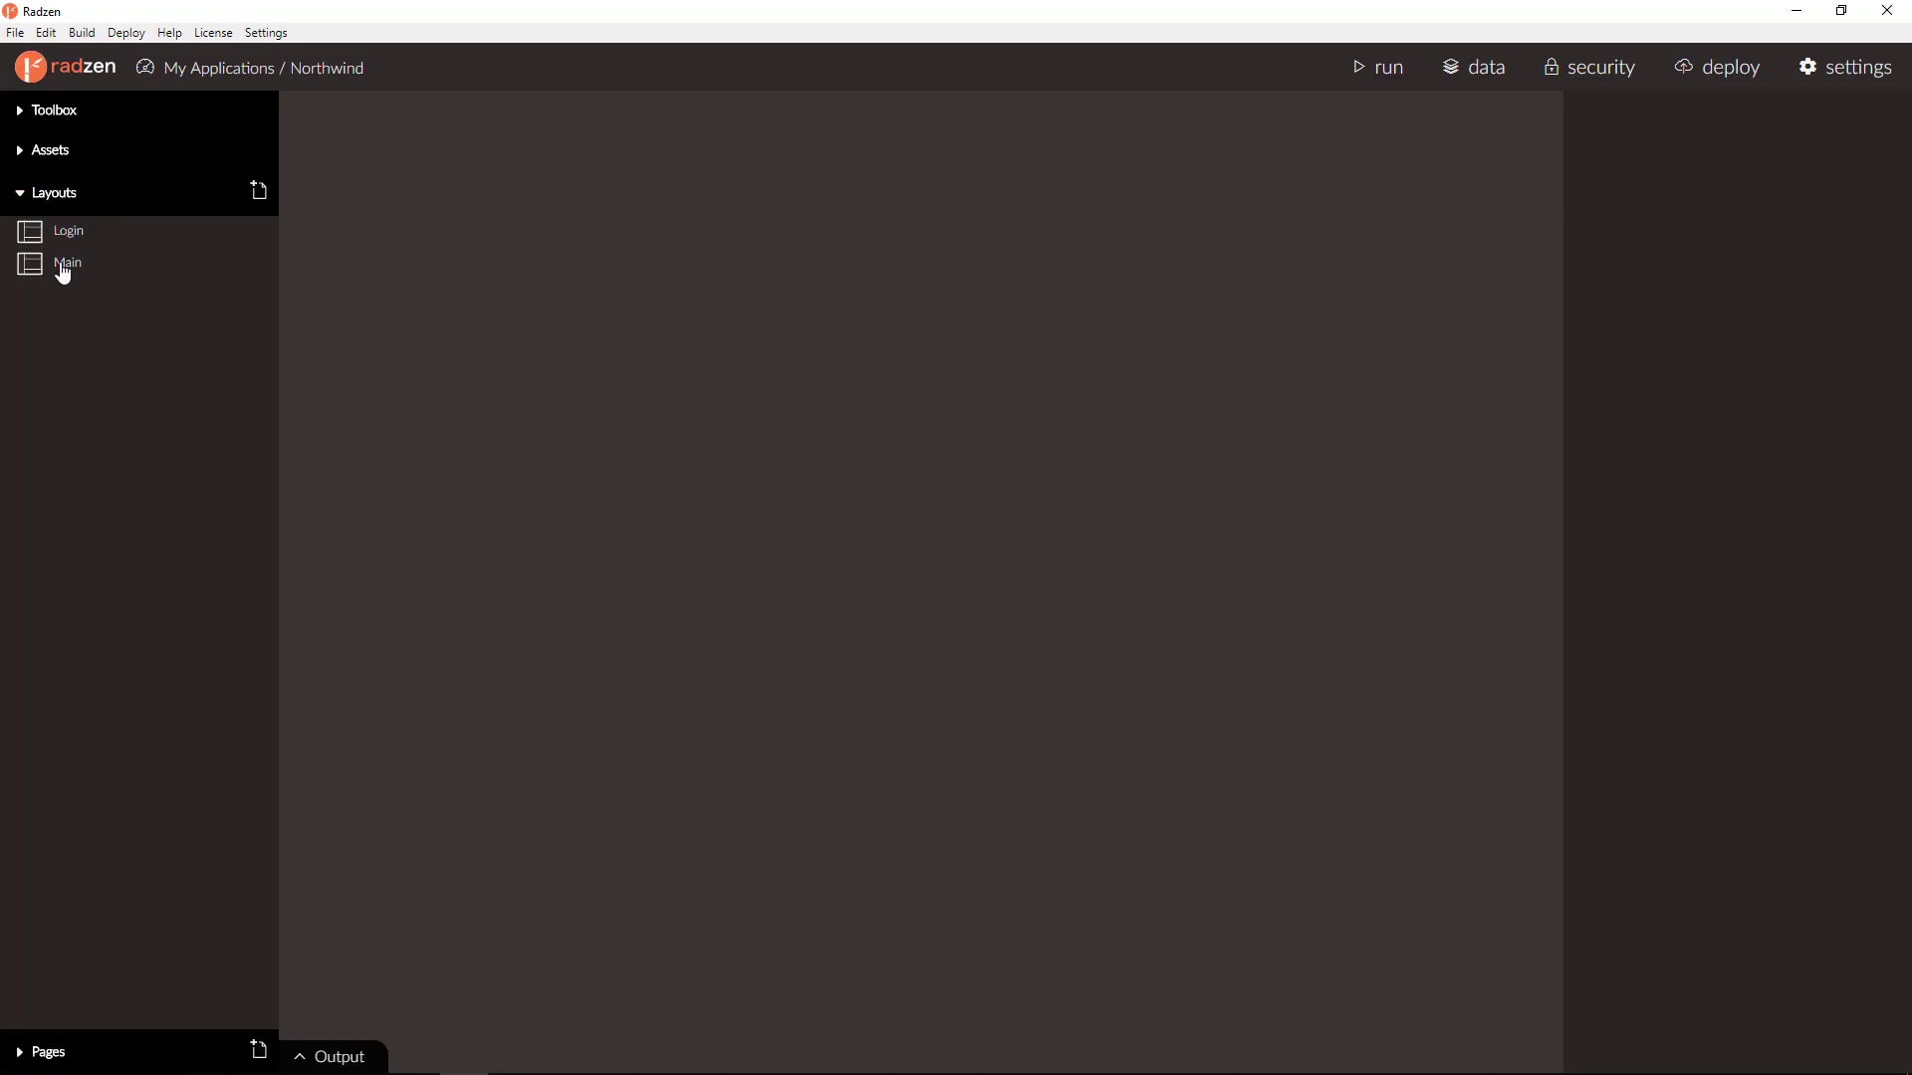
click(69, 263)
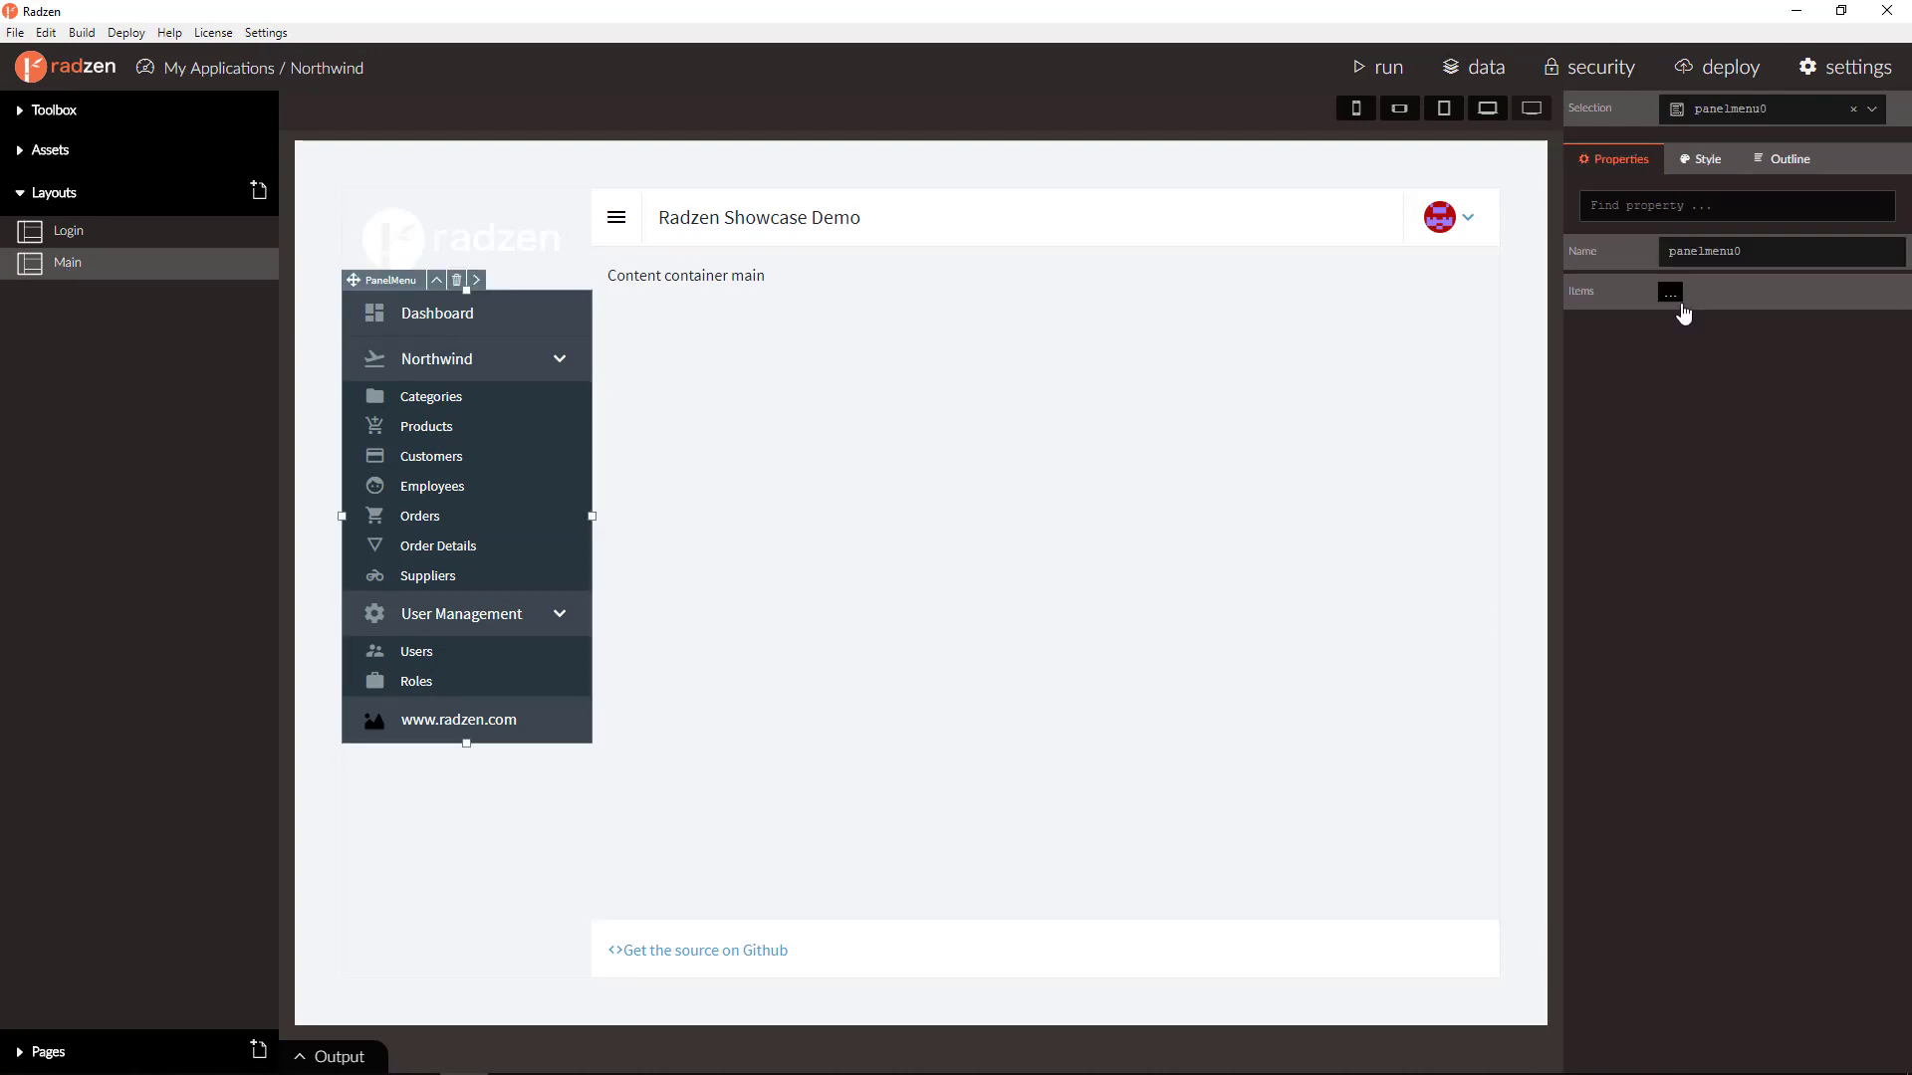
- Review the Dashboard, Northwind, Categories, Employees and Order Details items in the navigation items editor
click(1669, 292)
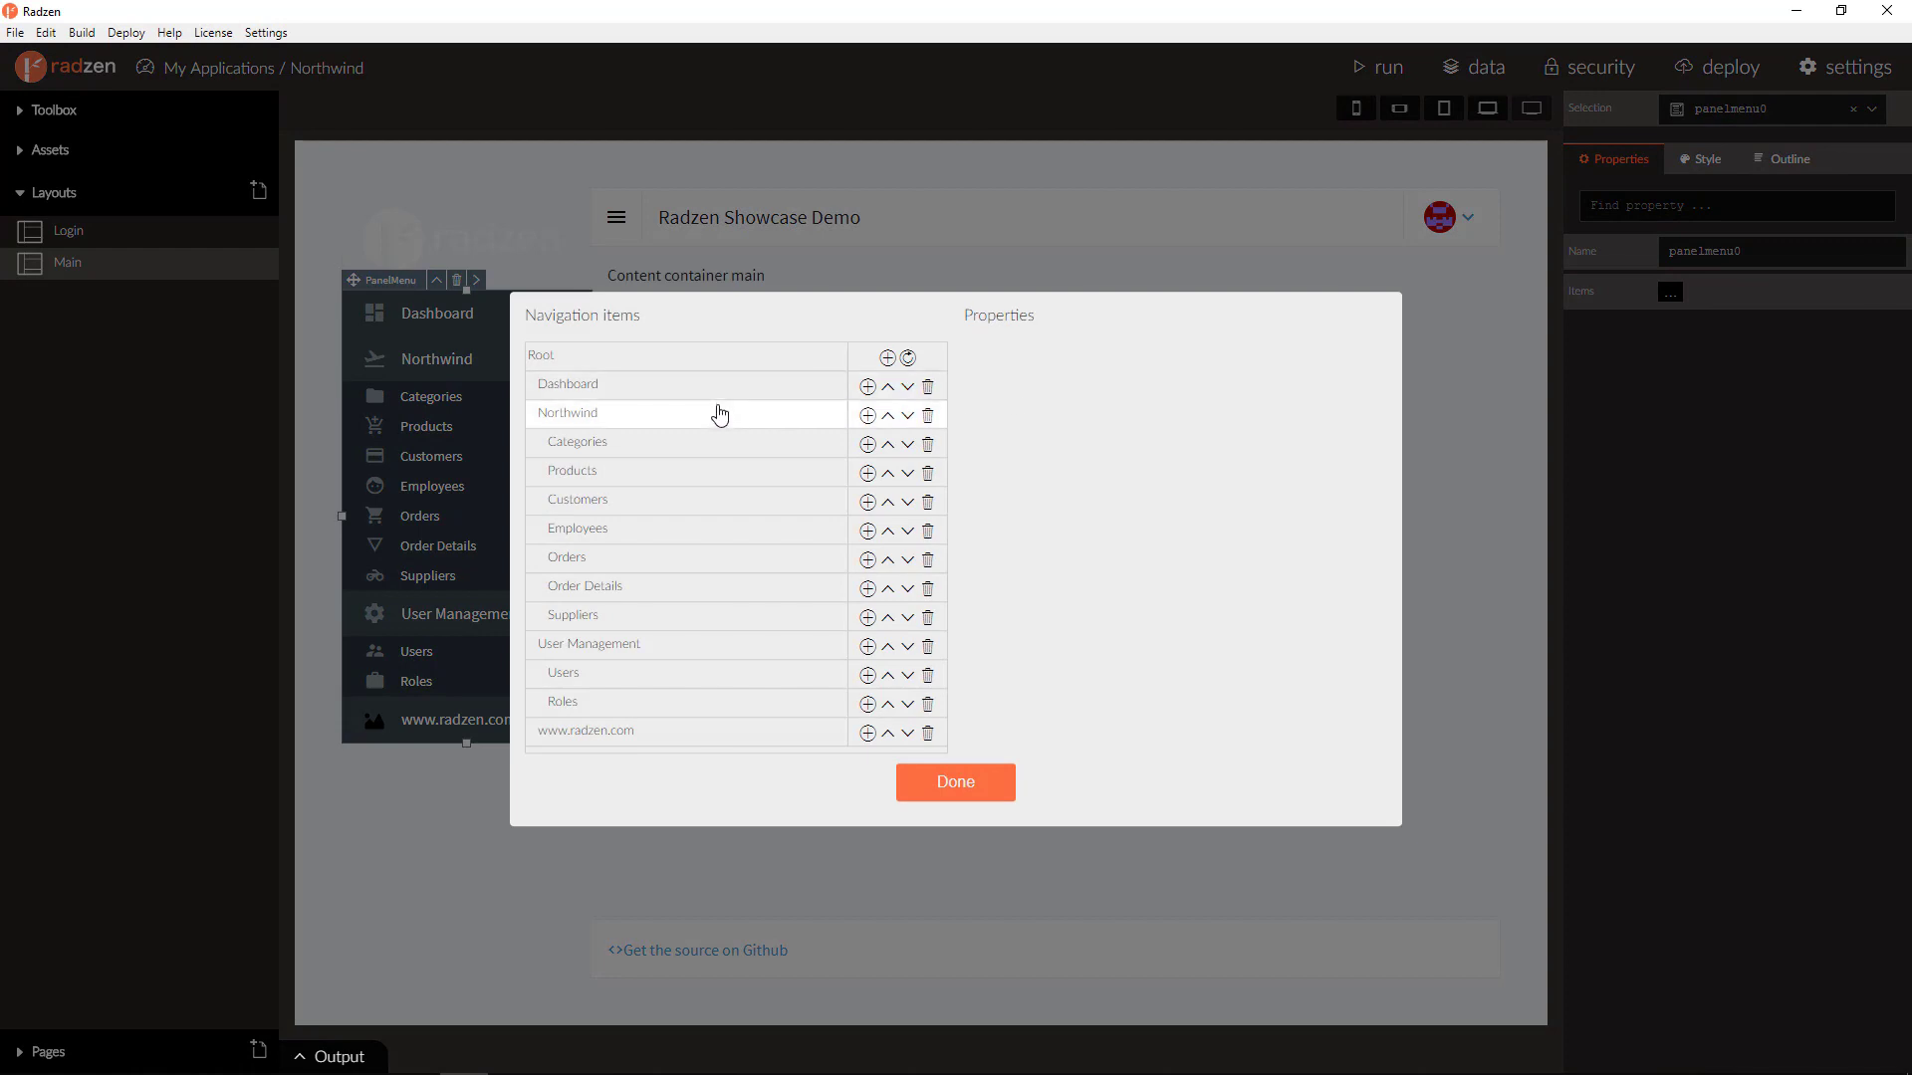
click(567, 385)
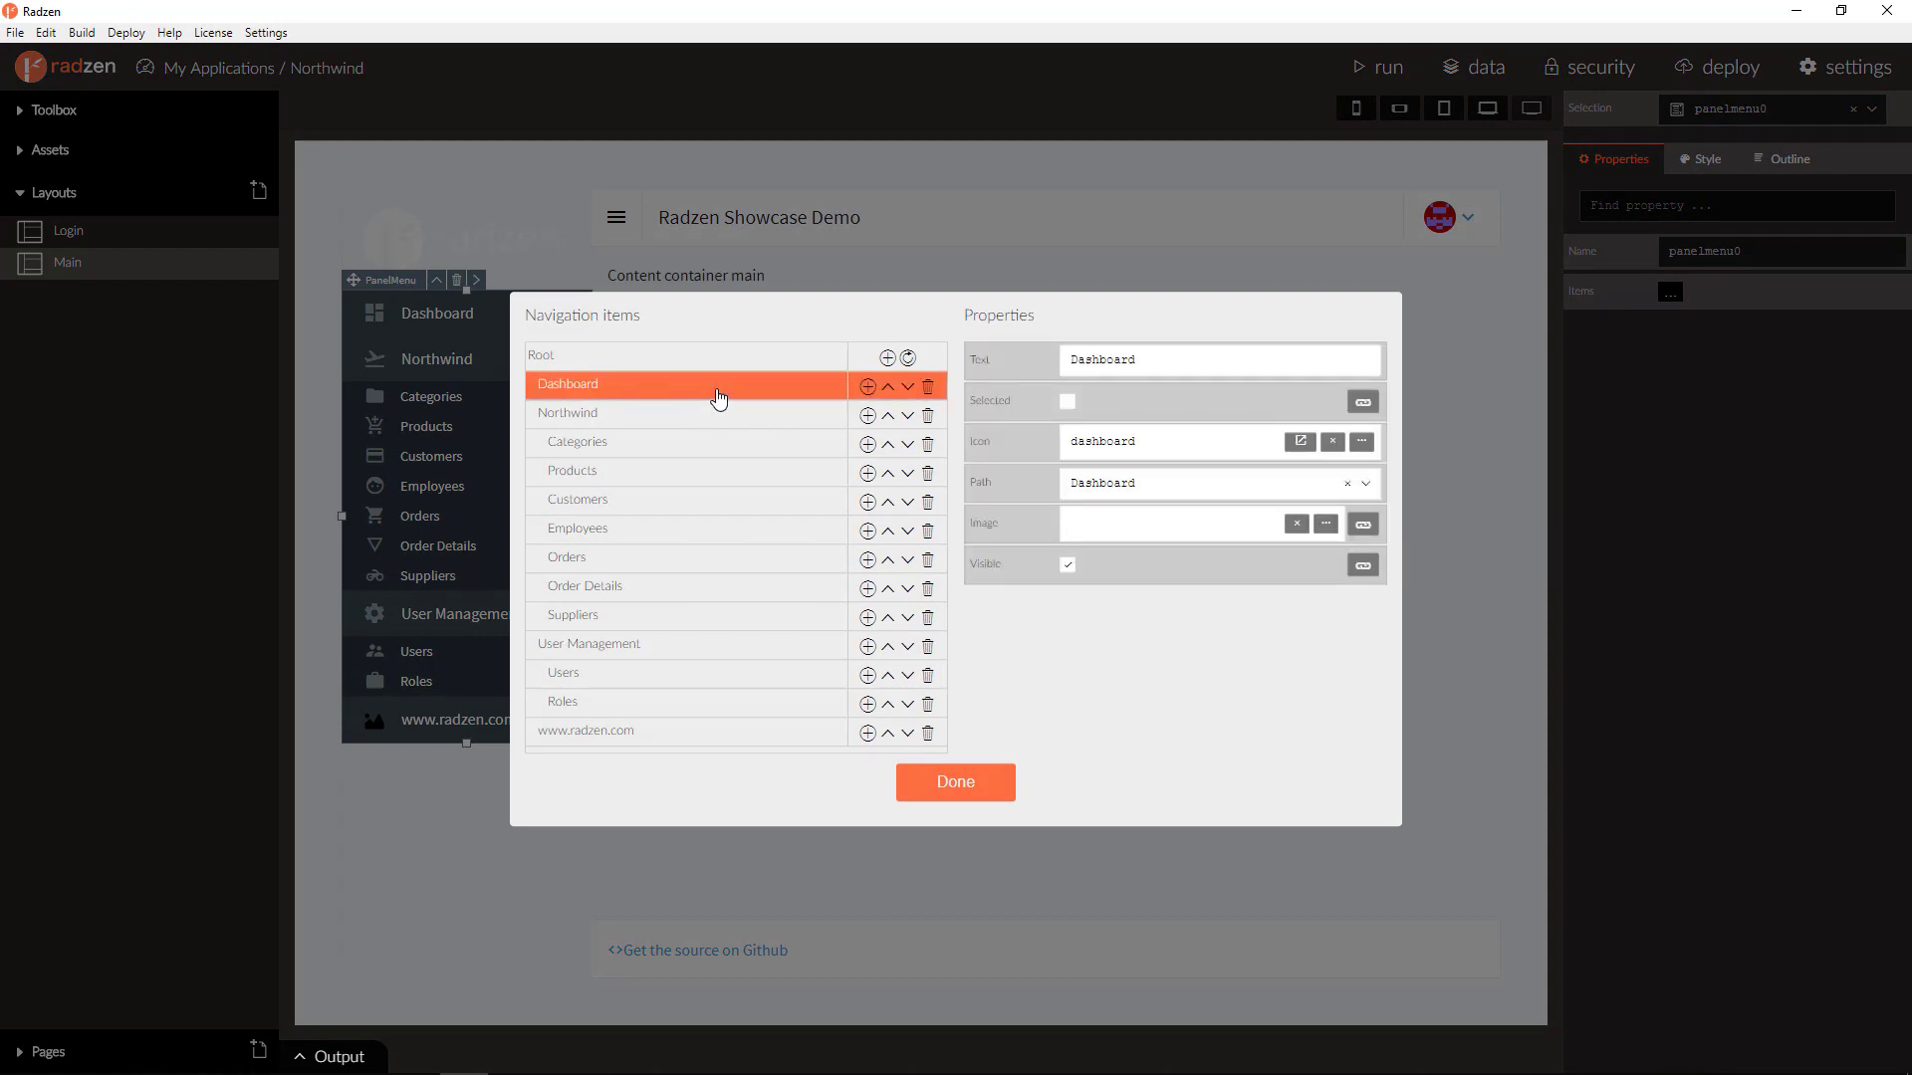
mouse_move(719, 414)
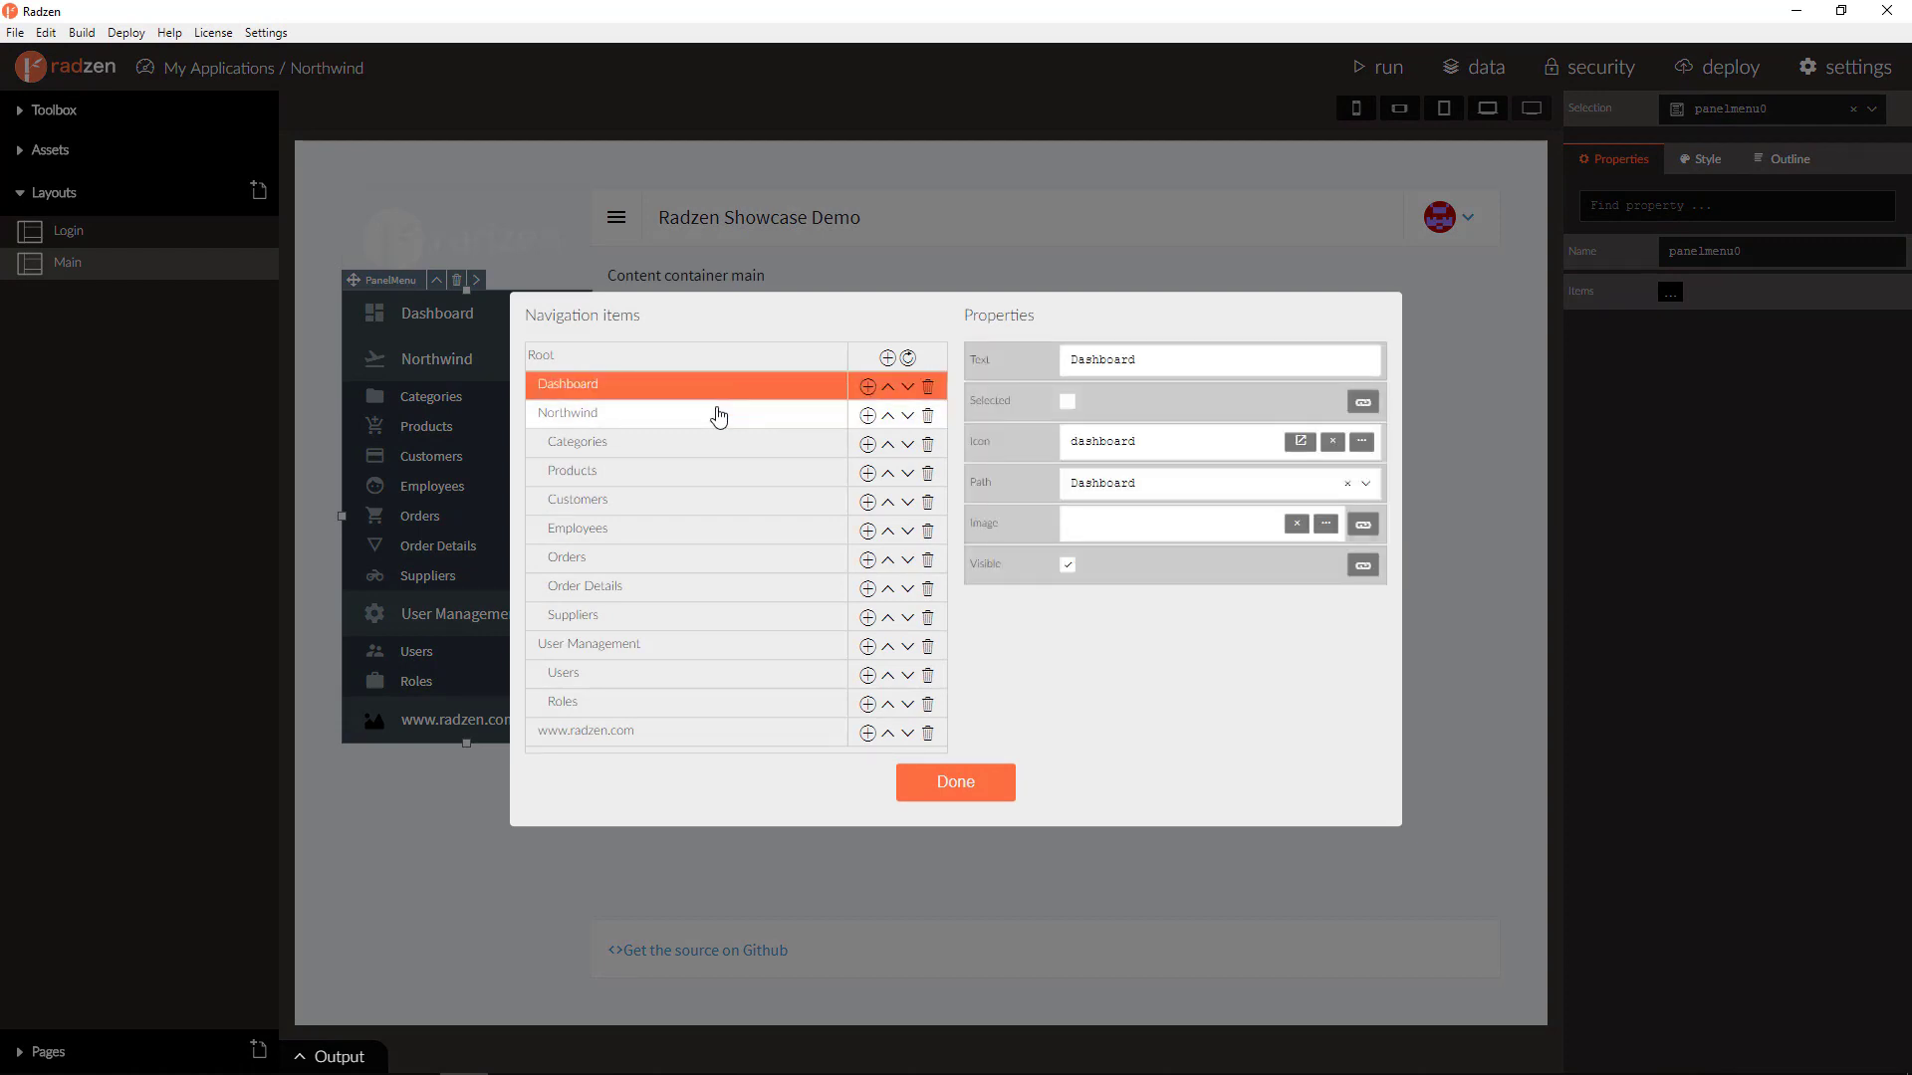
click(567, 412)
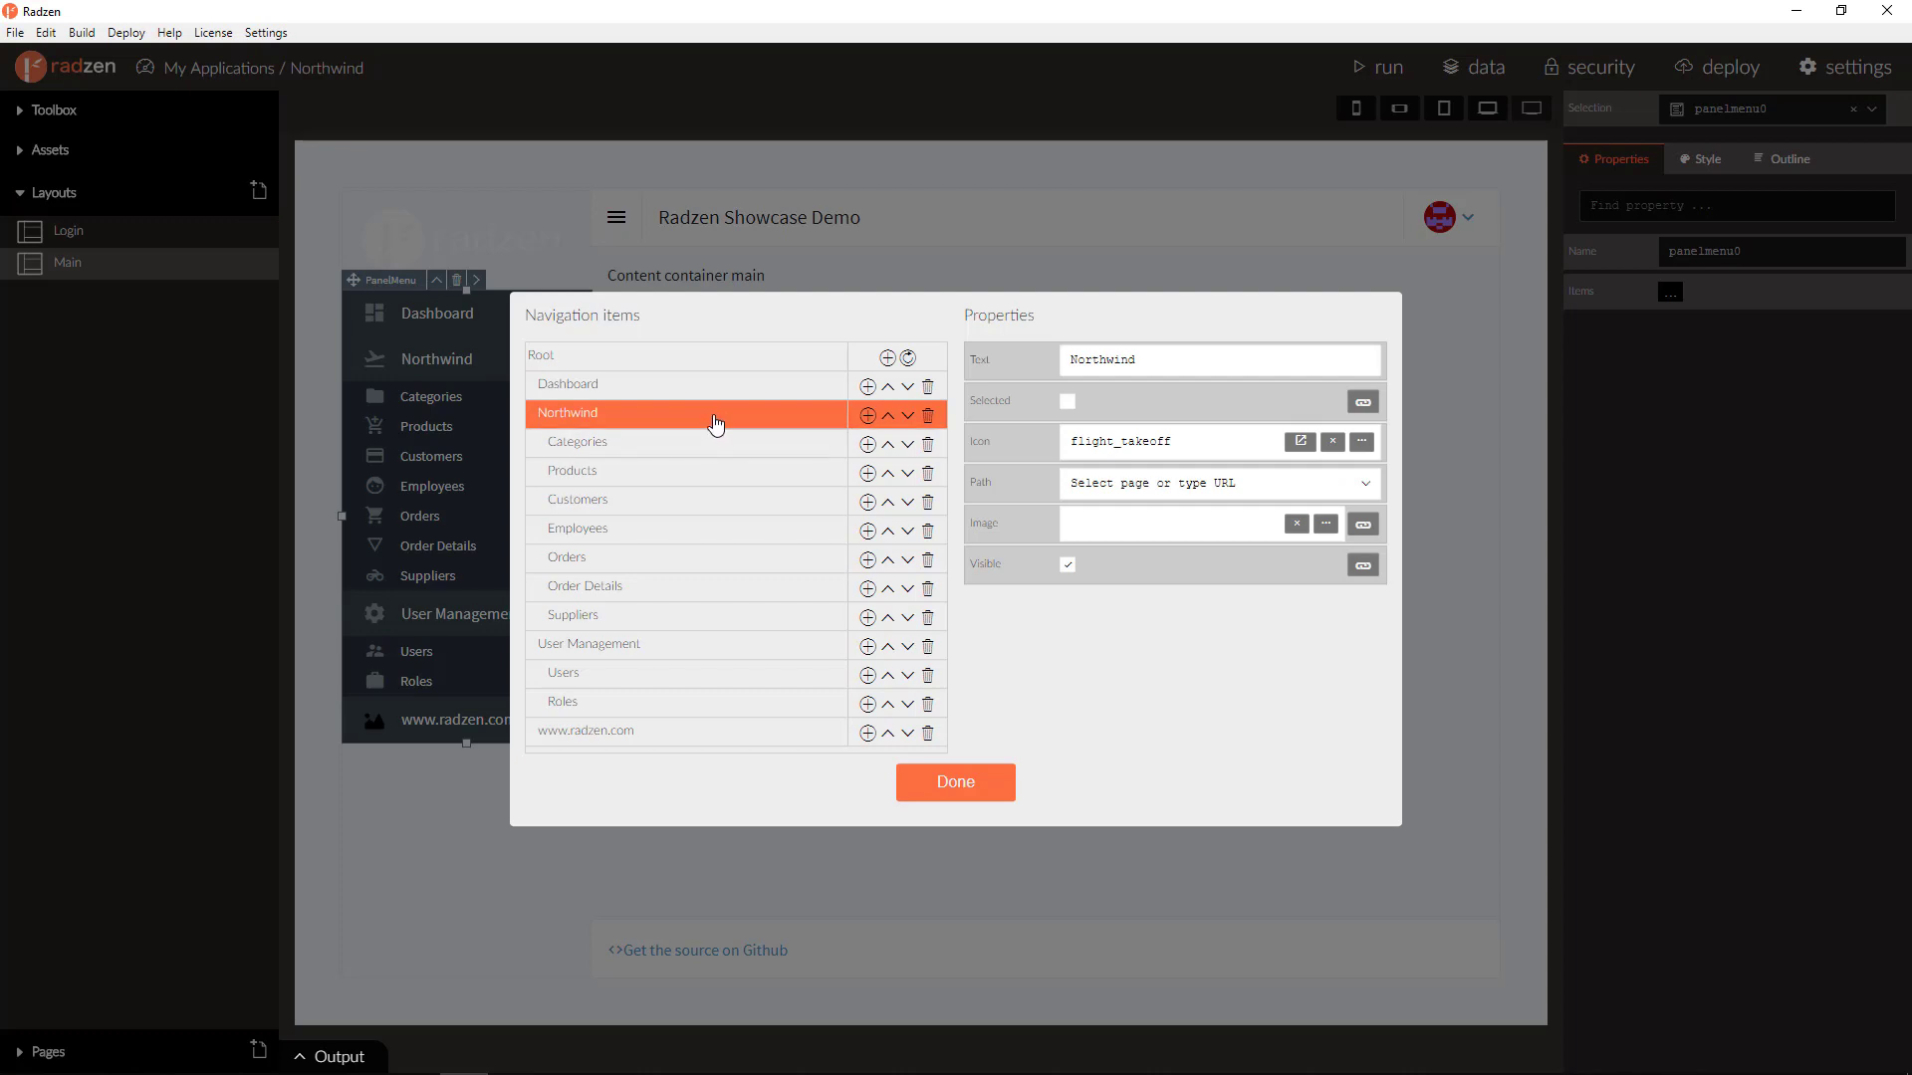
mouse_move(699, 446)
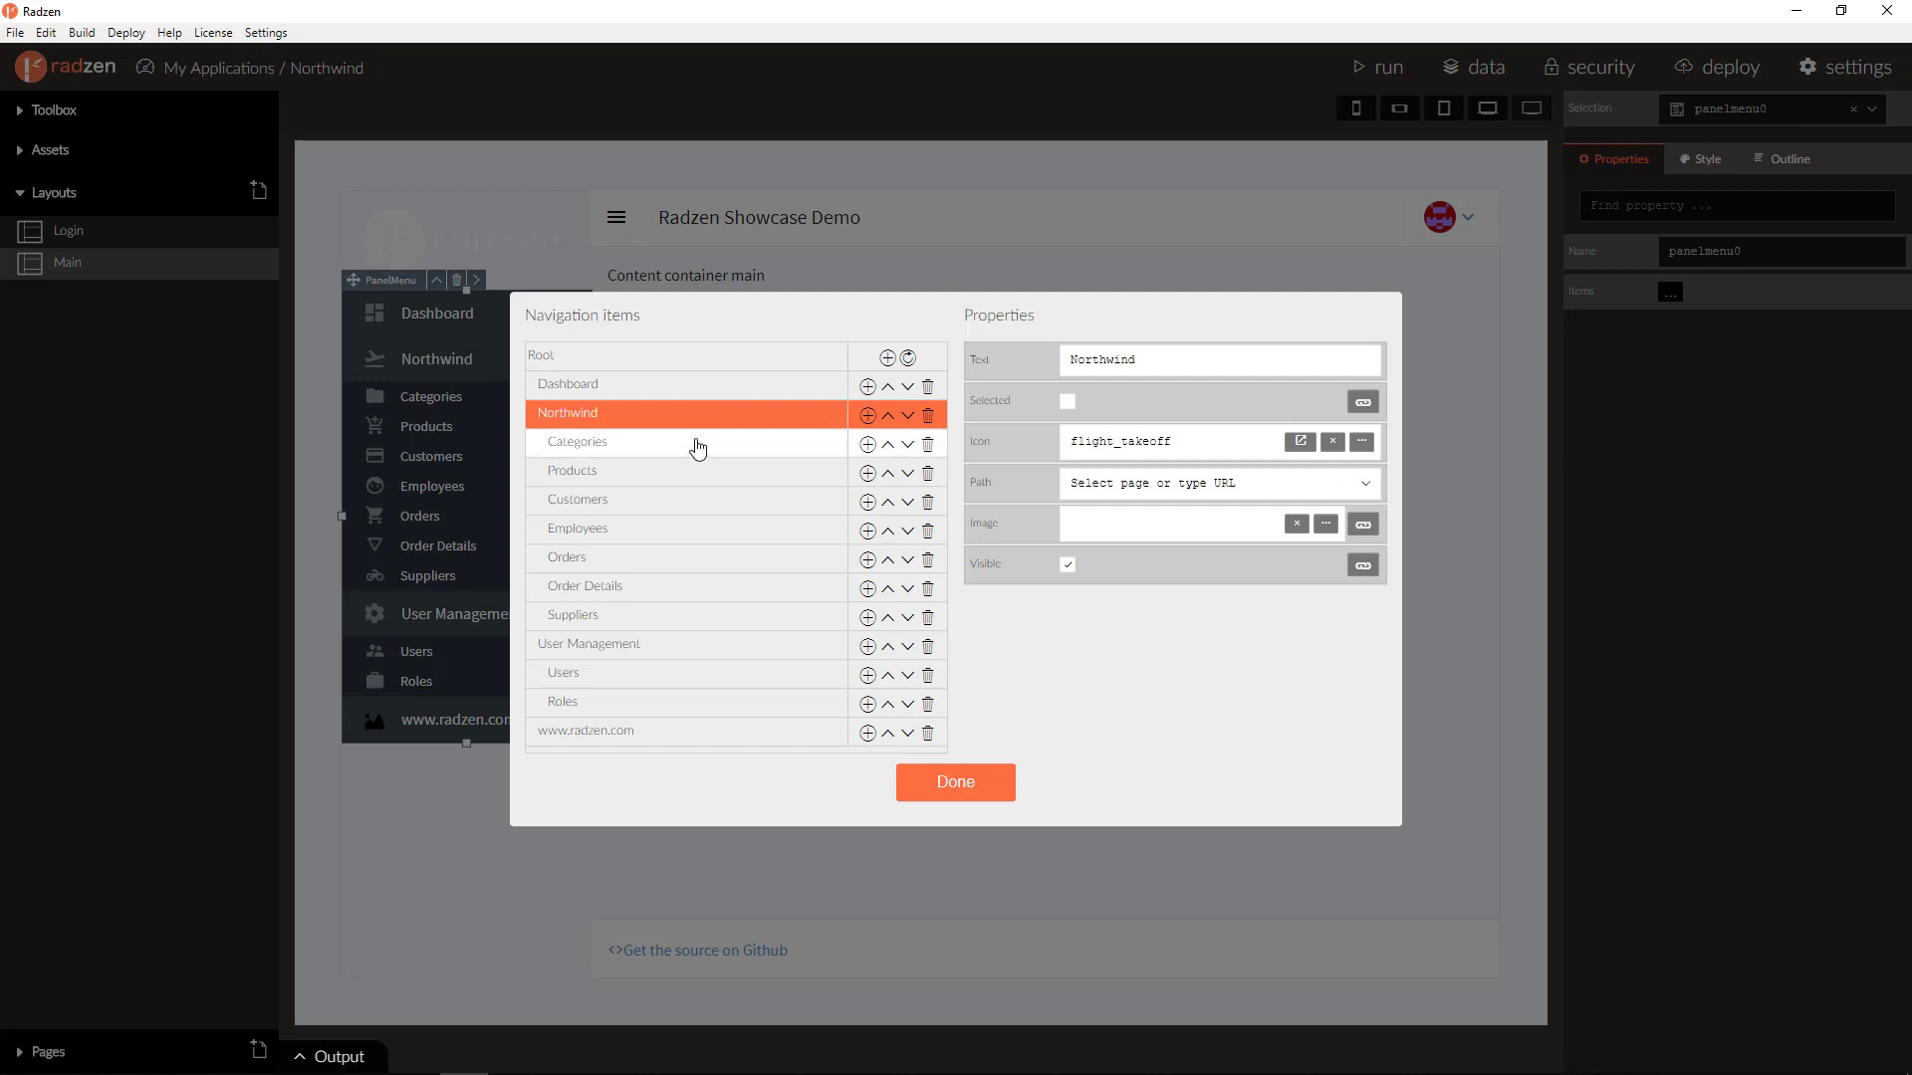
click(575, 441)
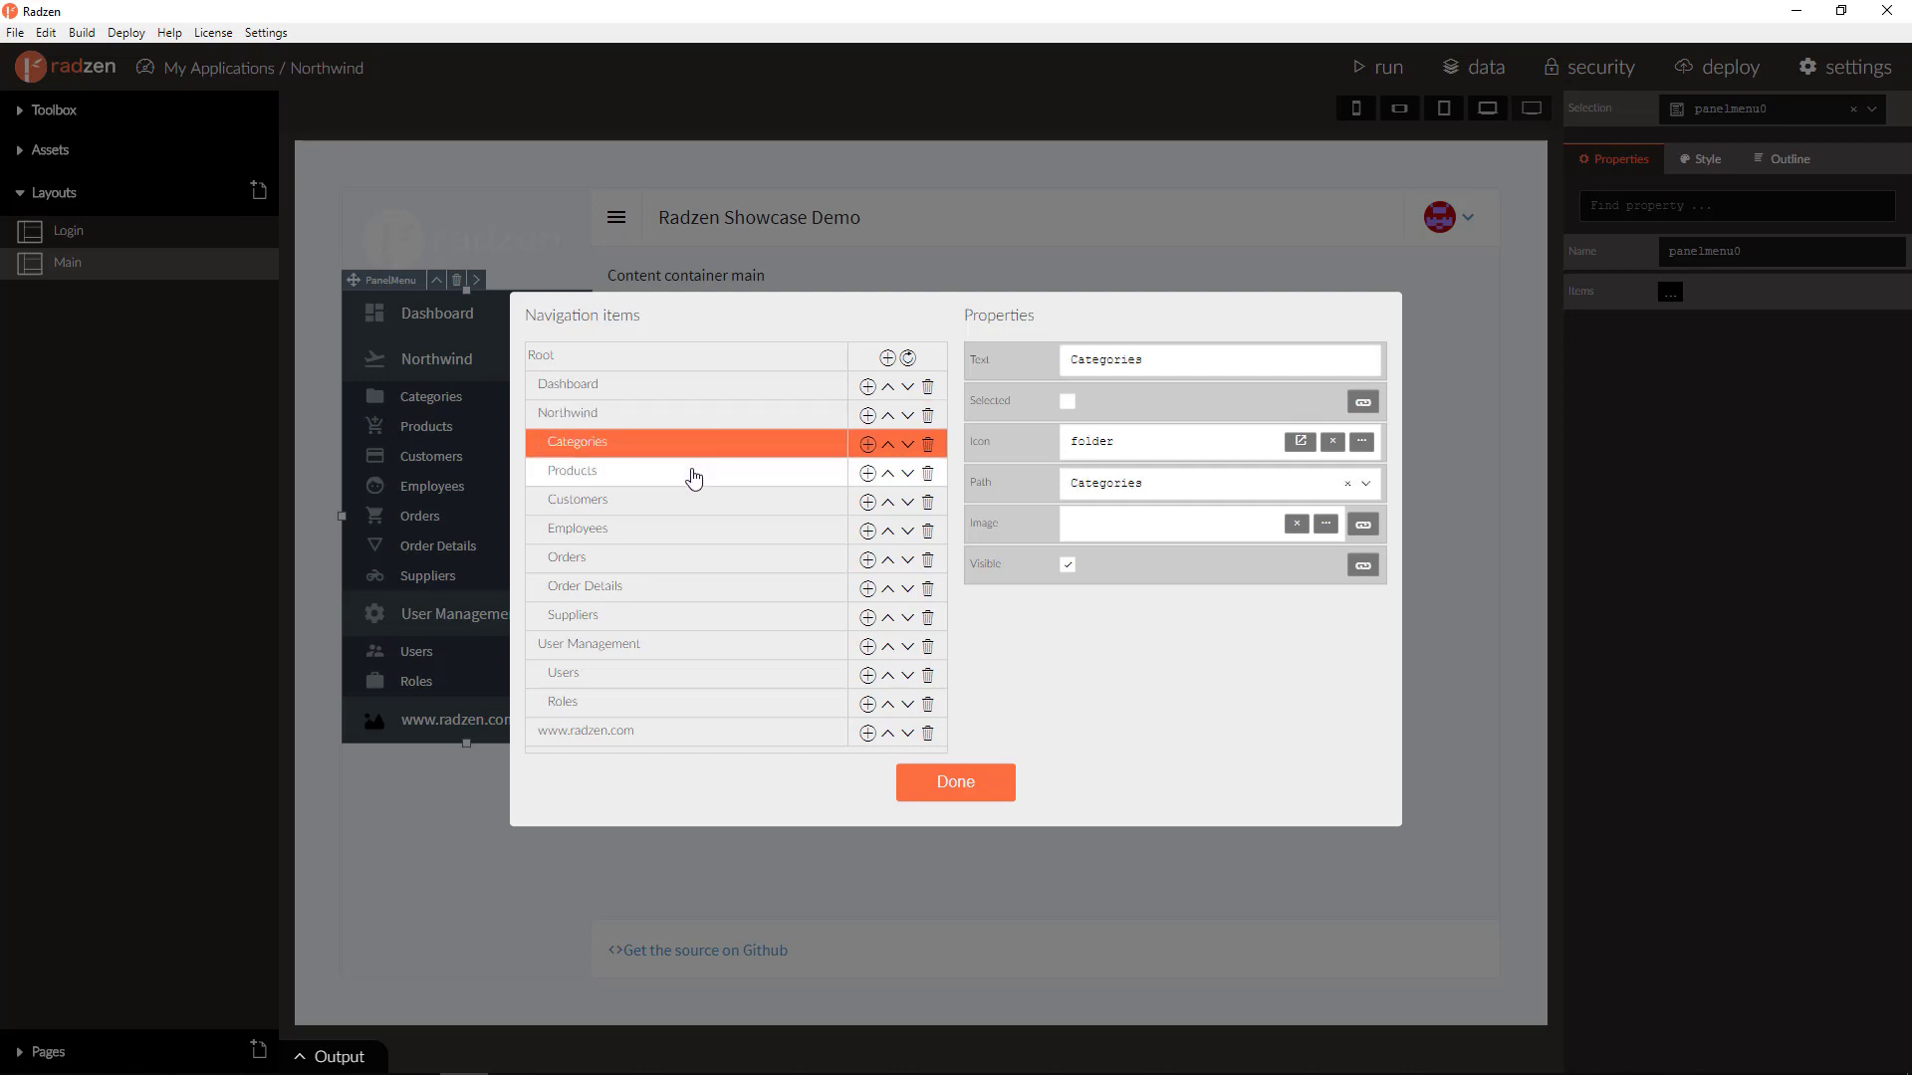
click(575, 527)
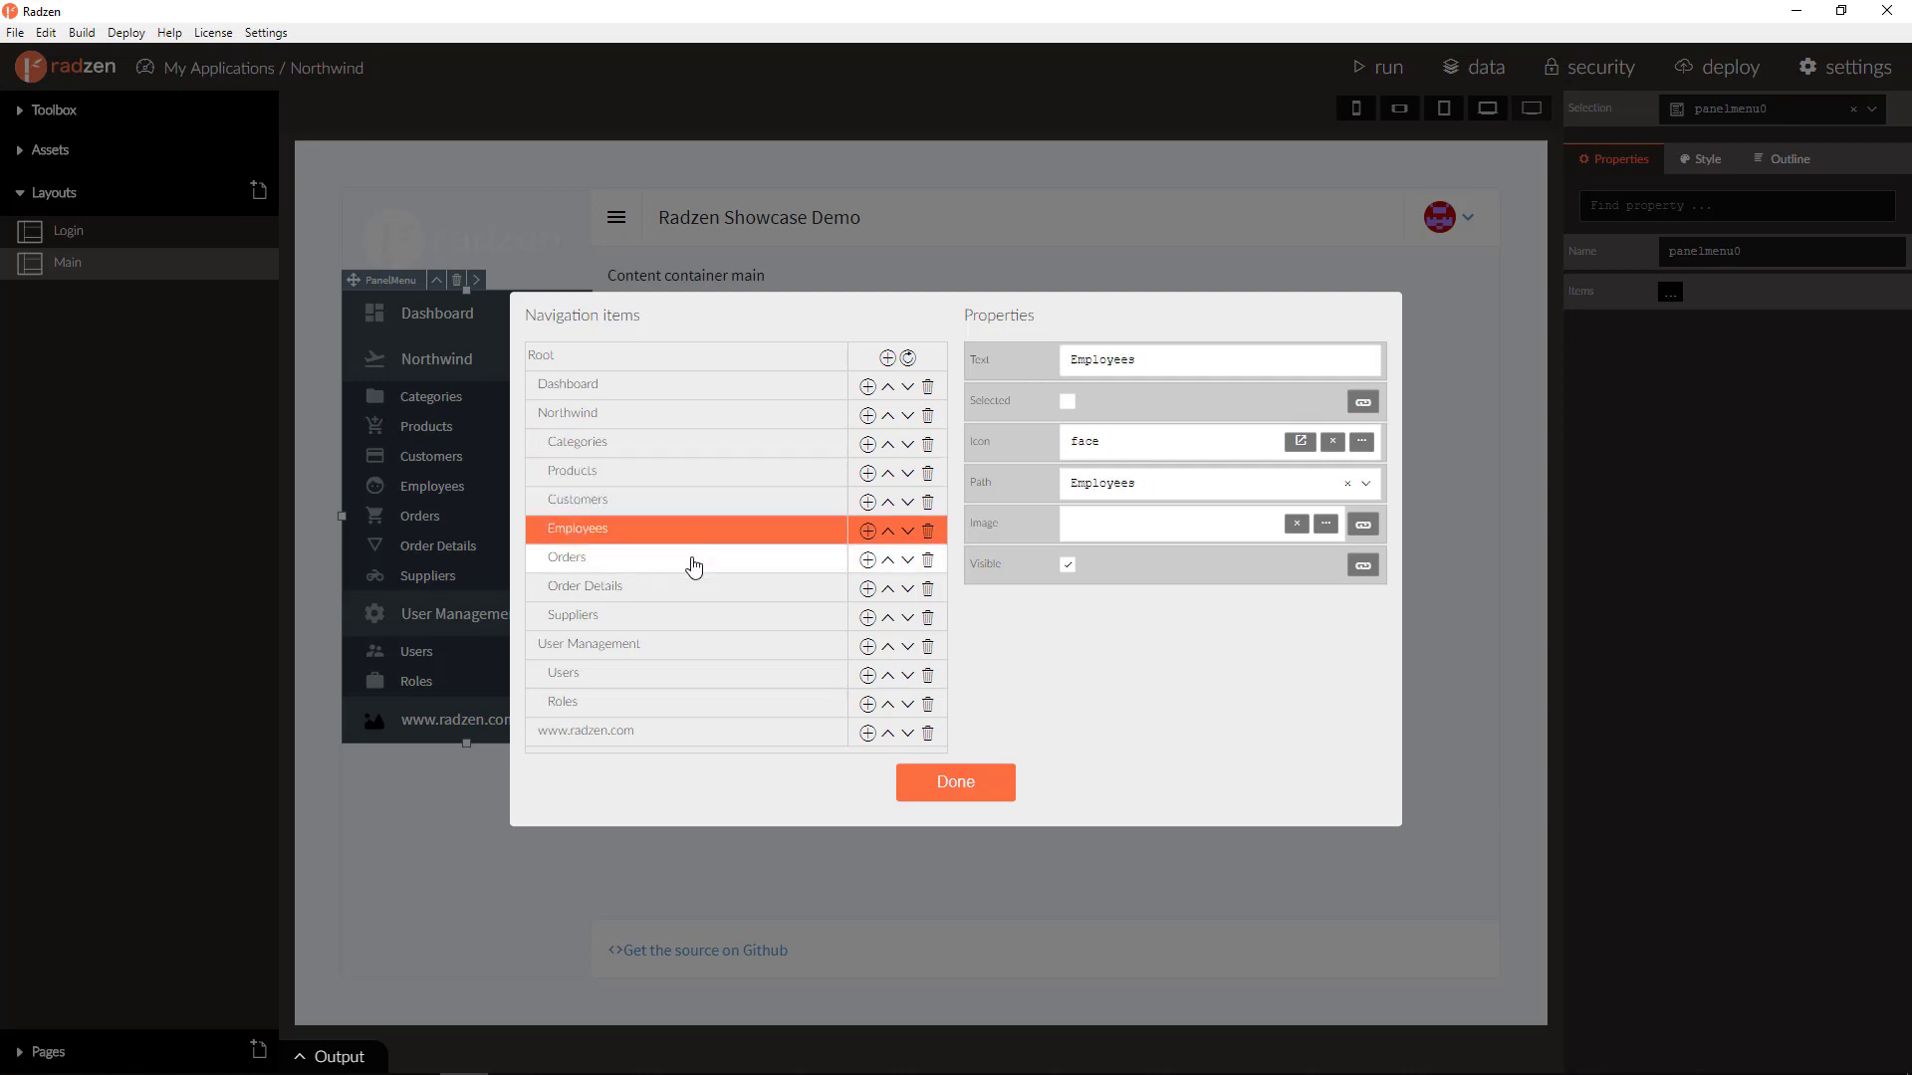
click(585, 587)
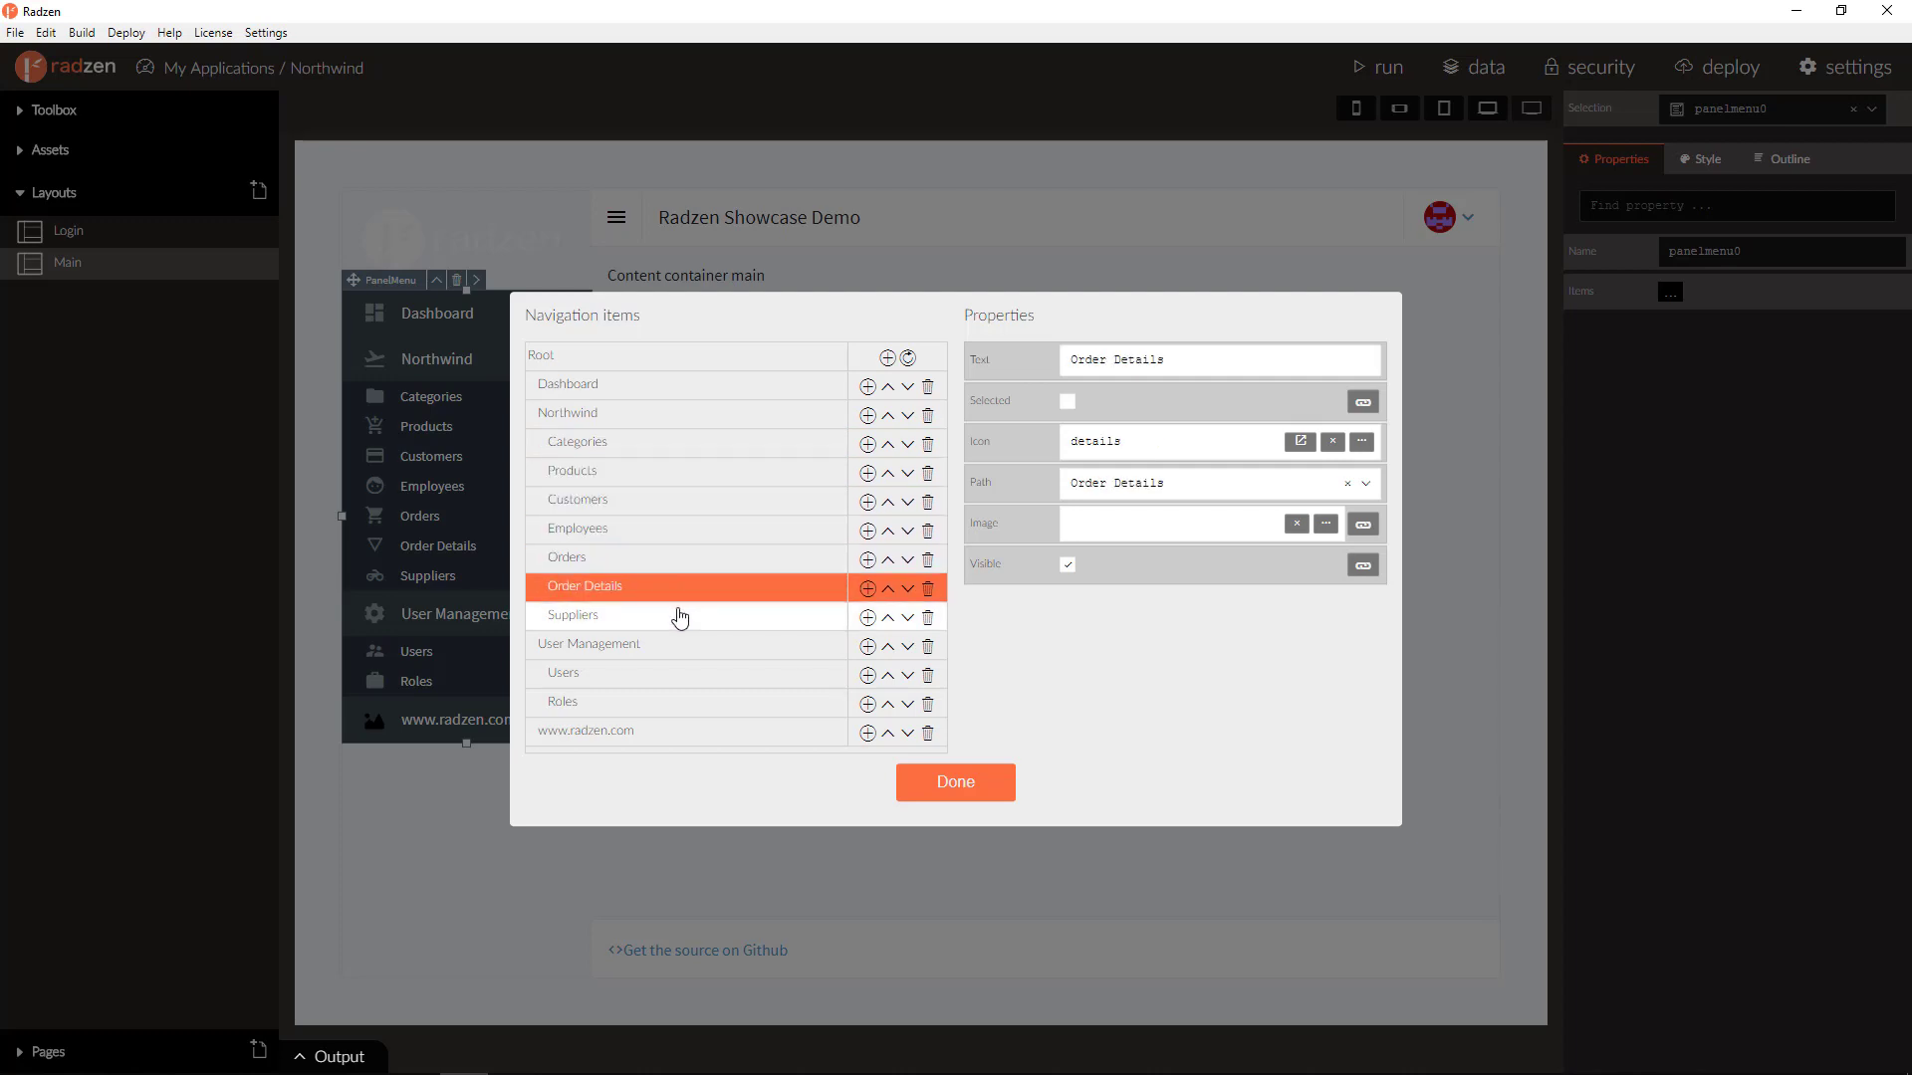
- Revisit Categories and Dashboard, then review the User Management item's text, icon and path
click(577, 441)
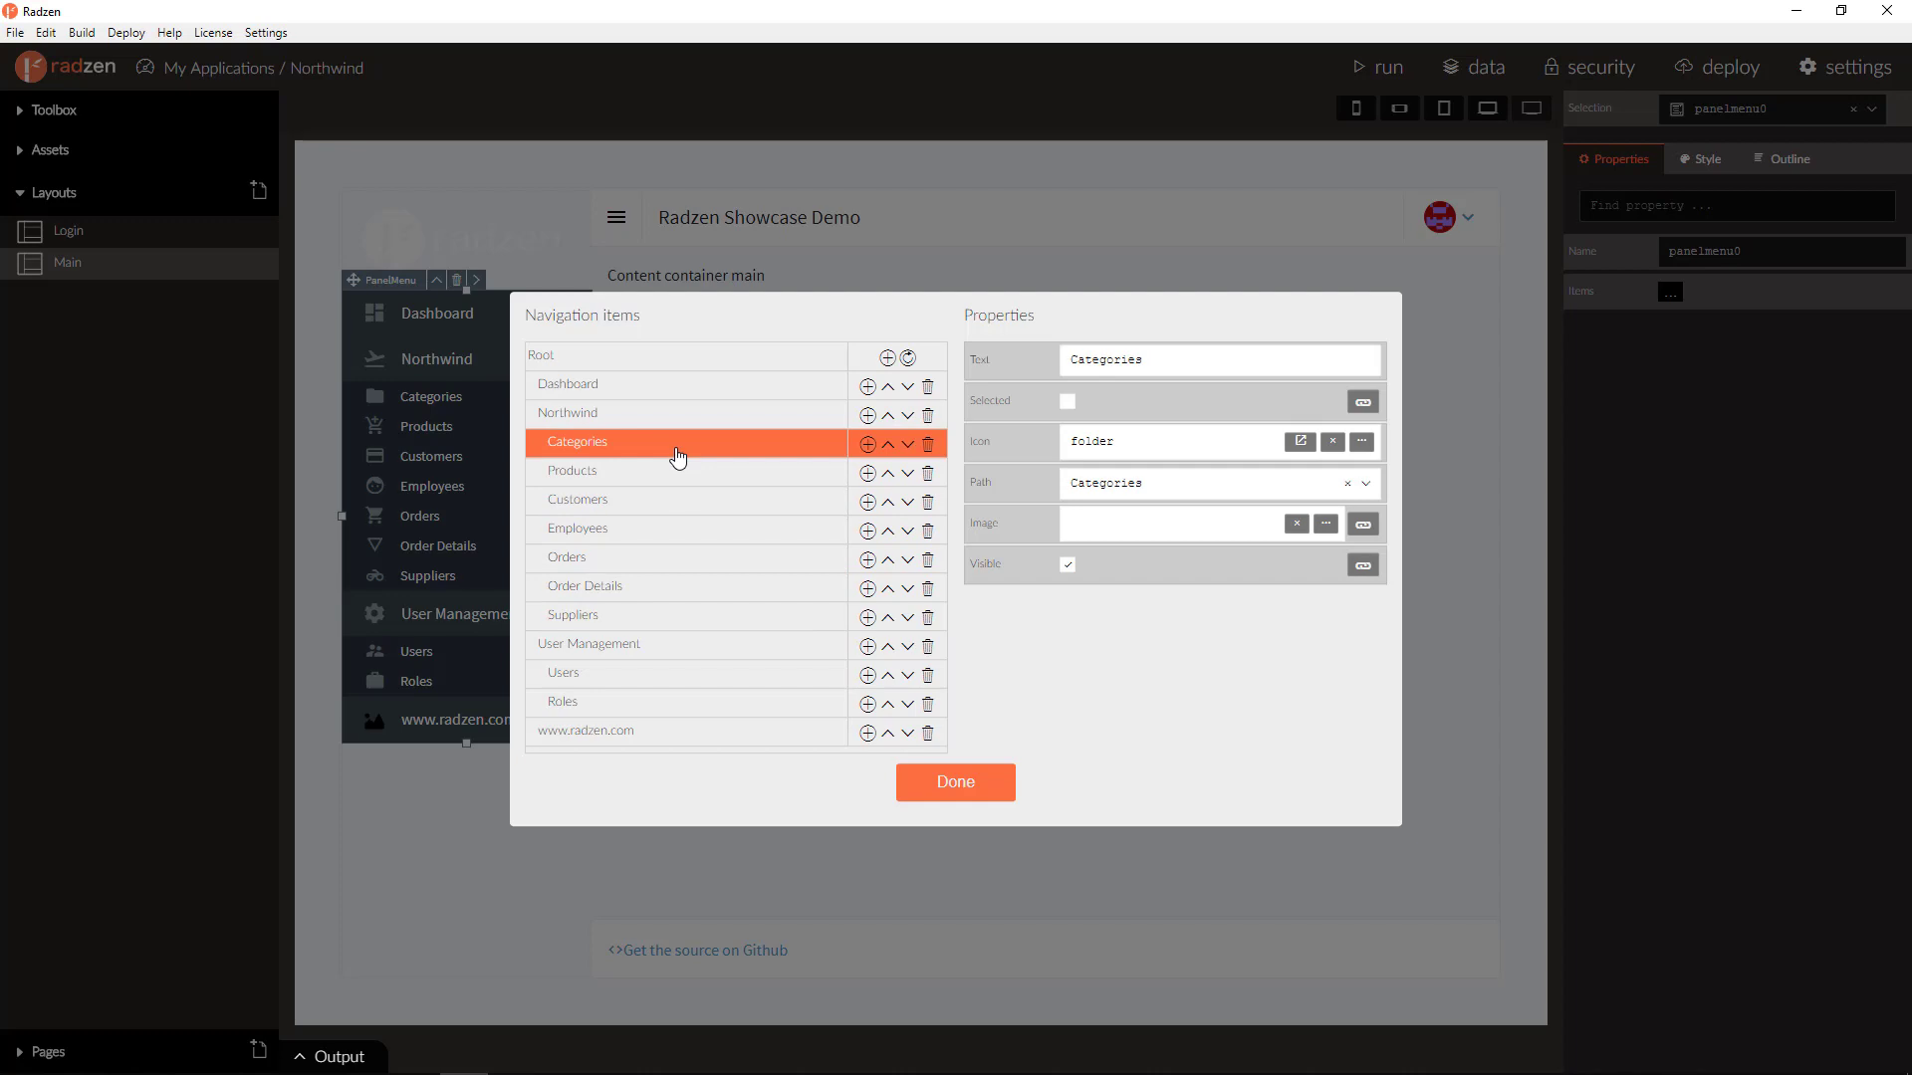
click(566, 384)
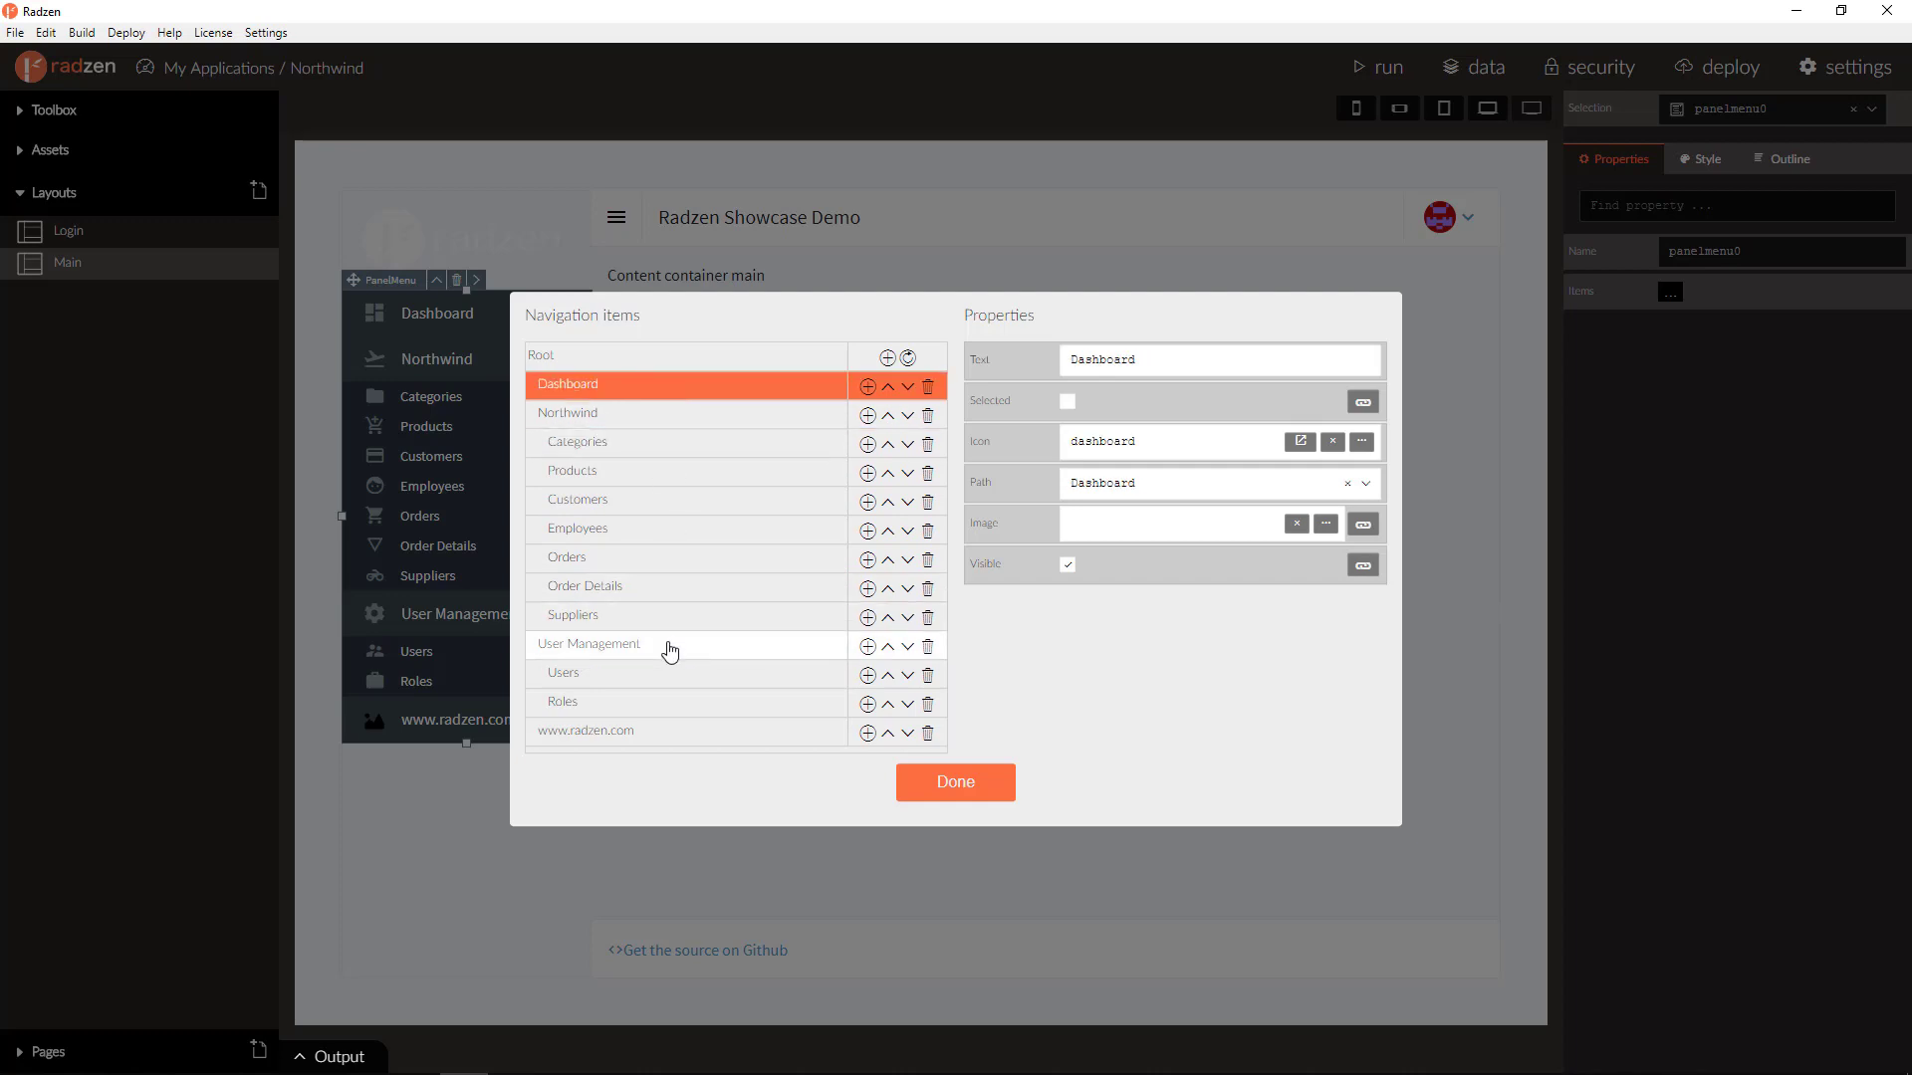
click(588, 644)
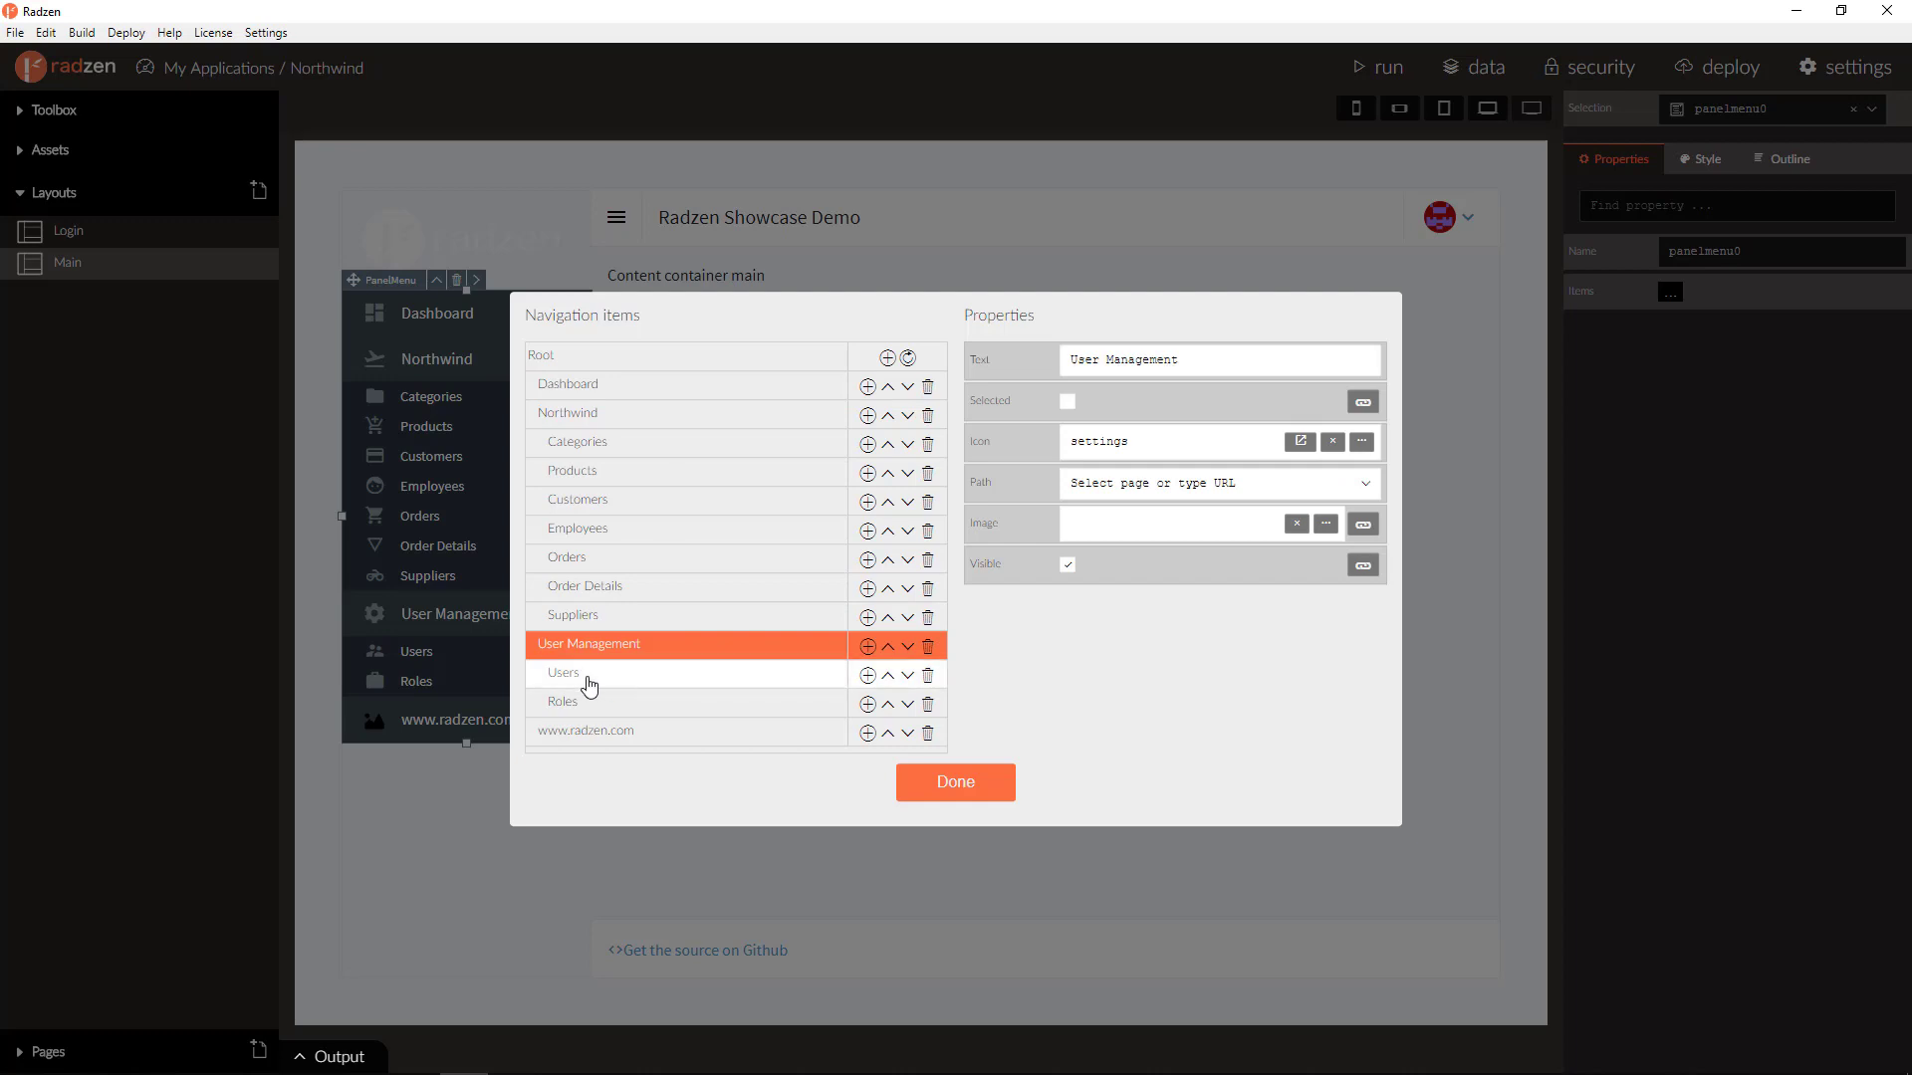
mouse_move(591, 716)
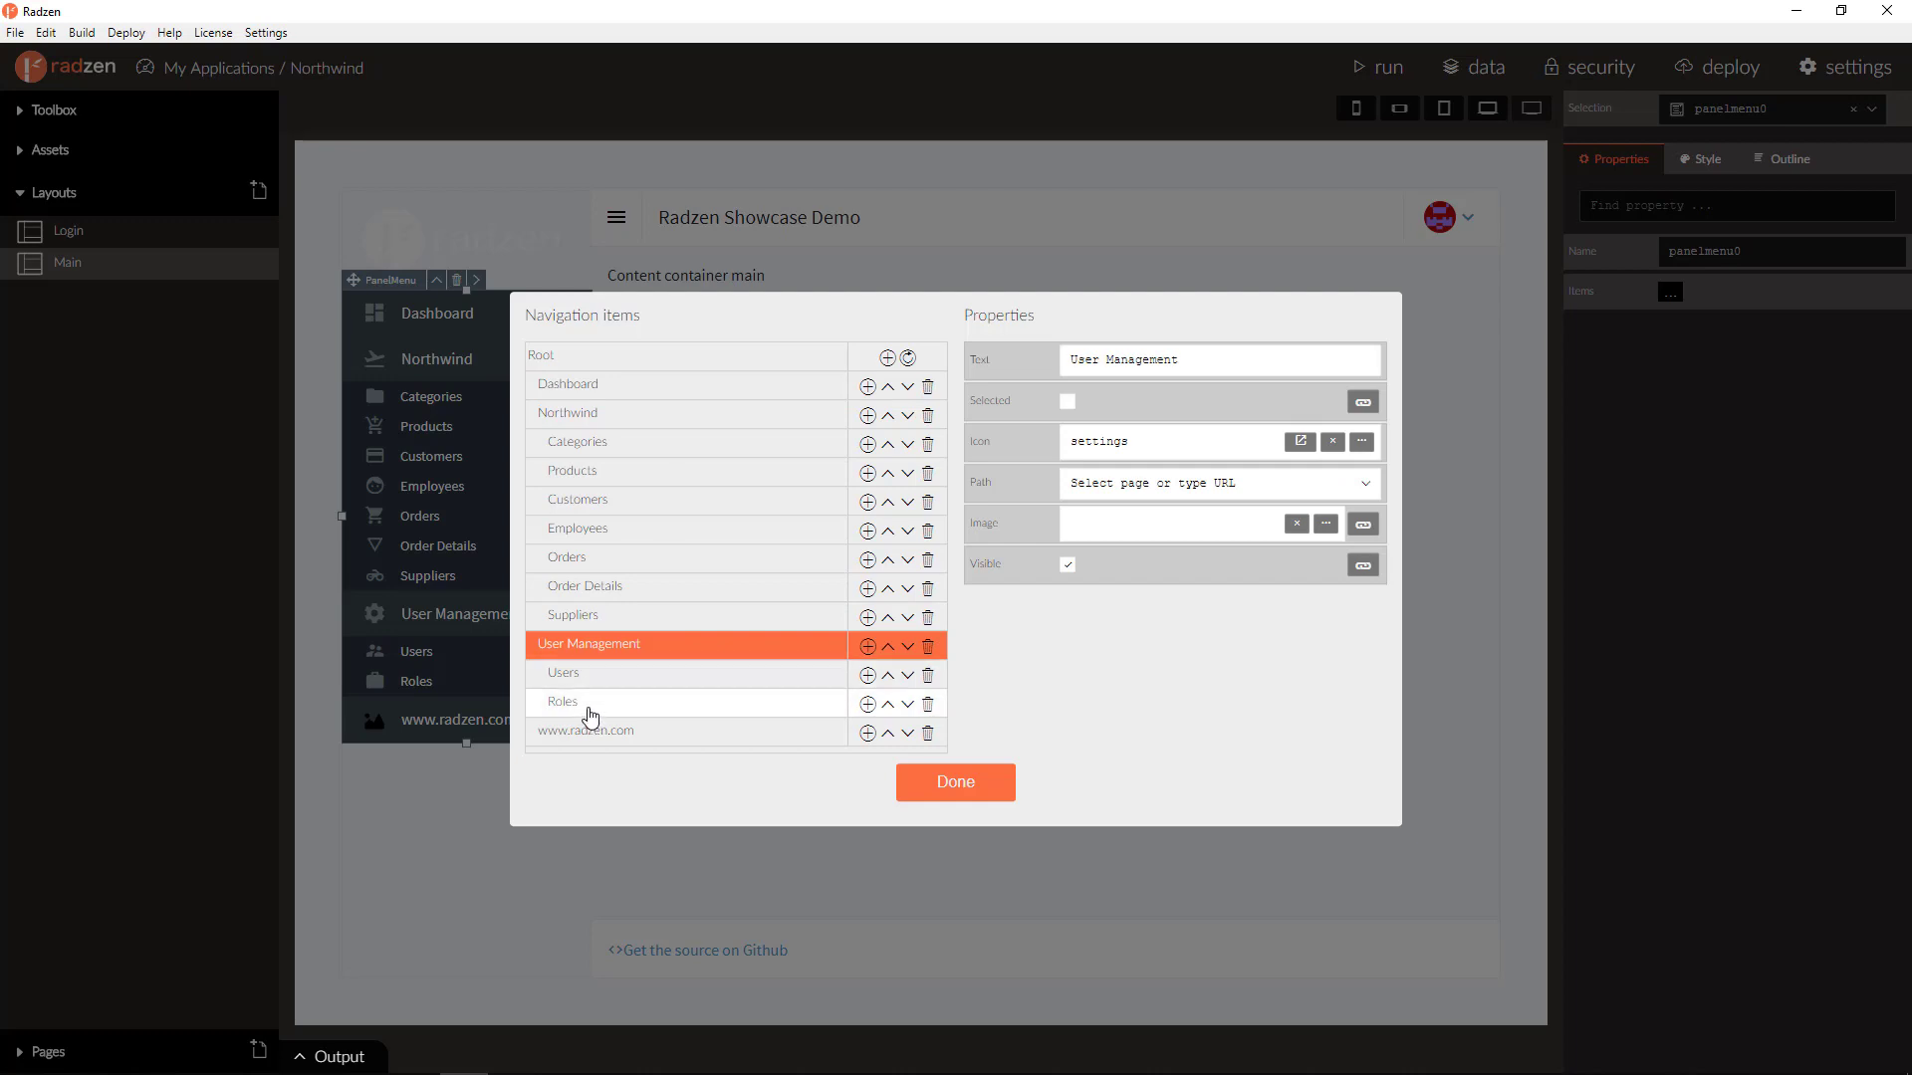
mouse_move(615, 717)
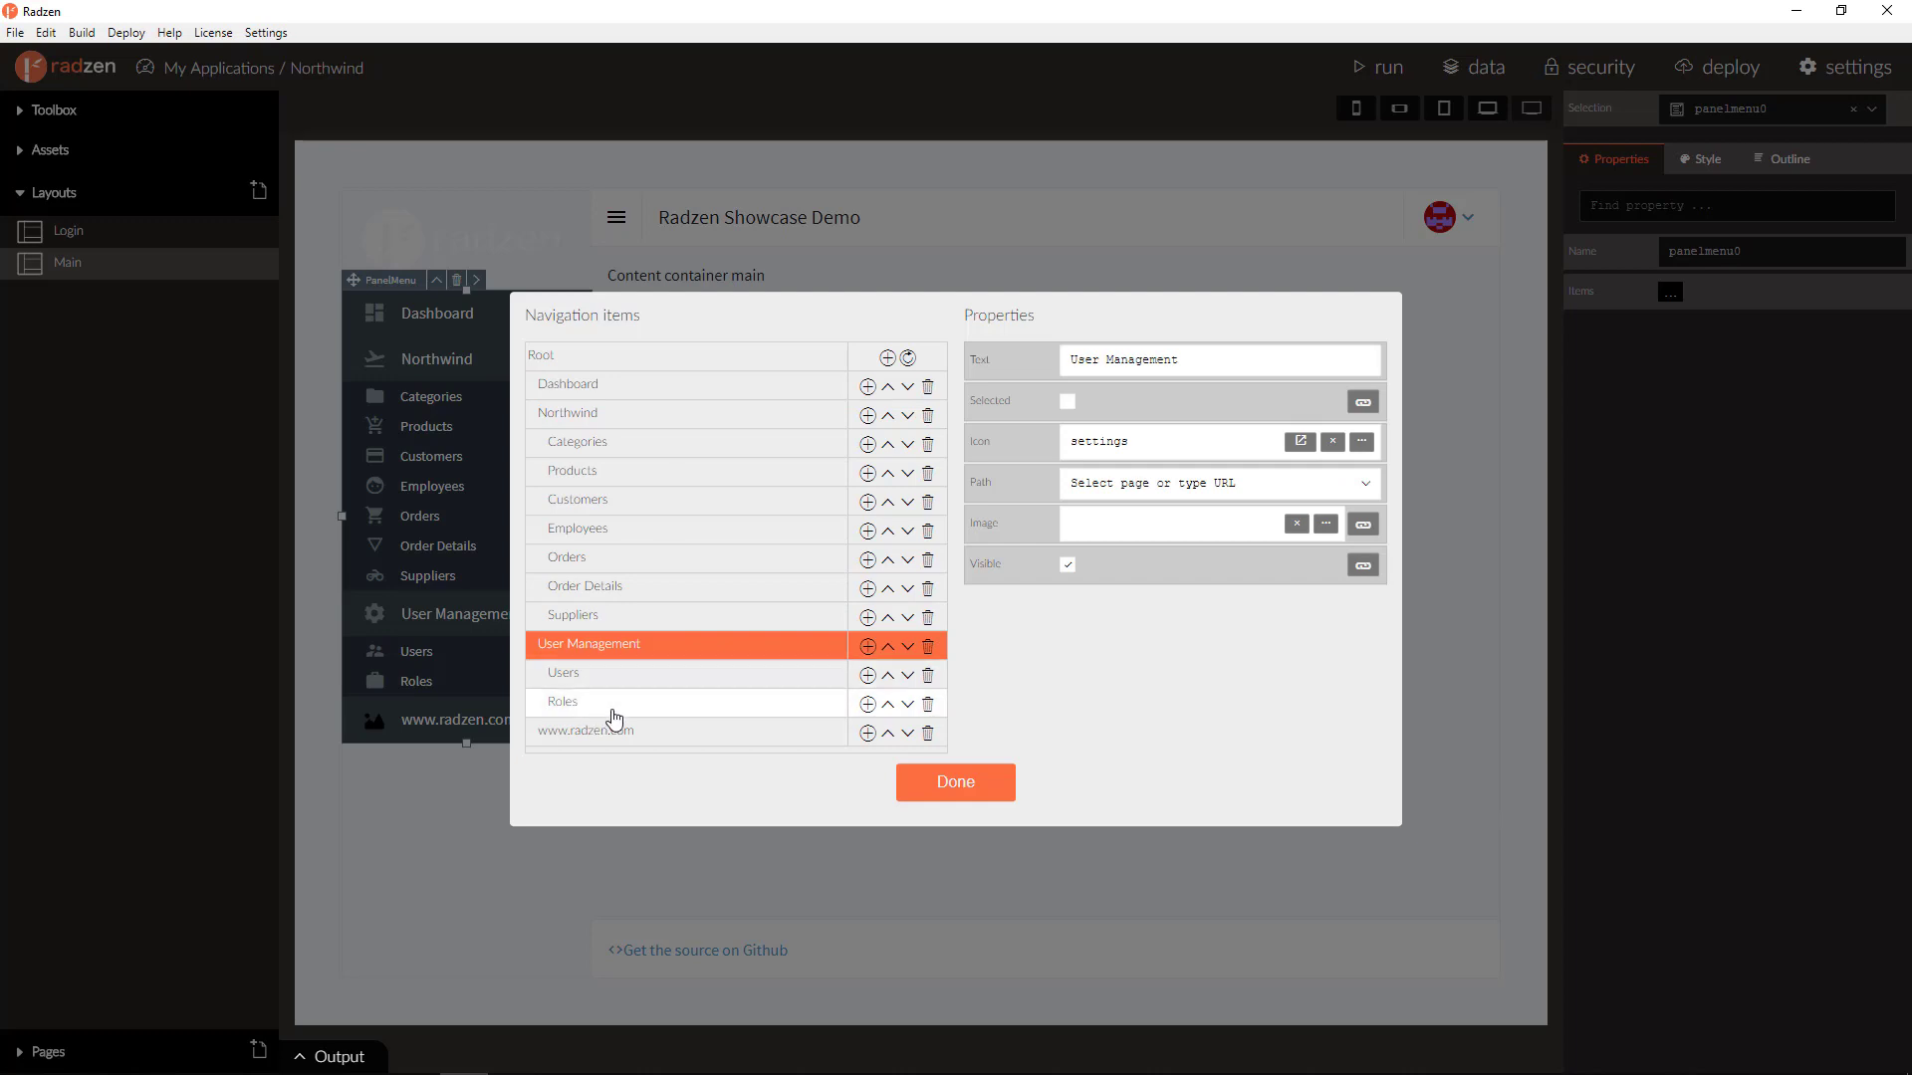
mouse_move(897, 740)
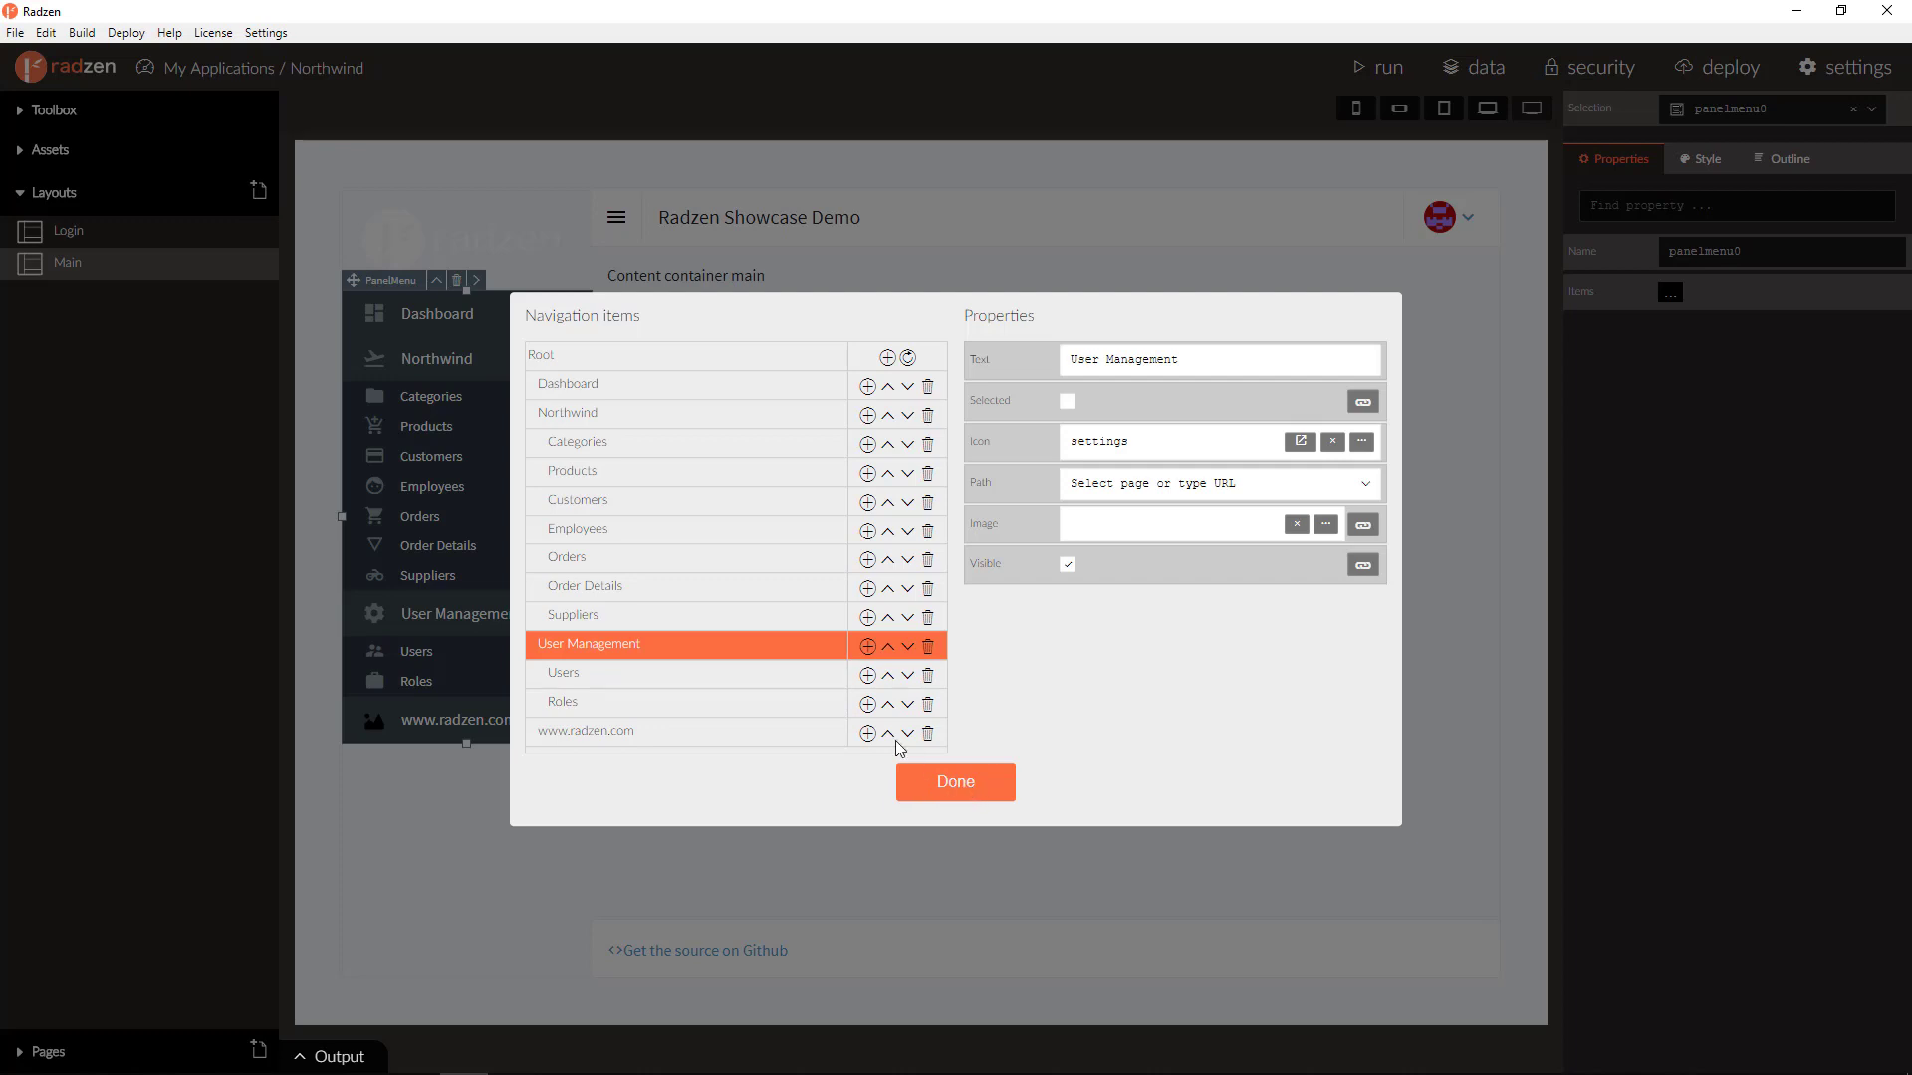
click(566, 385)
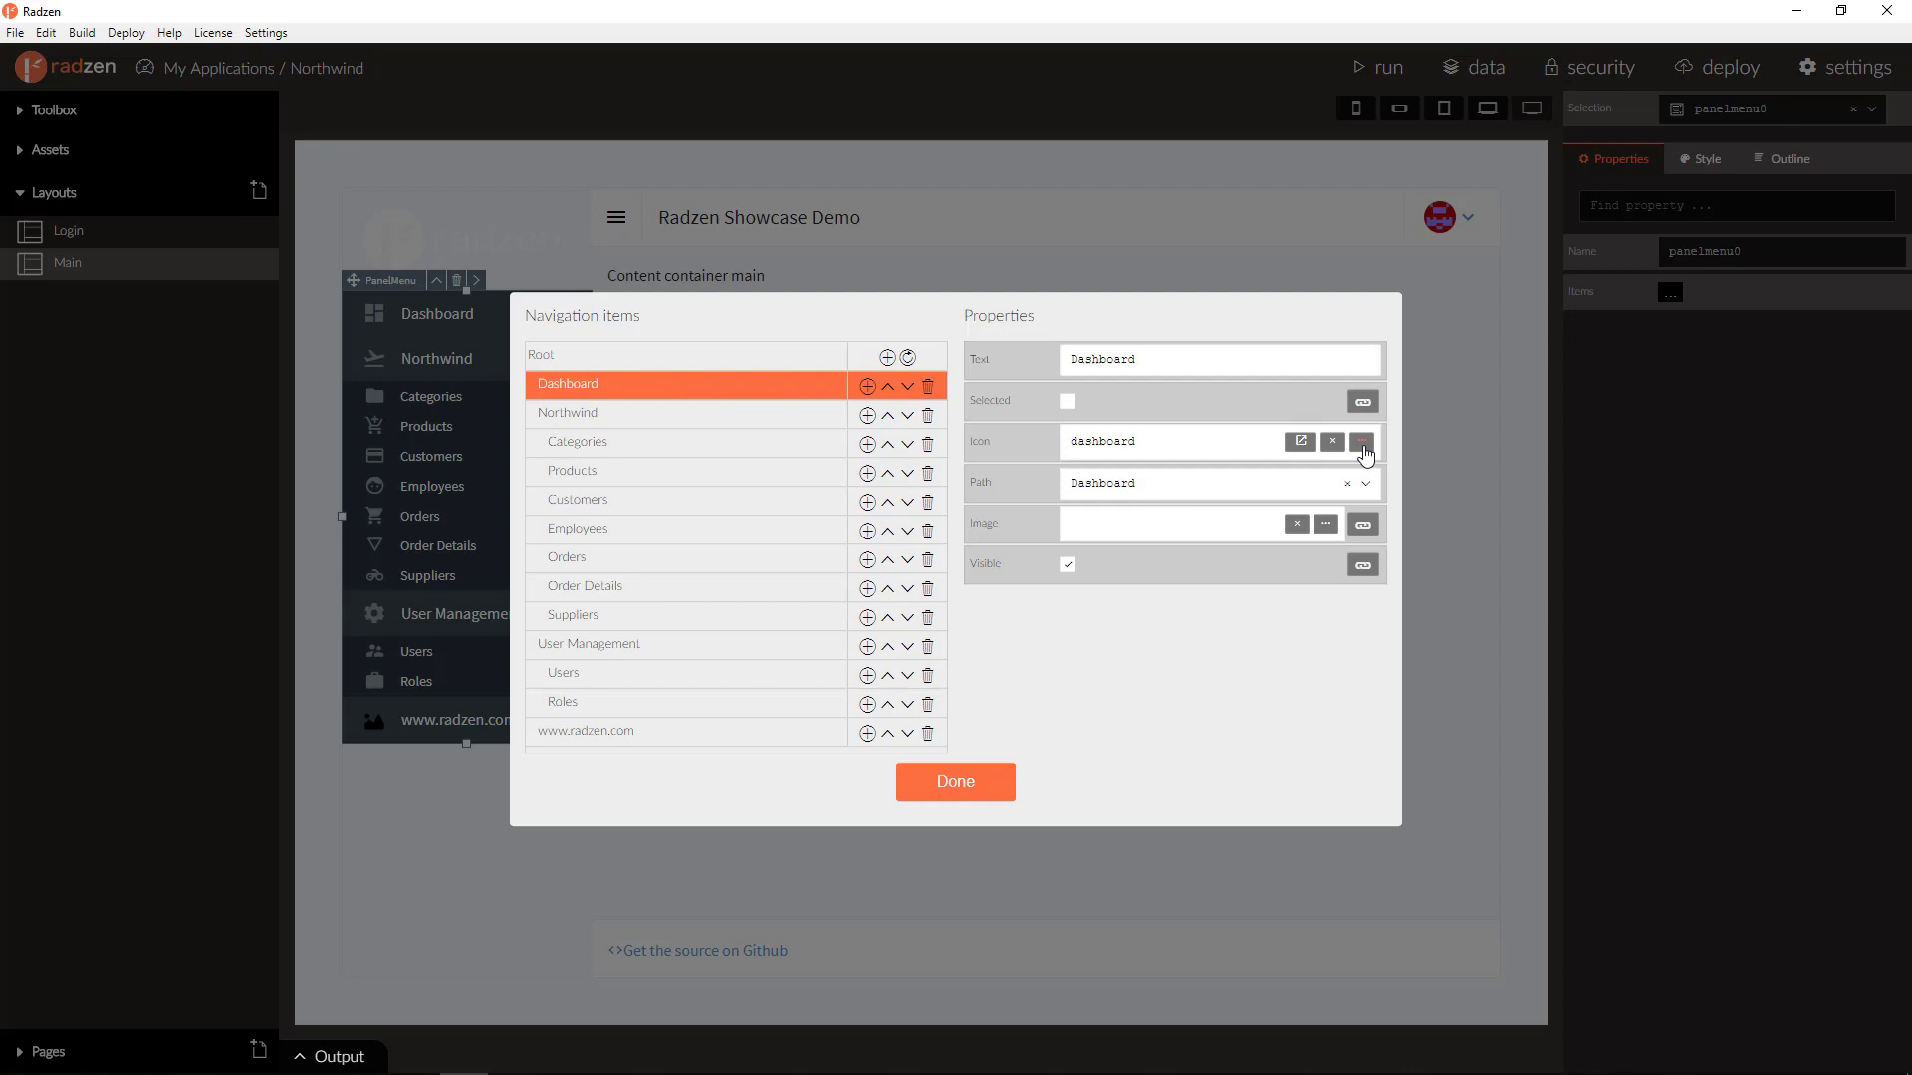
- Browse the Dashboard item's icon choices, cancel, and close the items editor unchanged
click(1362, 441)
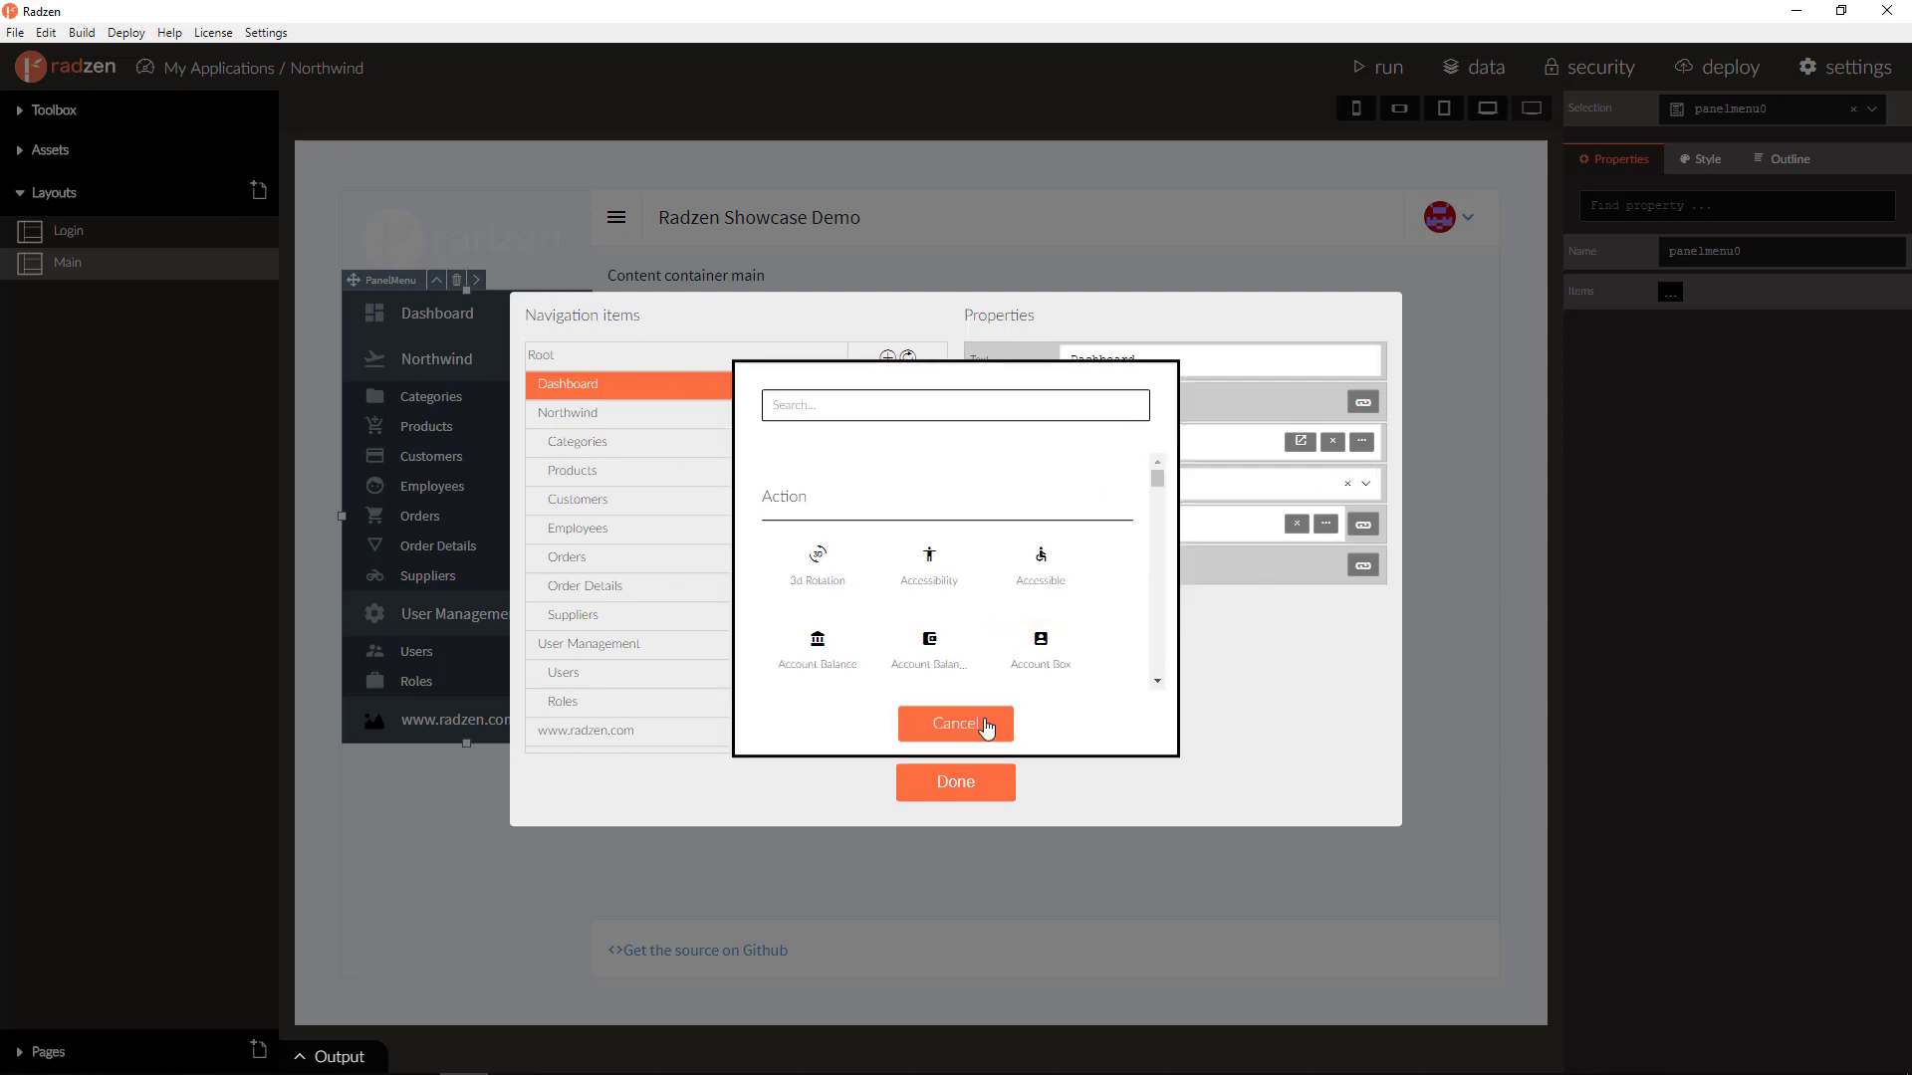
click(955, 723)
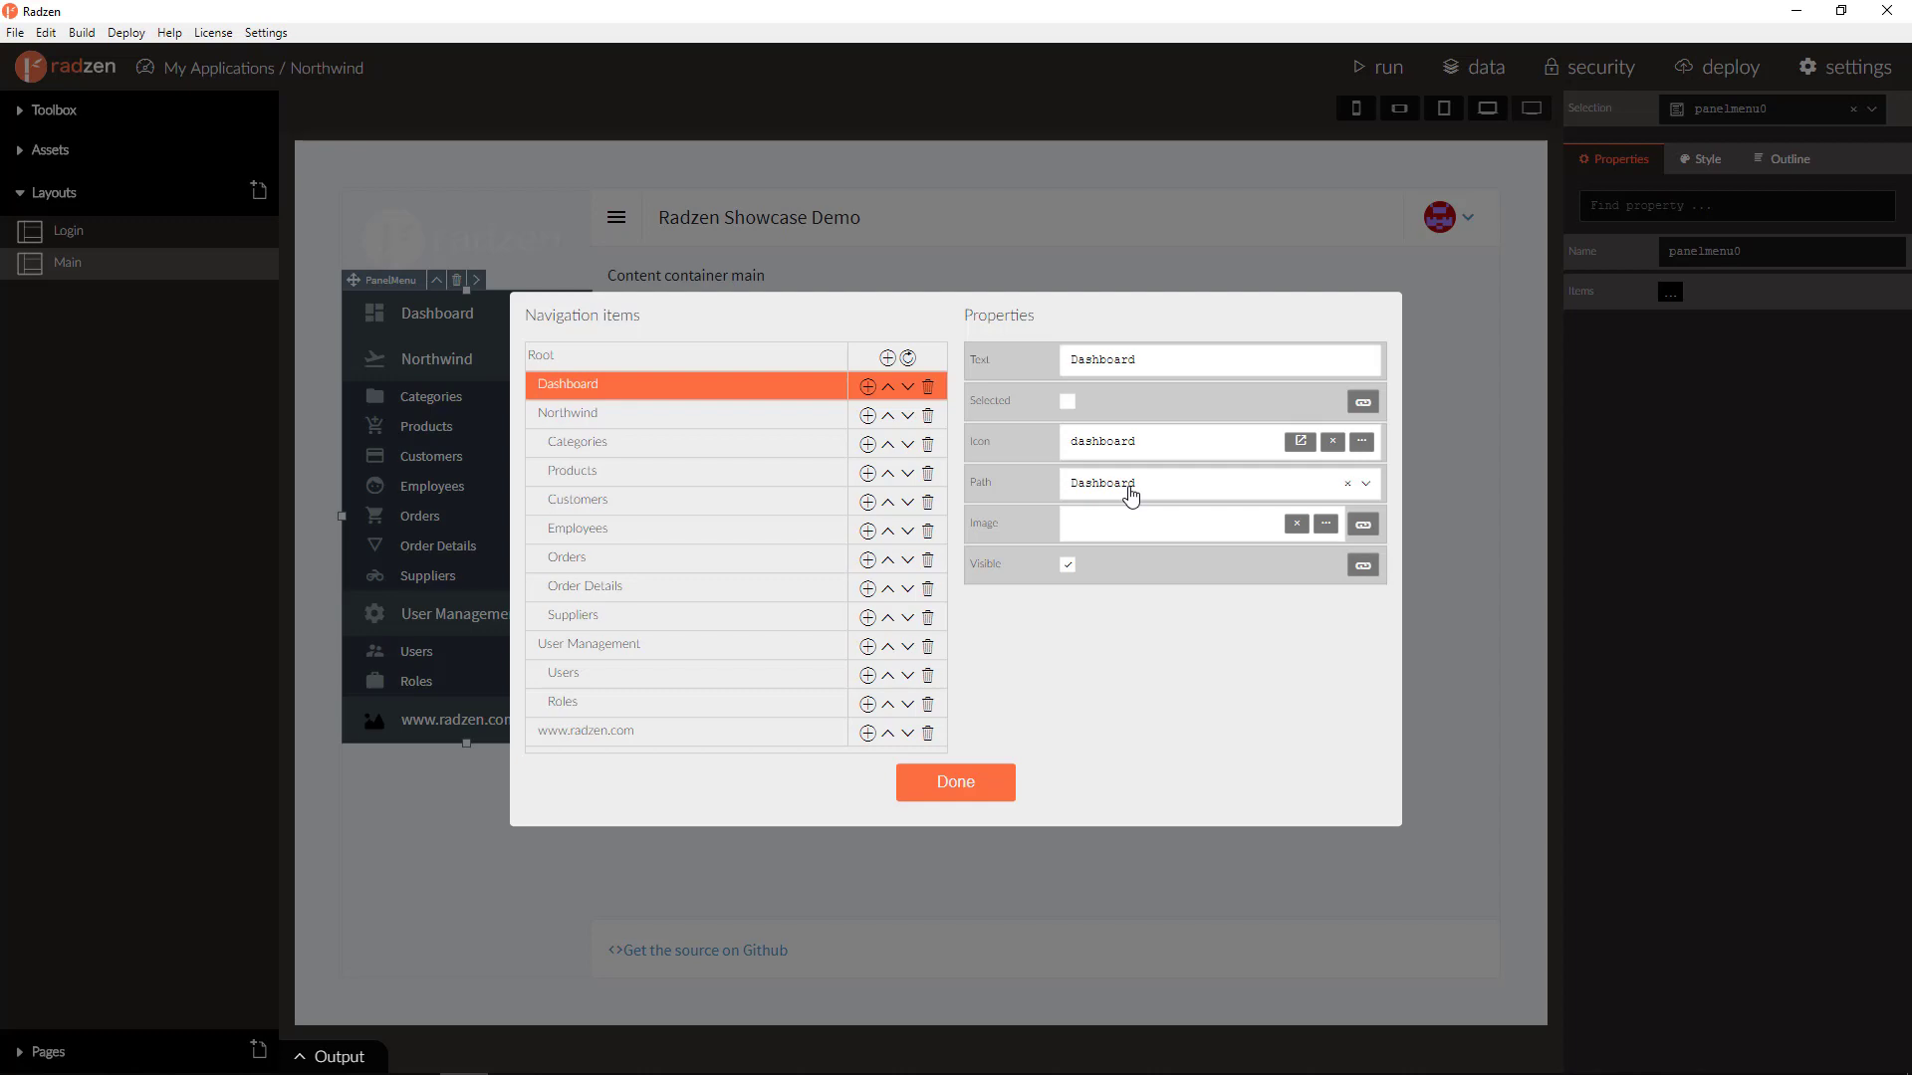
click(955, 782)
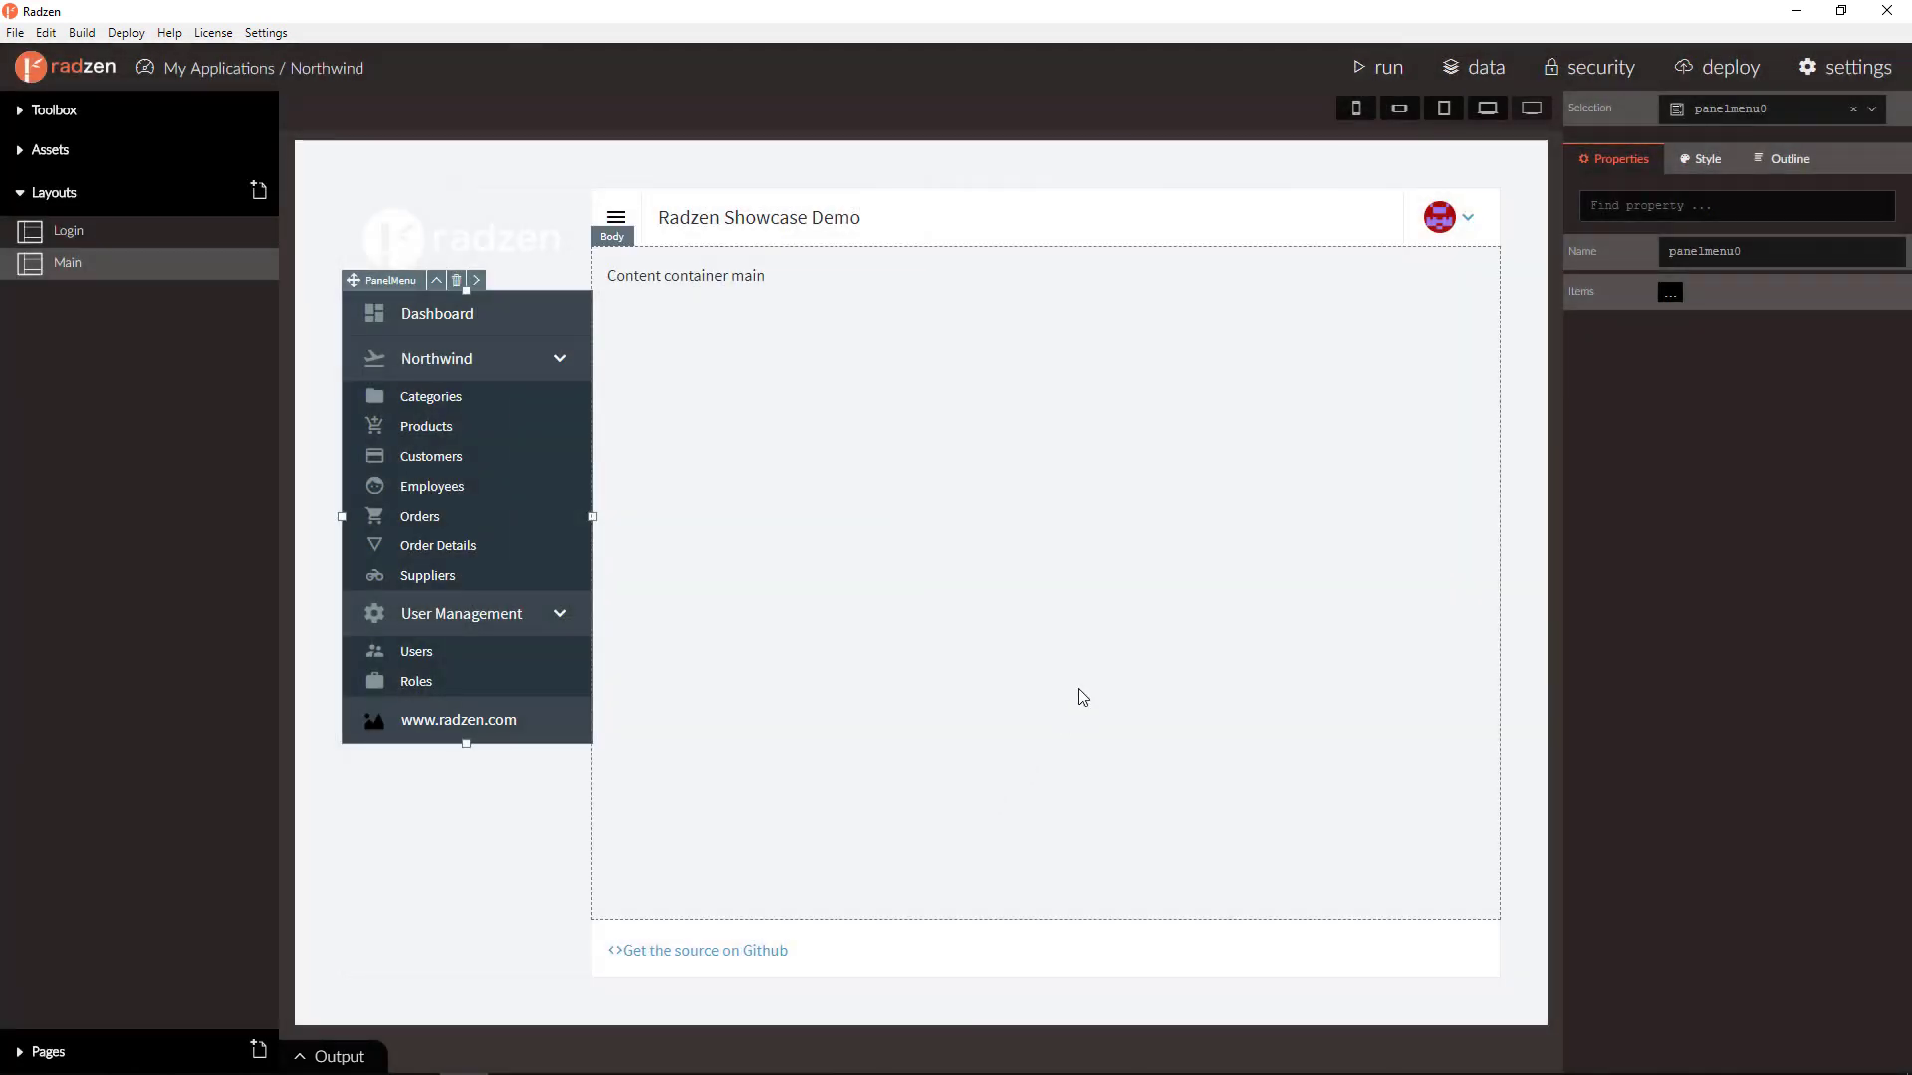
- Run the Northwind app and expand its Northwind menu section in the browser
click(1376, 66)
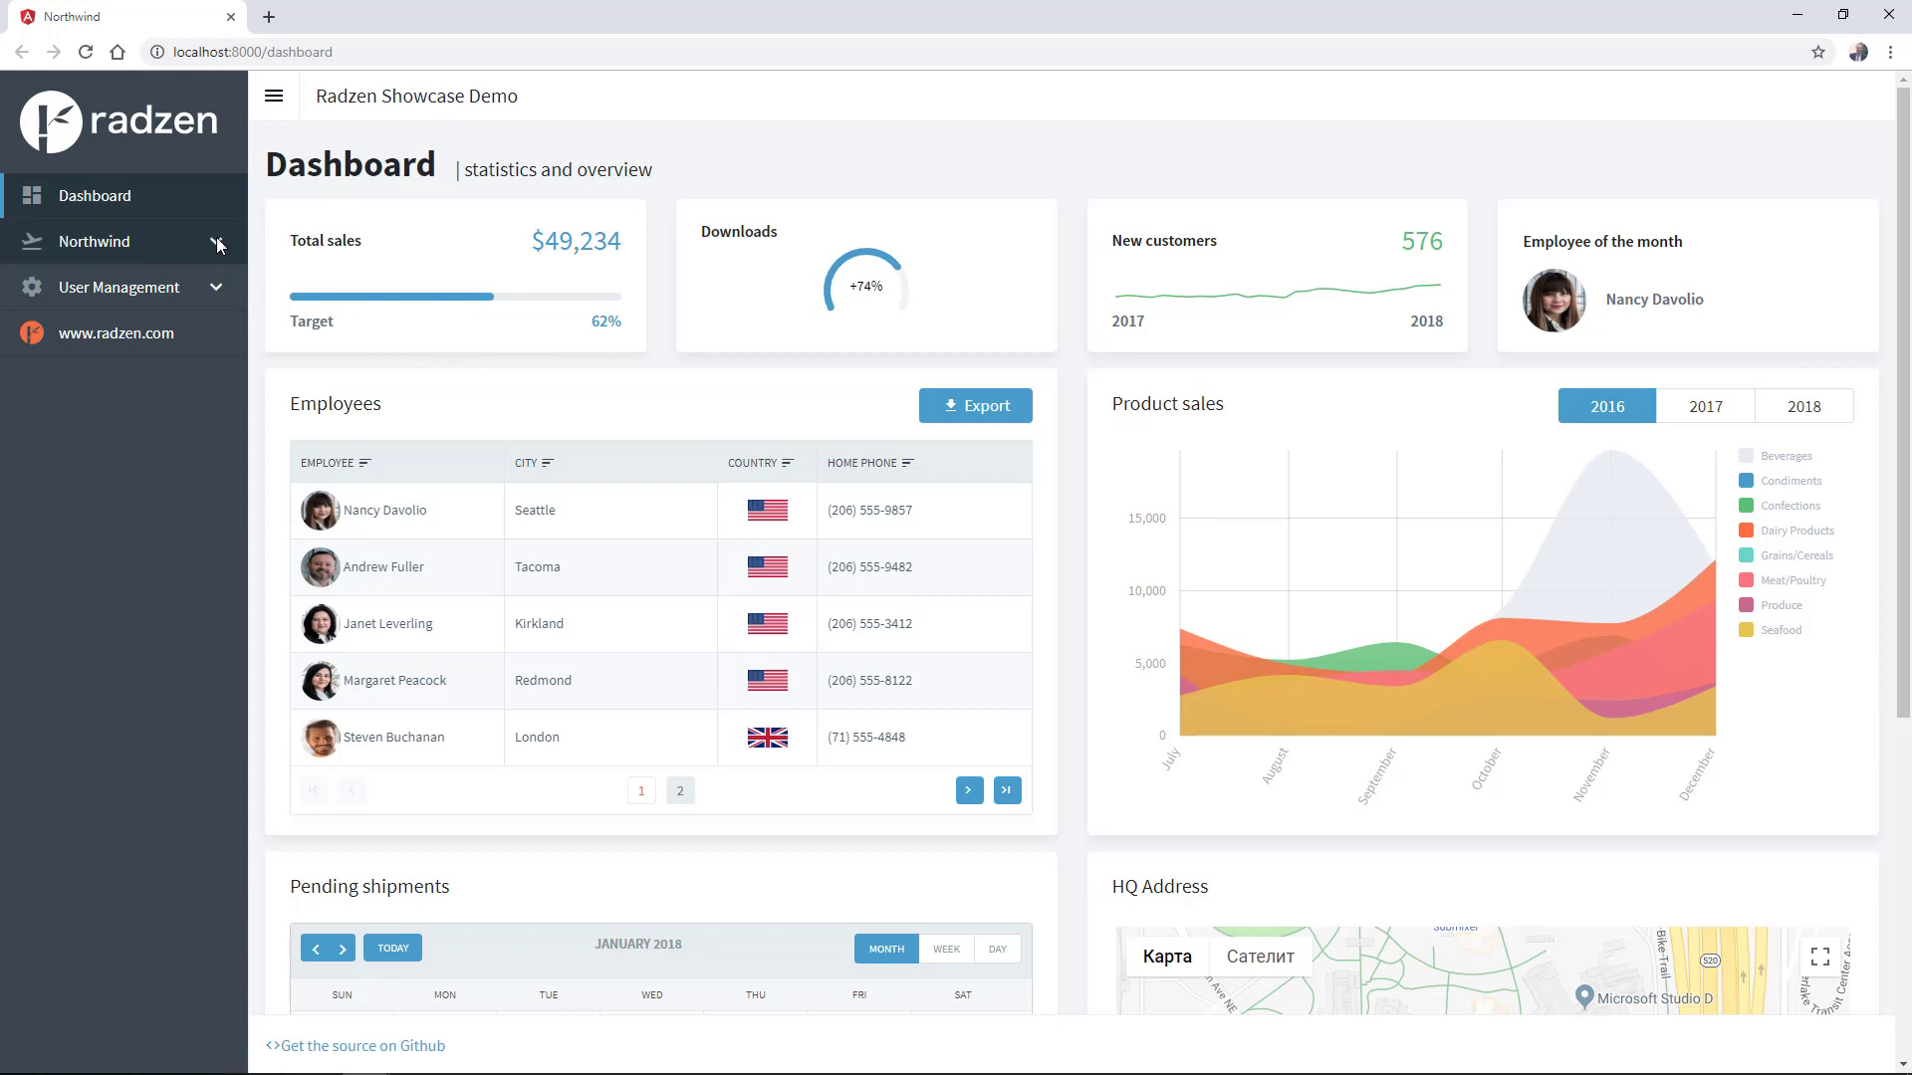
click(96, 241)
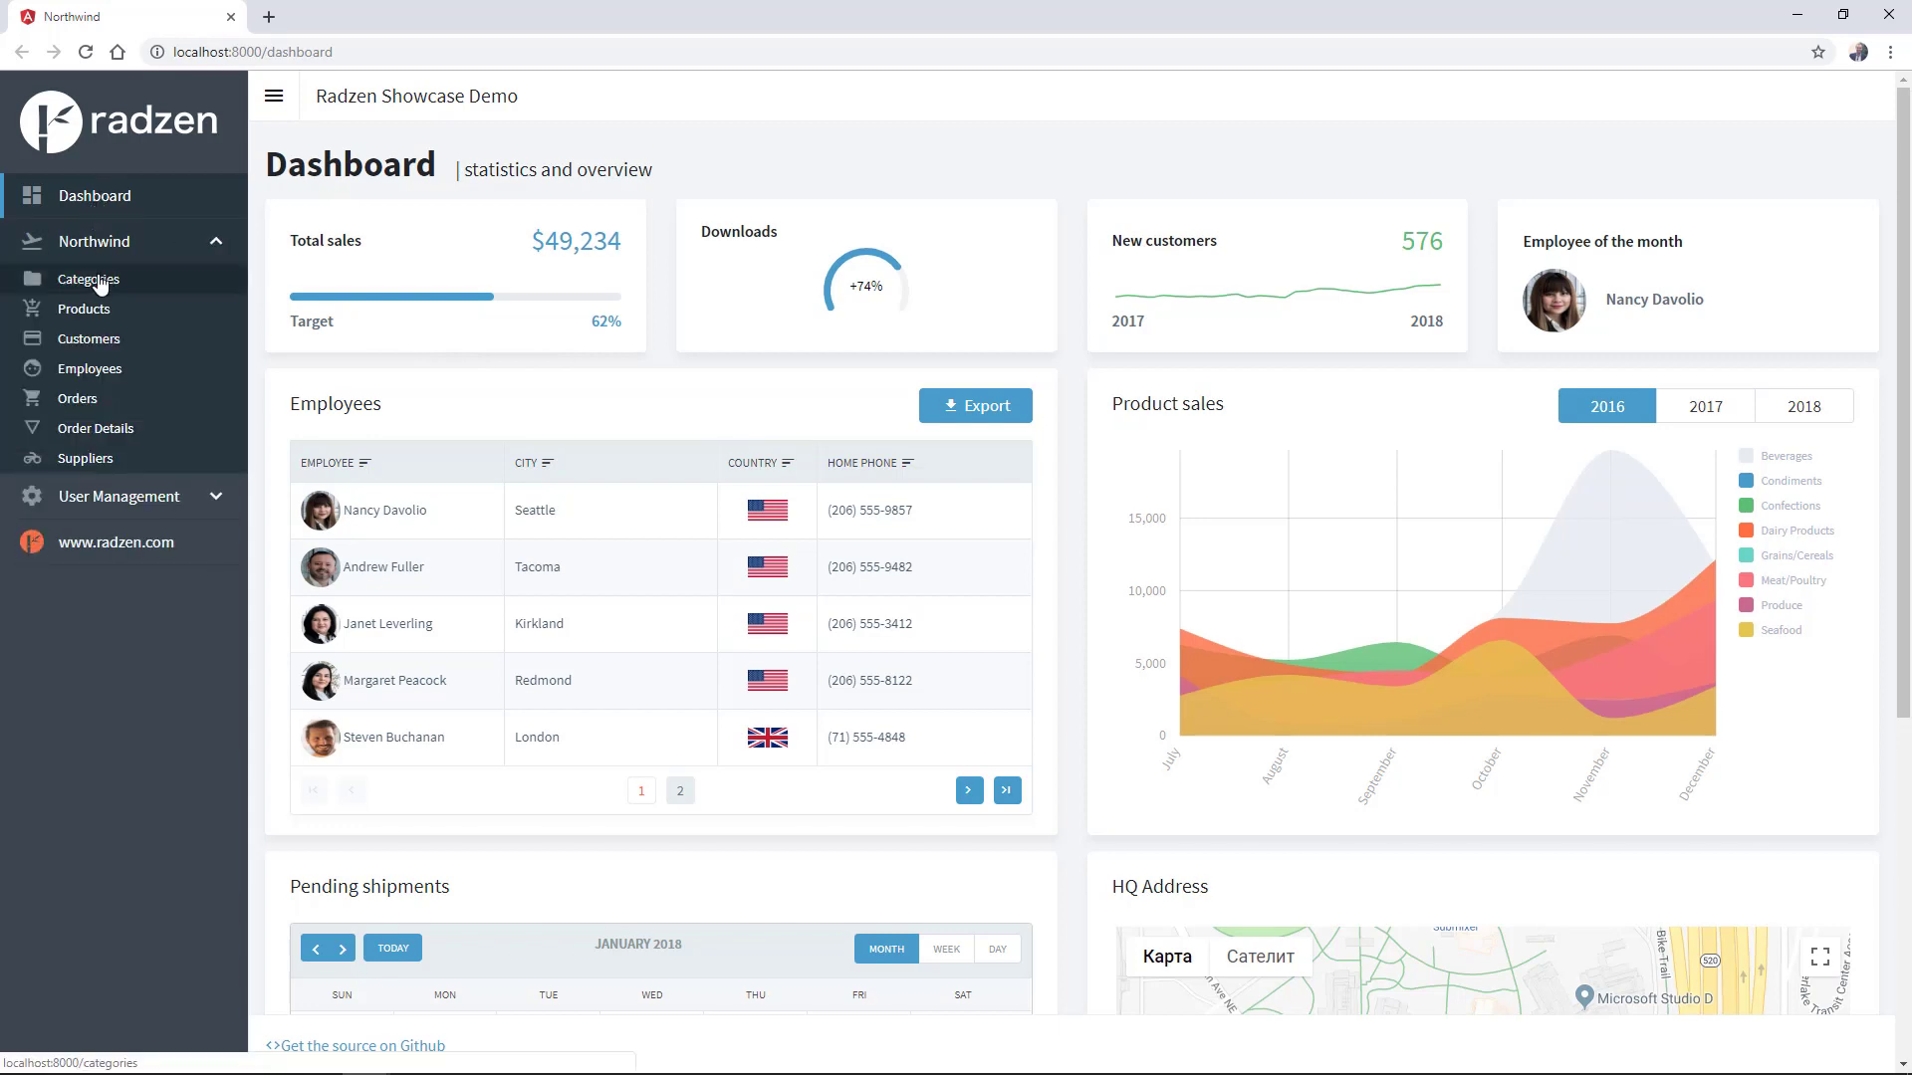